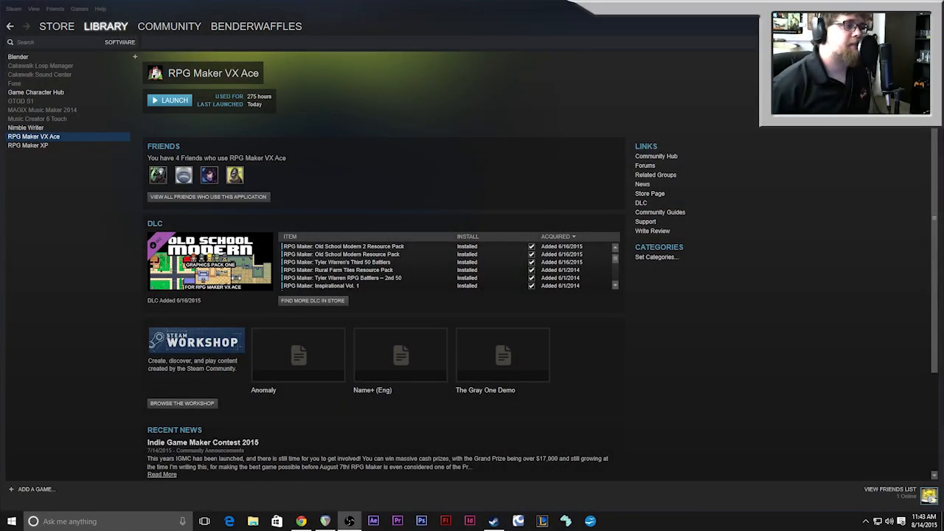
mouse_move(91, 74)
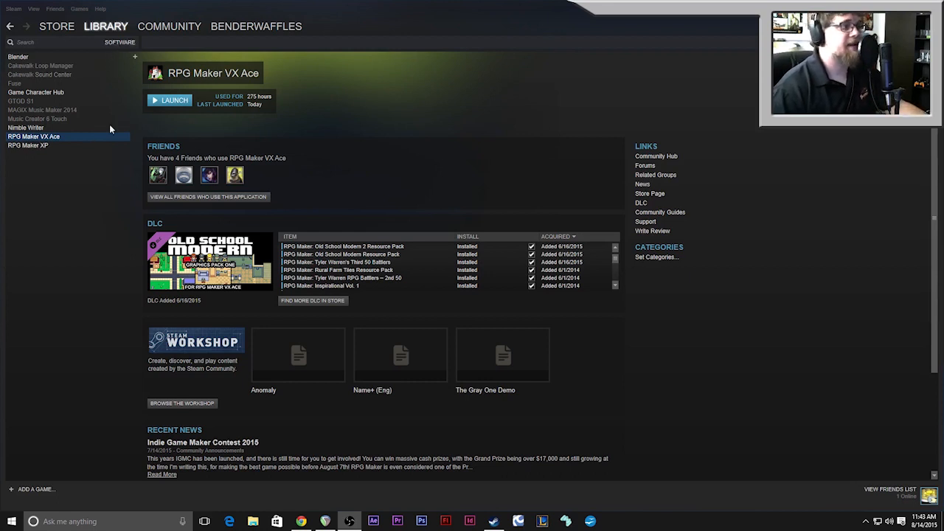
mouse_move(239, 74)
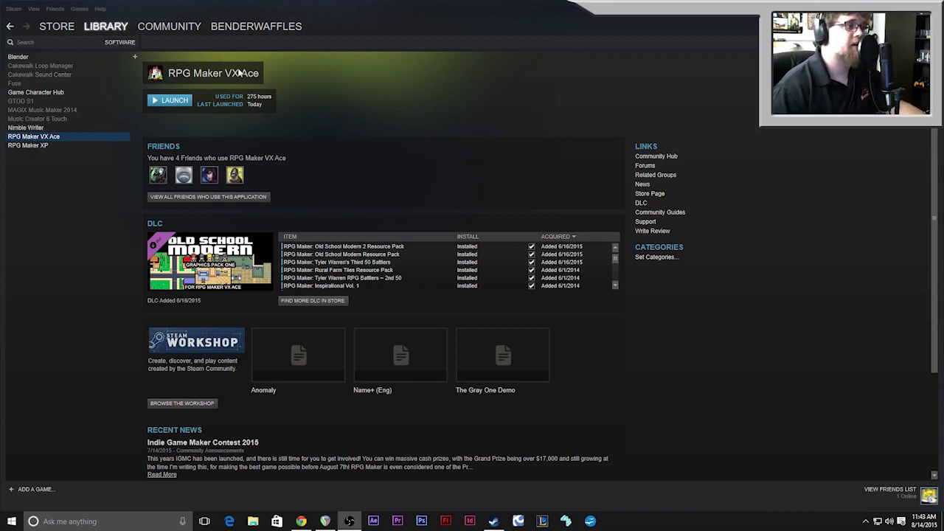
mouse_move(531, 148)
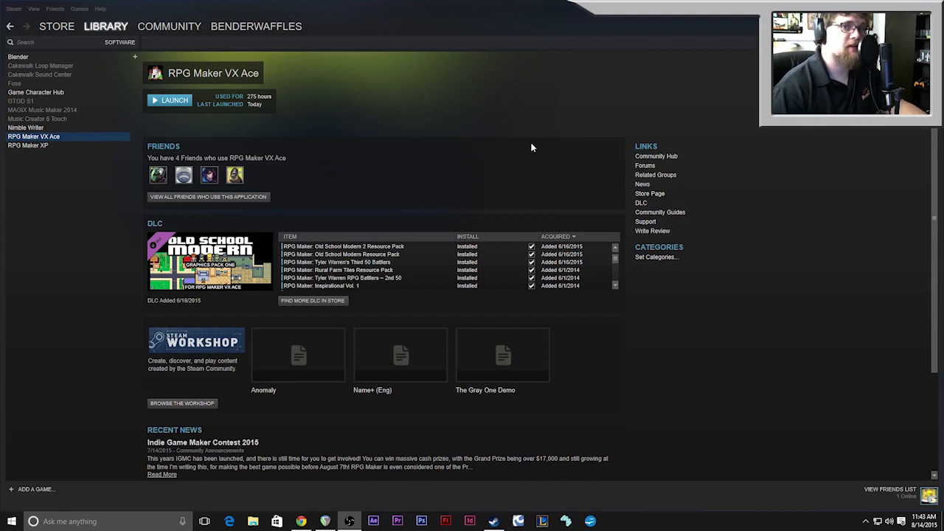
mouse_move(392, 149)
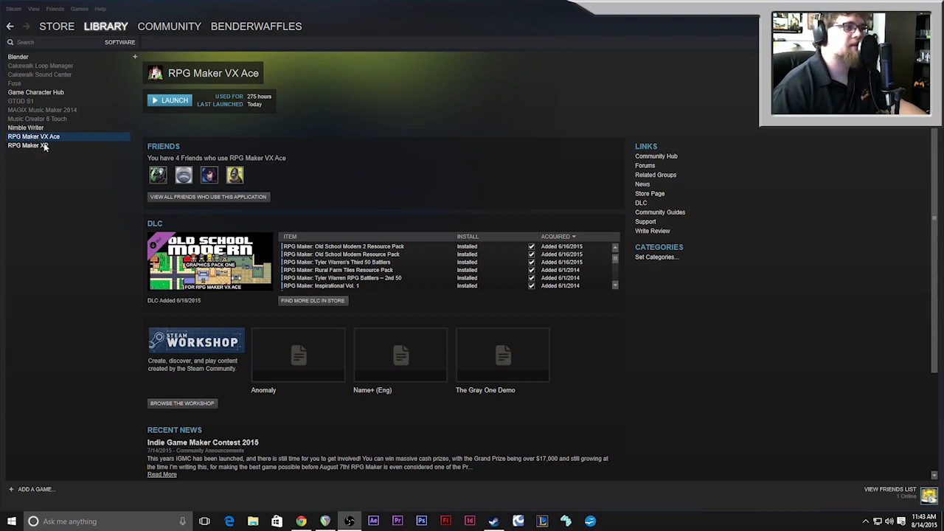
mouse_move(286, 109)
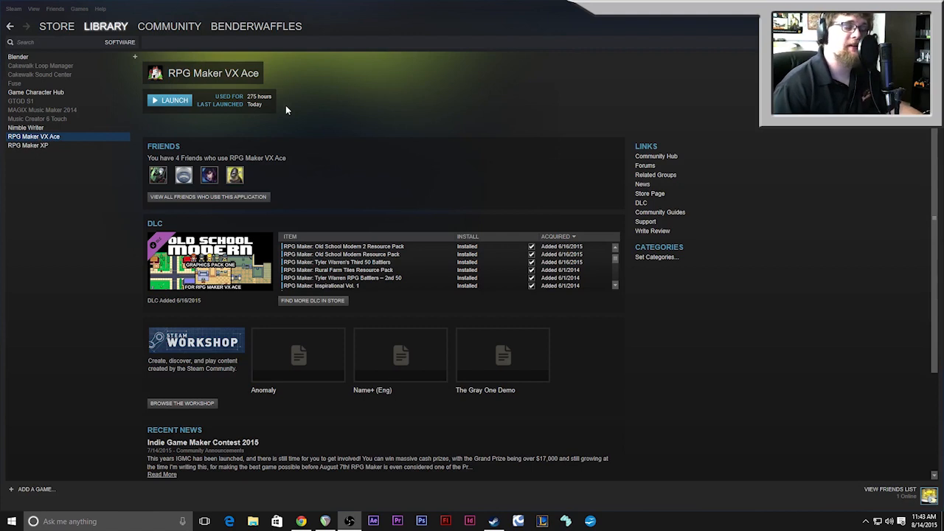
mouse_move(62, 147)
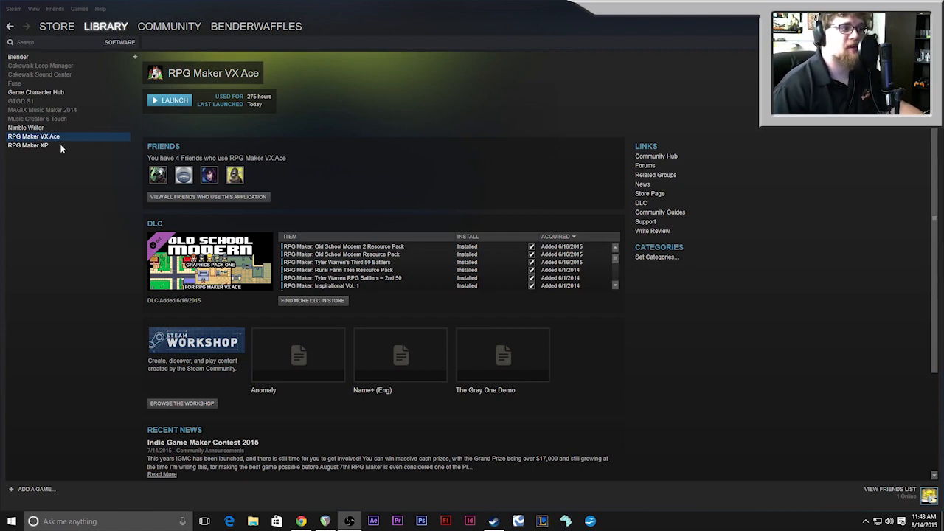
Launch RPG Maker VX Ace from its Steam library page so Project7 loads in the editor
left_click(28, 146)
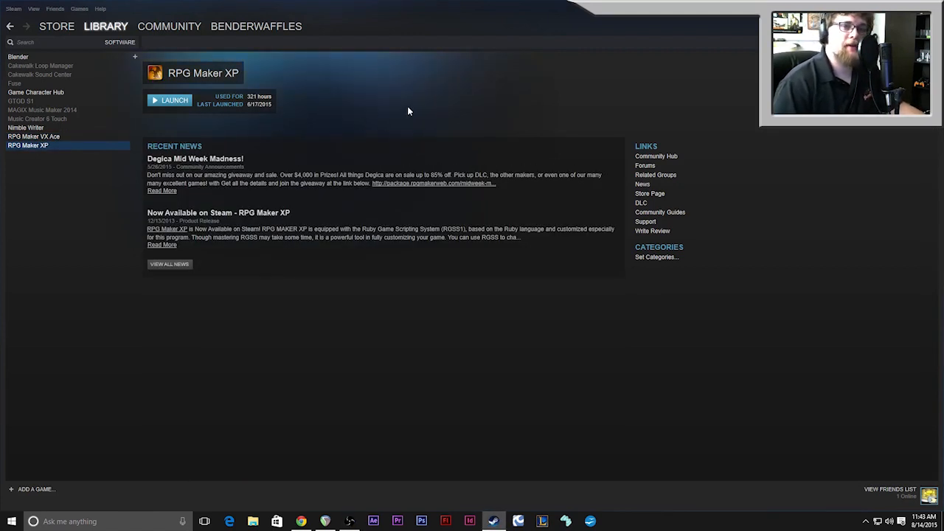
mouse_move(283, 108)
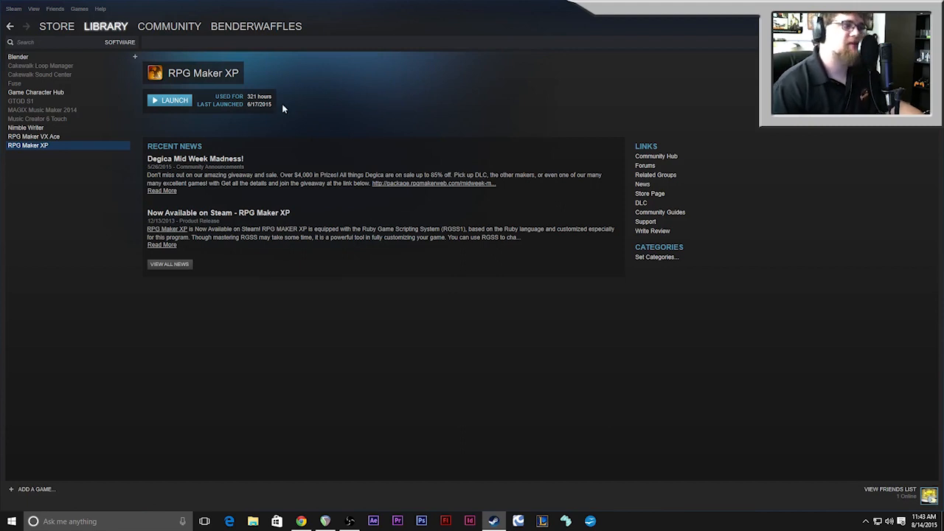
mouse_move(274, 112)
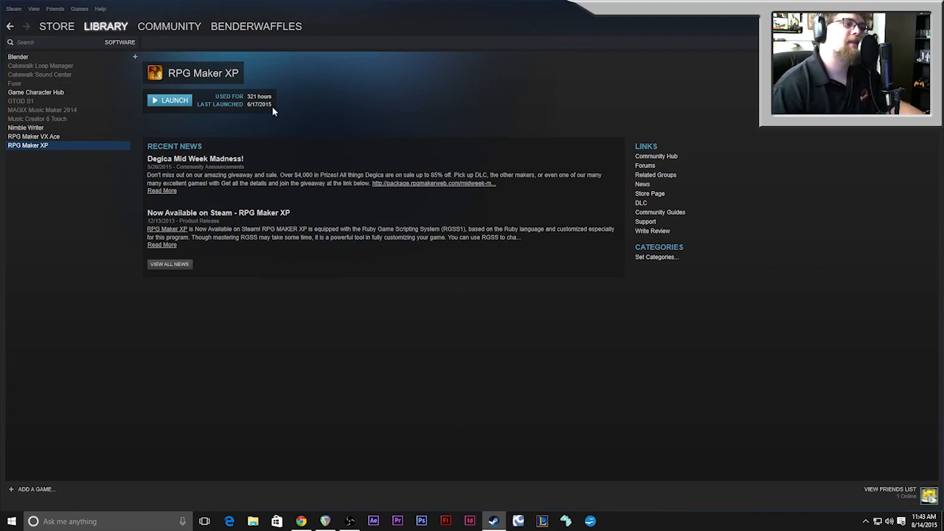
mouse_move(275, 99)
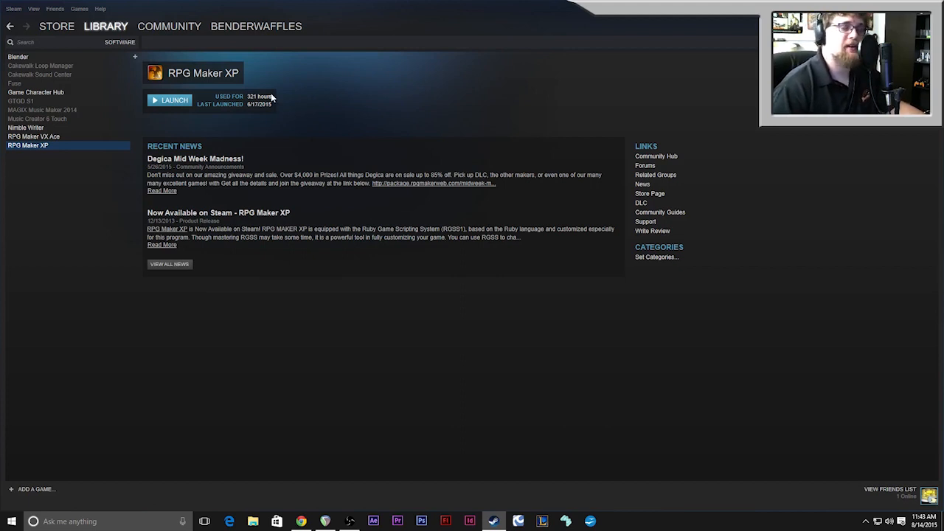
left_click(34, 136)
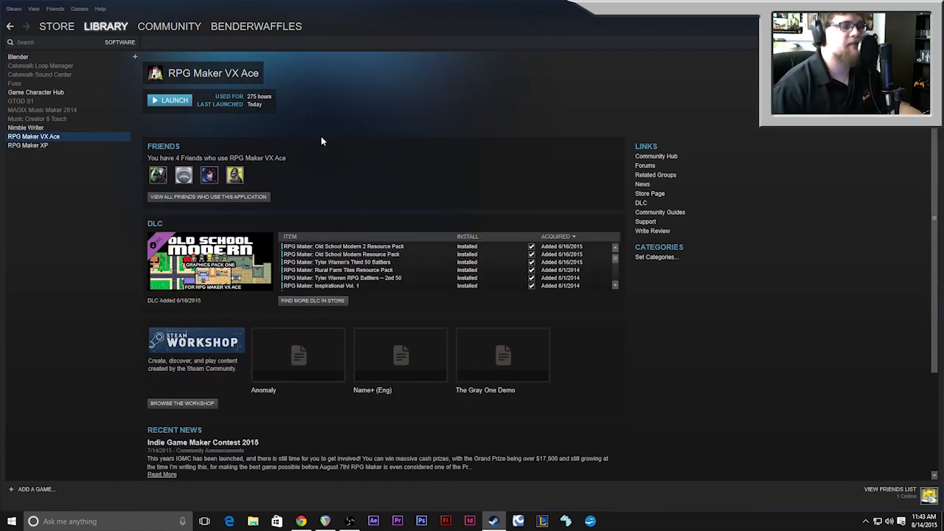
mouse_move(115, 118)
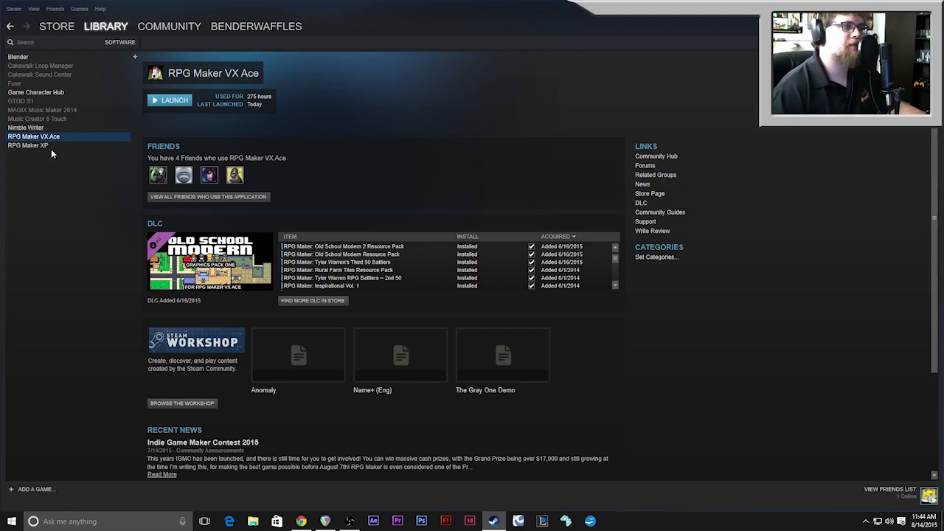
mouse_move(294, 103)
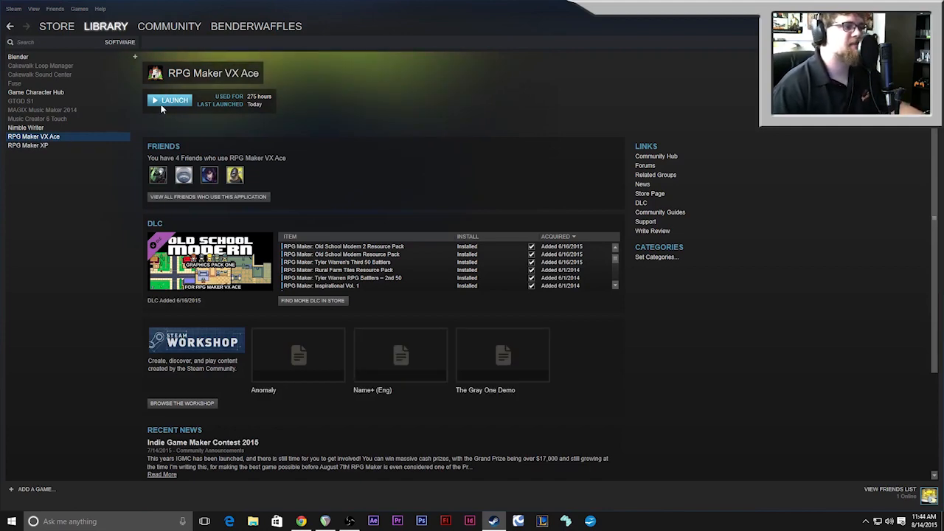
left_click(169, 100)
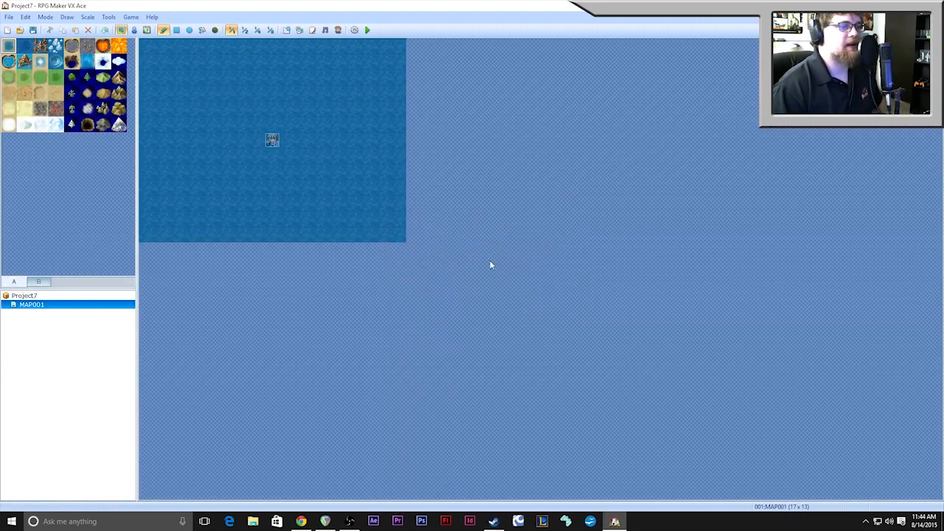
mouse_move(351, 140)
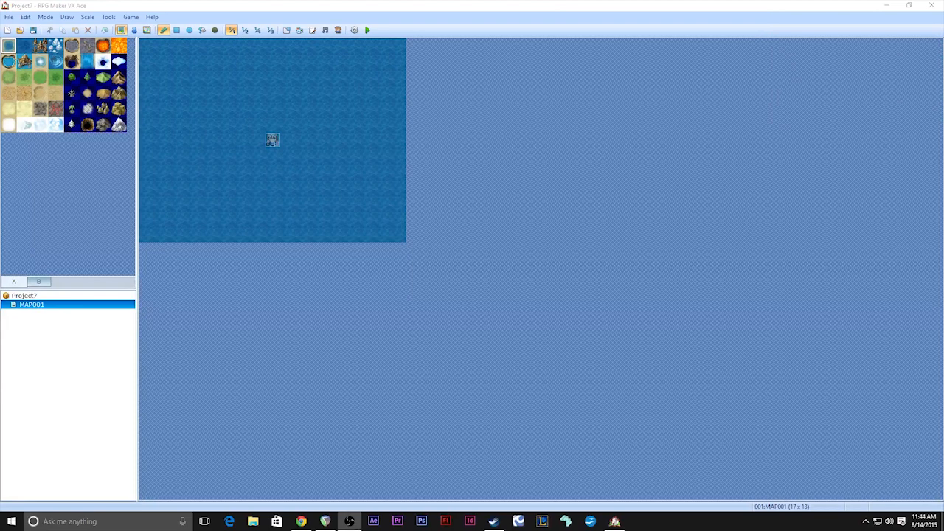
mouse_move(824, 301)
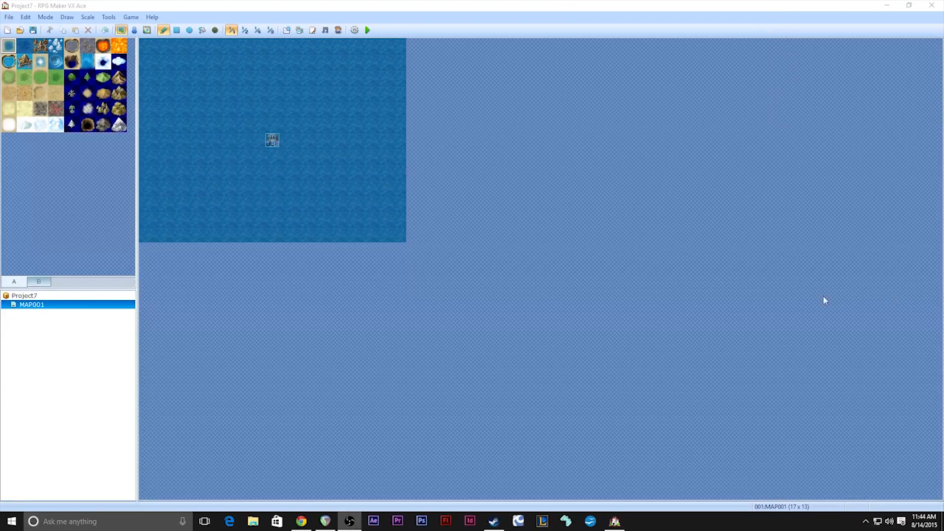
mouse_move(194, 171)
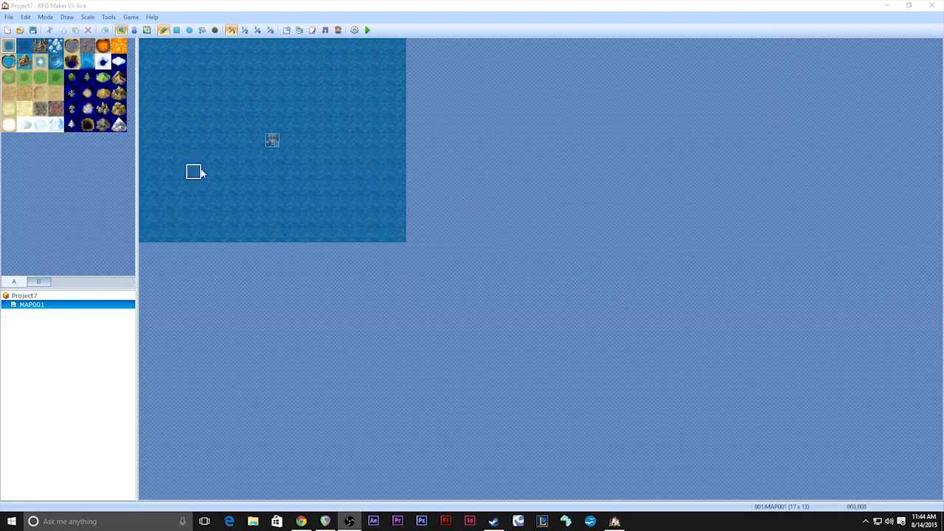
mouse_move(164, 265)
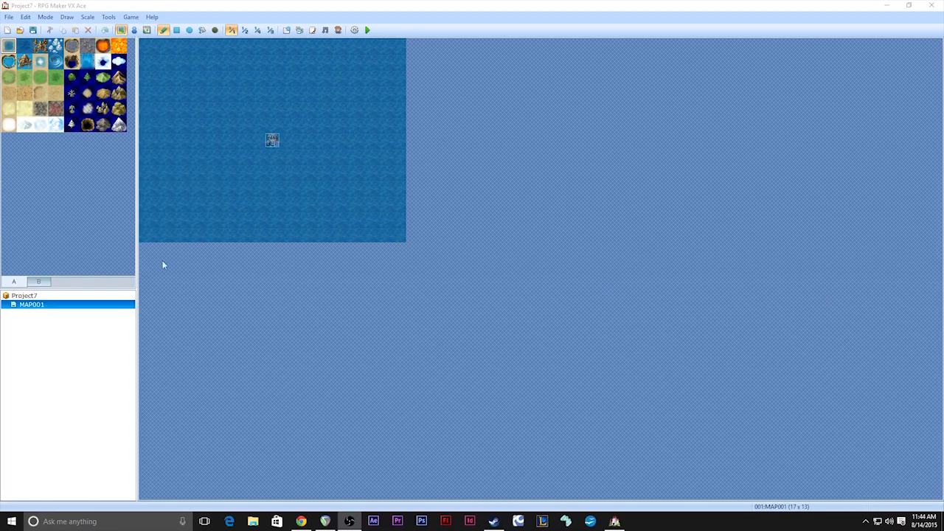
Start a new project from the File menu and cancel it, keeping Project7's ocean map
left_click(8, 16)
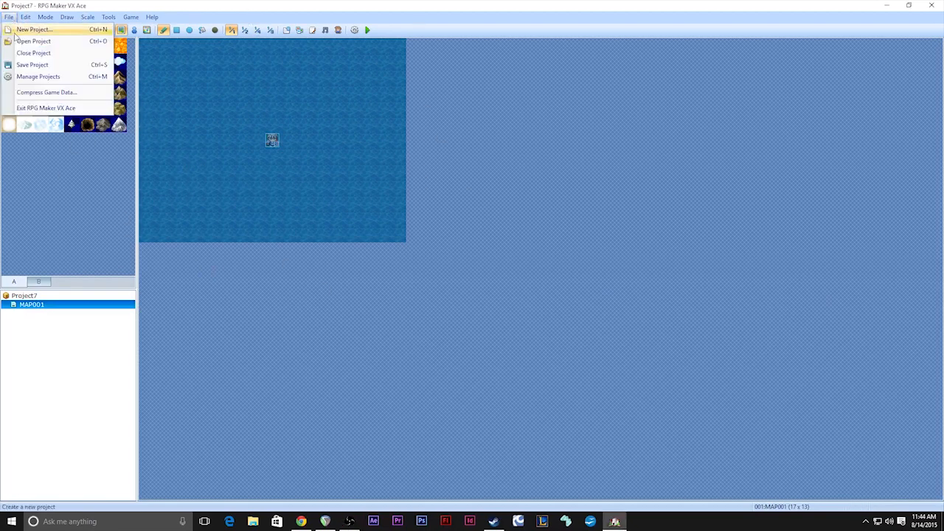
left_click(34, 29)
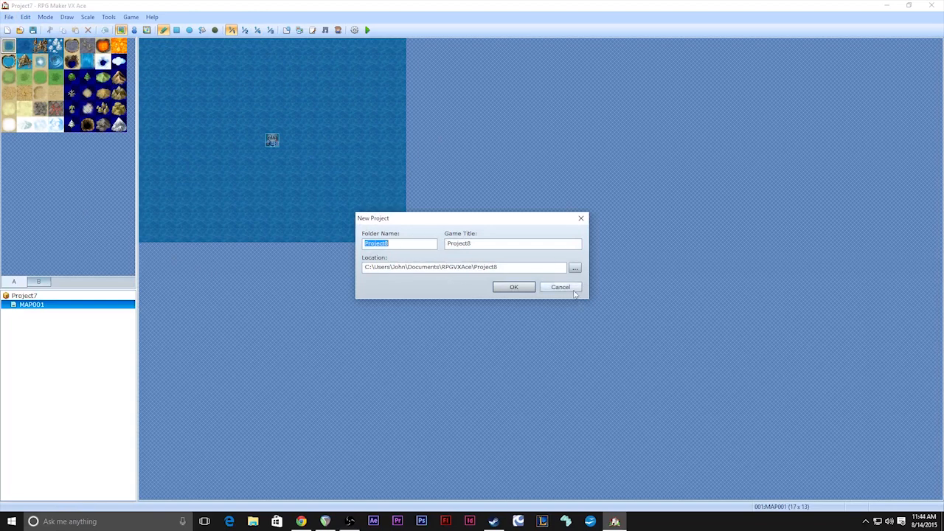
left_click(560, 286)
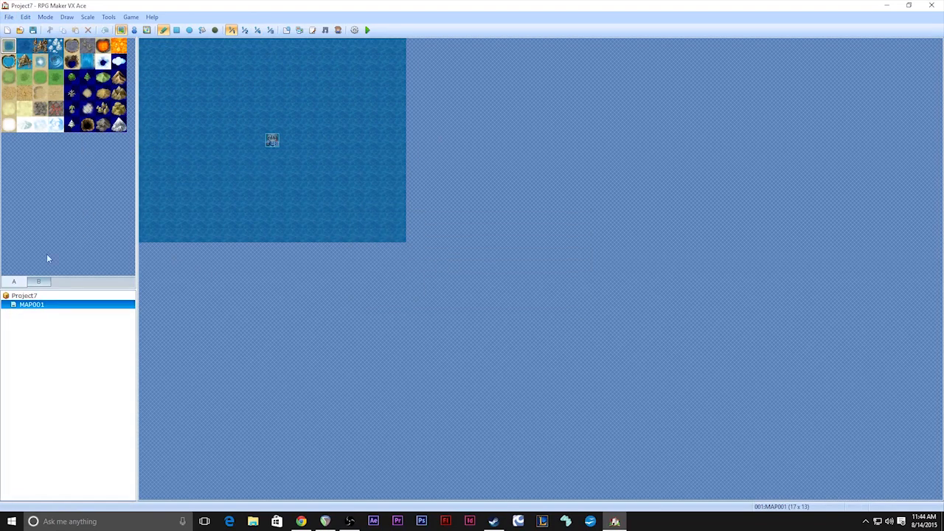
mouse_move(71, 298)
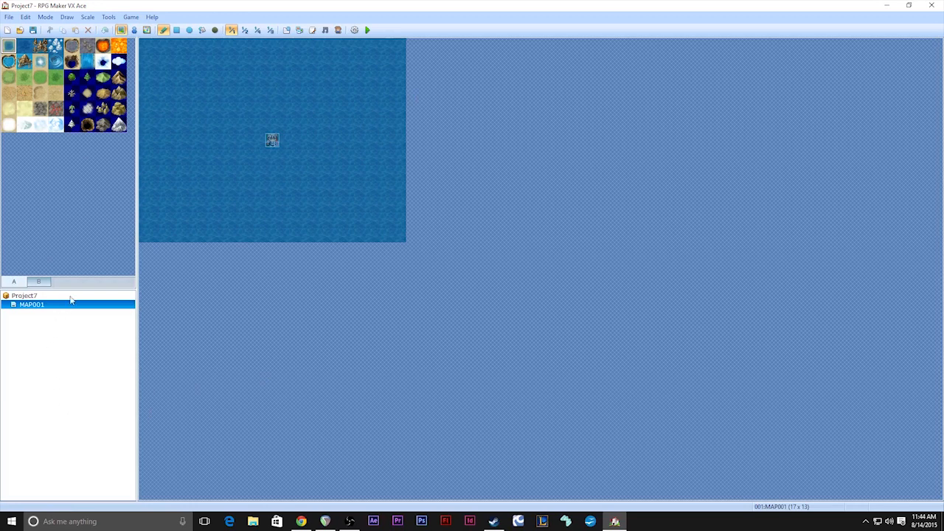
mouse_move(53, 382)
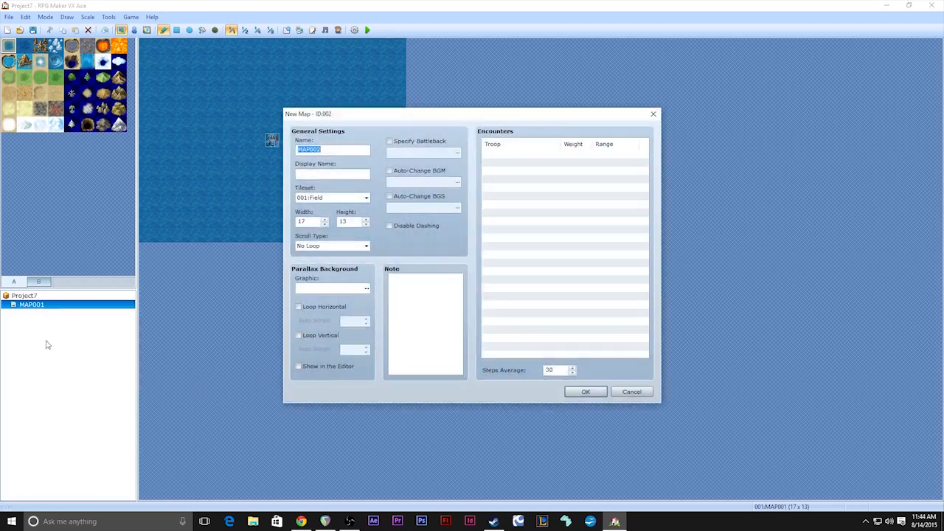
Confirm the new map MAP002 under MAP001, then return to editing MAP001
left_click(584, 392)
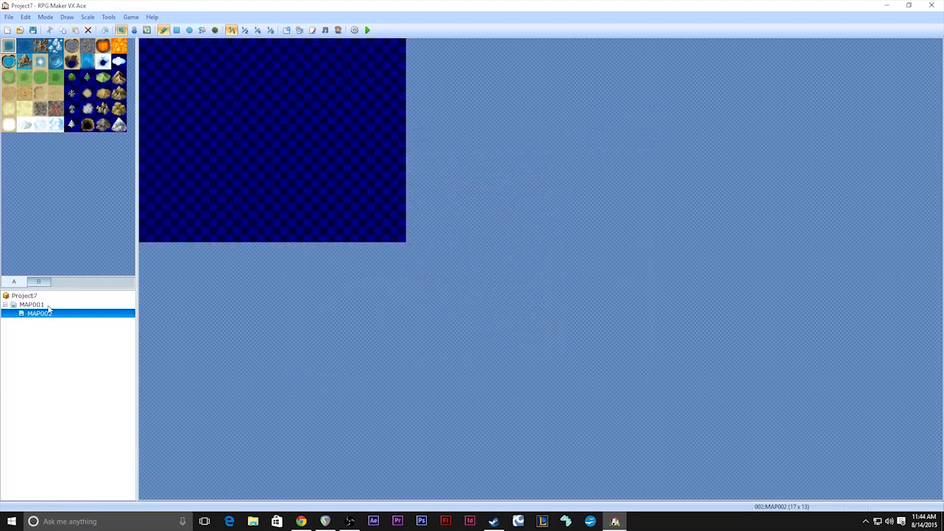
left_click(33, 303)
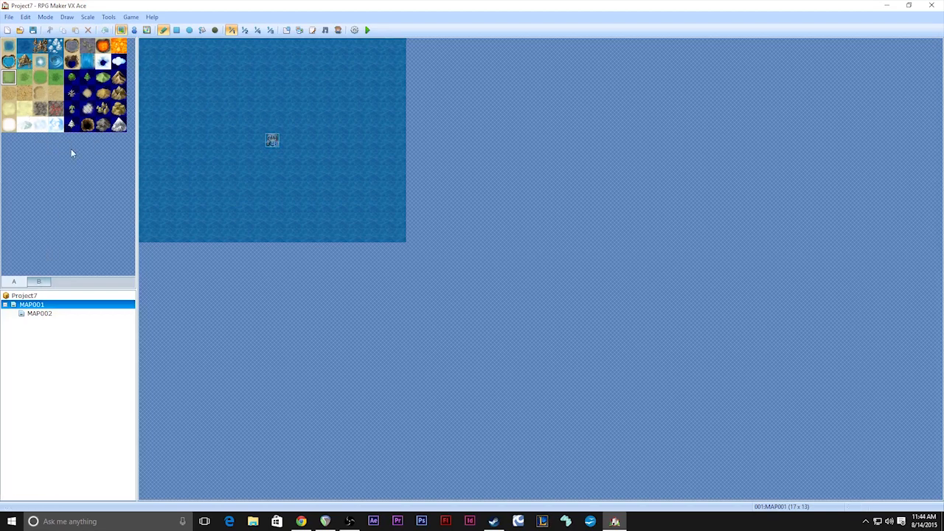
mouse_move(50, 90)
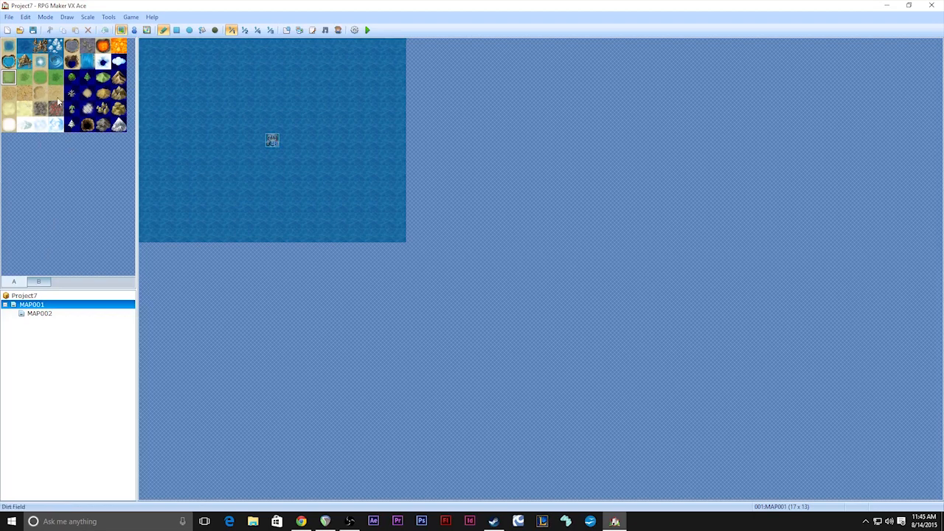
mouse_move(38, 221)
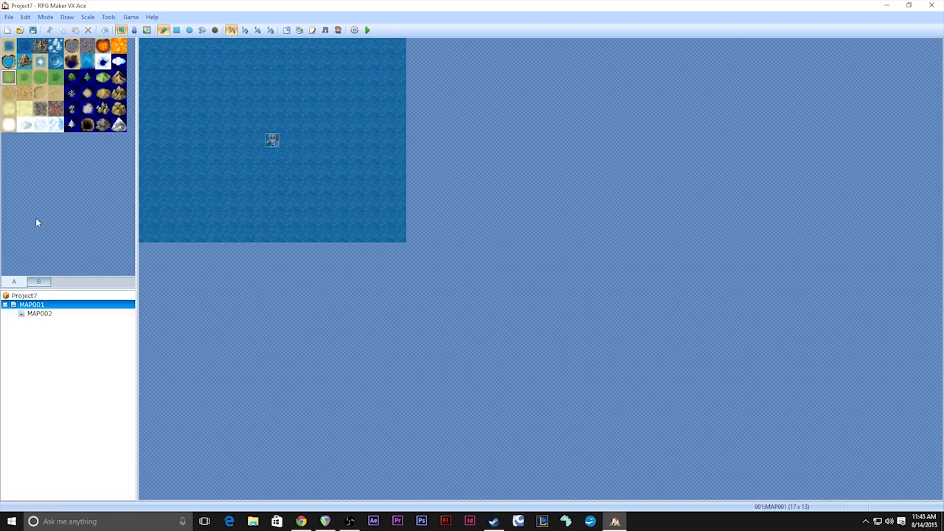
mouse_move(11, 351)
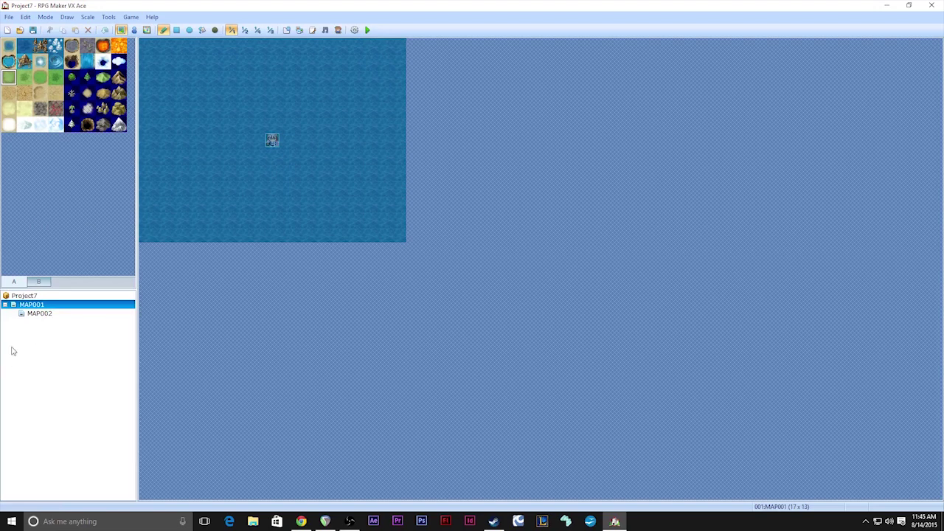
Browse MAP002's properties and tileset choices, then close them unsaved
right_click(39, 313)
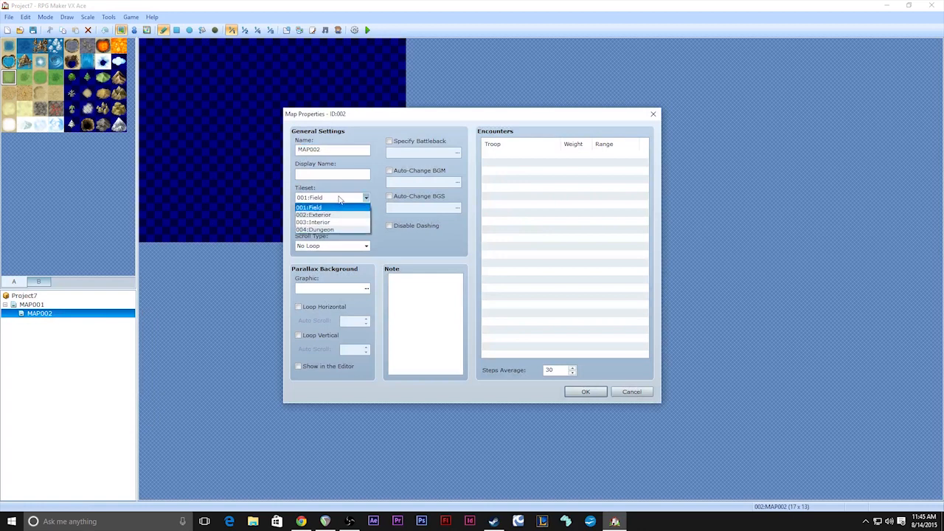
mouse_move(331, 222)
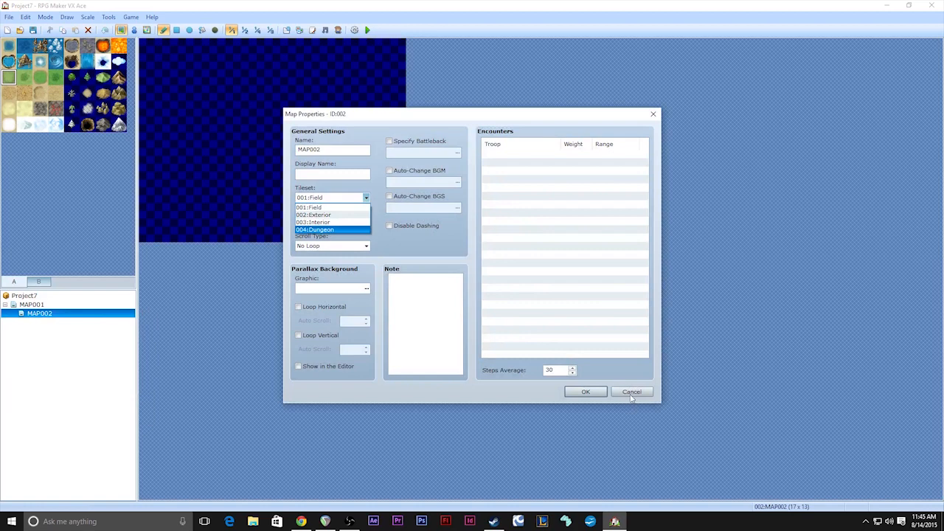
left_click(306, 207)
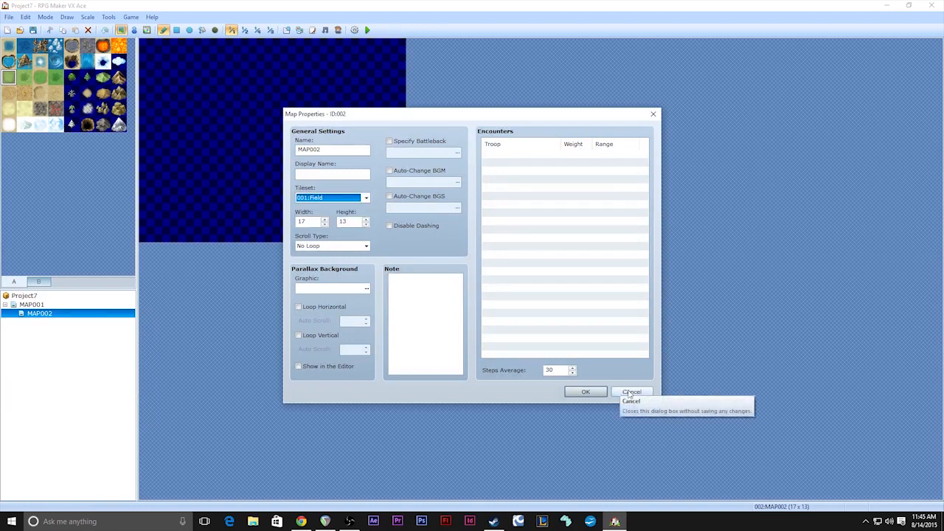
left_click(631, 393)
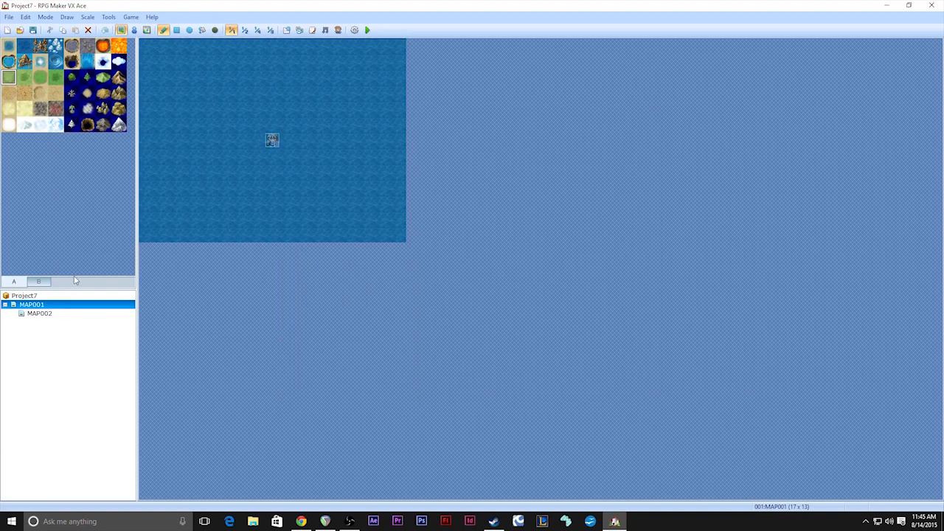
mouse_move(53, 280)
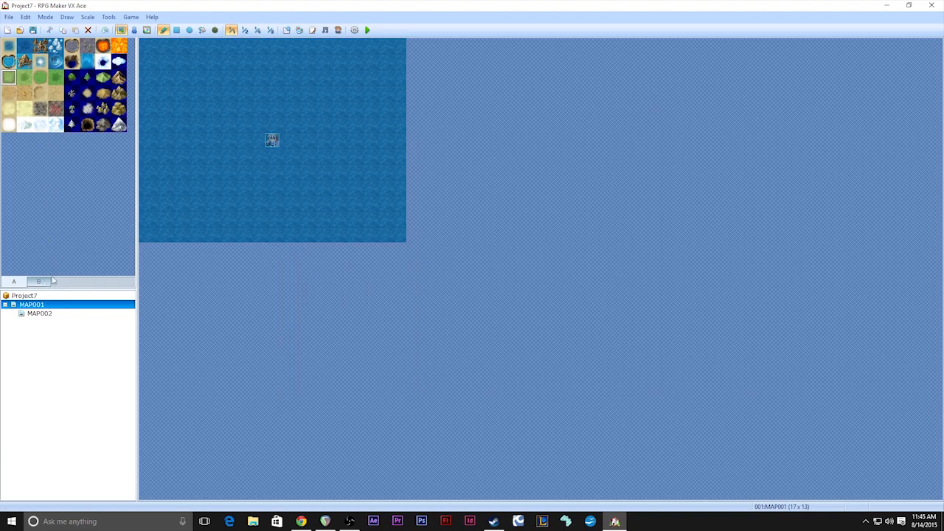
Switch the tile palette to tab B showing building and castle tiles
left_click(38, 280)
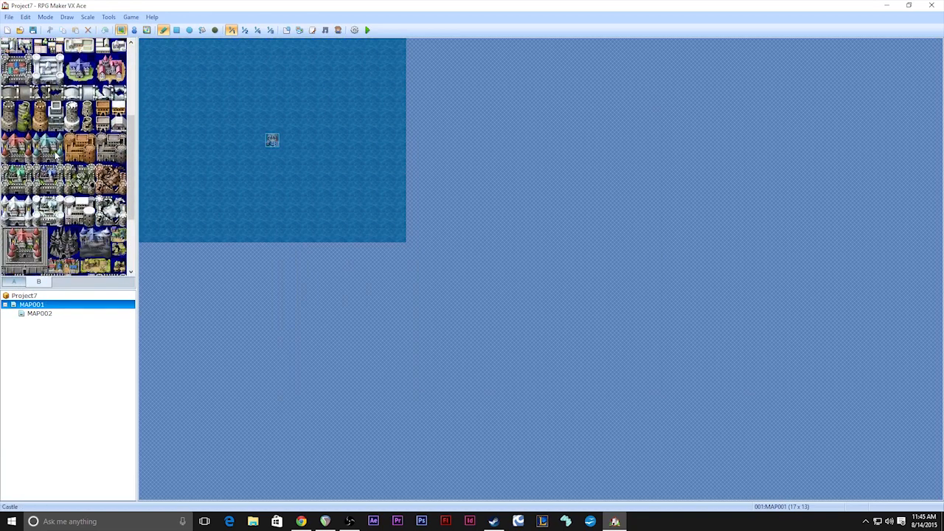
left_click(39, 280)
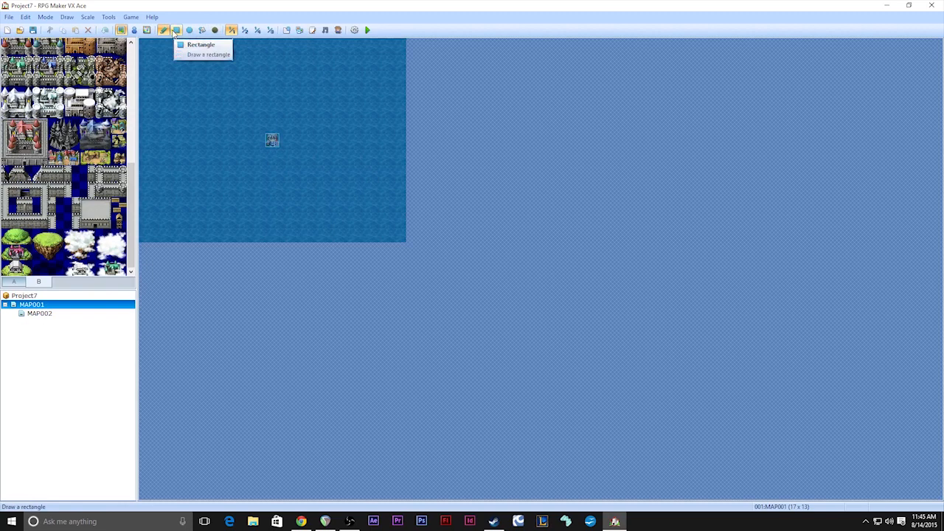
mouse_move(189, 30)
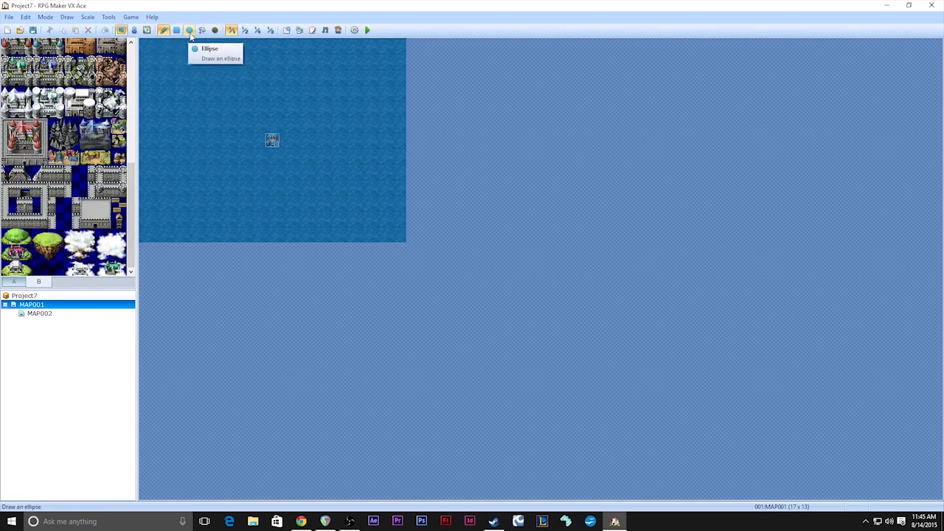
left_click(189, 30)
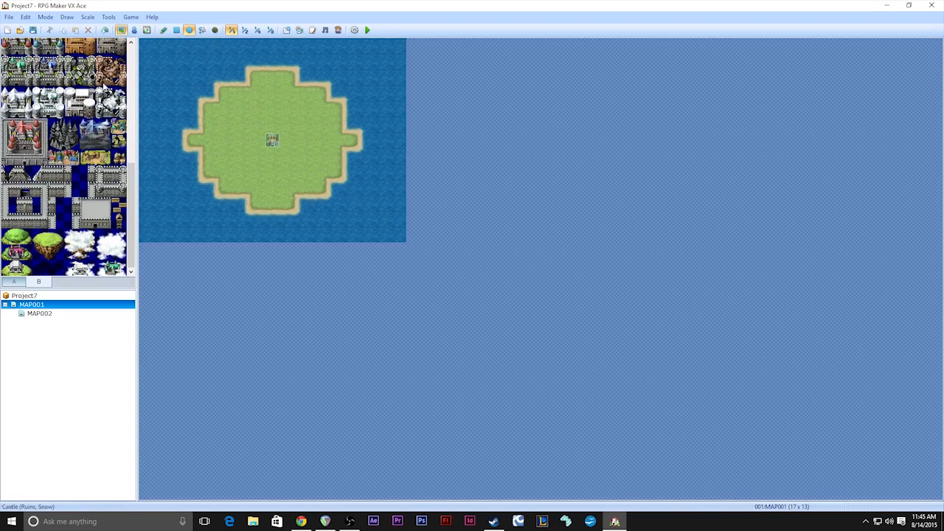
left_click(201, 29)
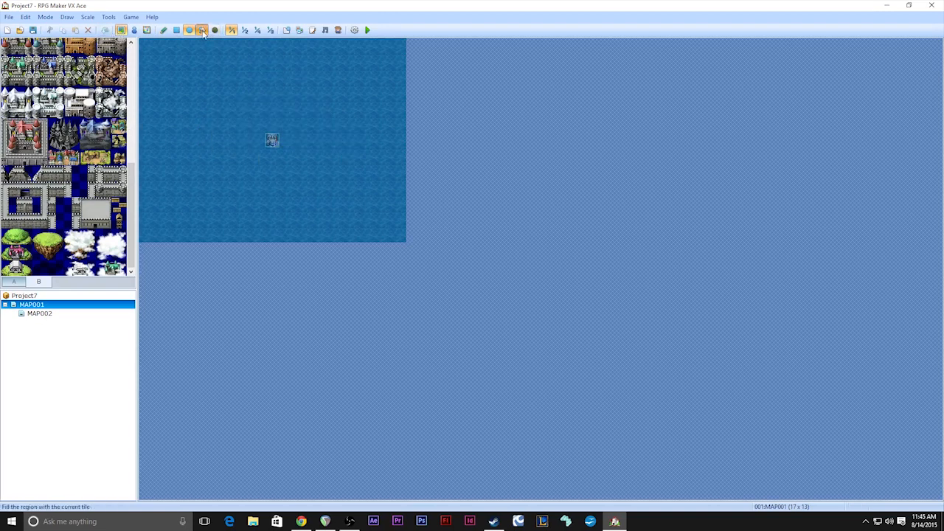
left_click(215, 30)
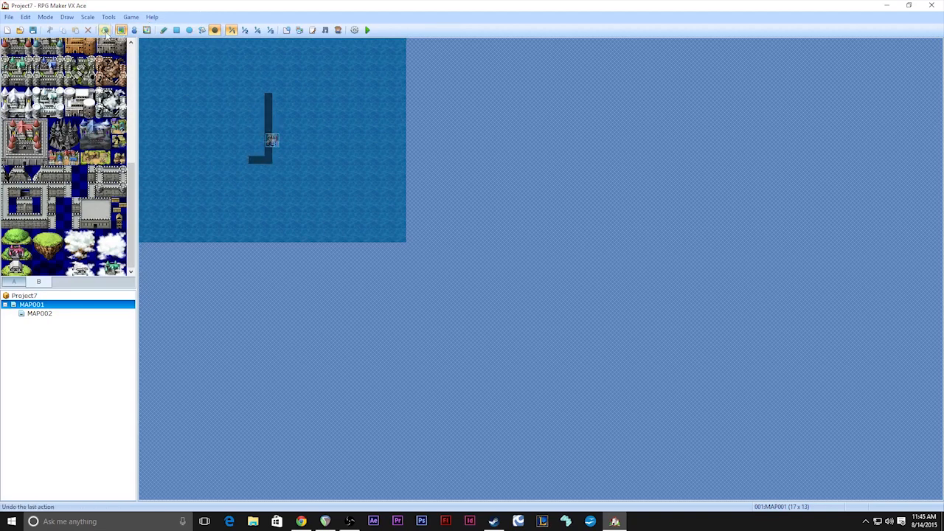
left_click(105, 30)
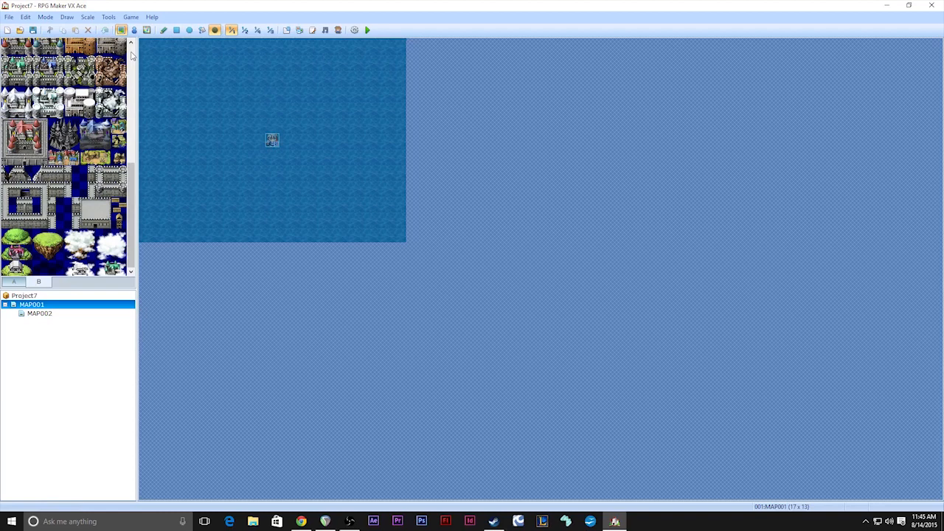
mouse_move(121, 29)
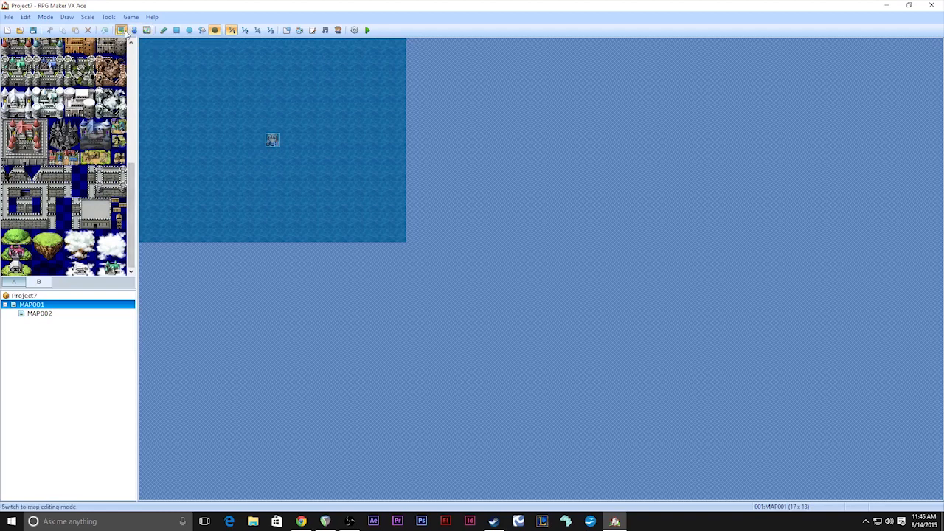
mouse_move(134, 29)
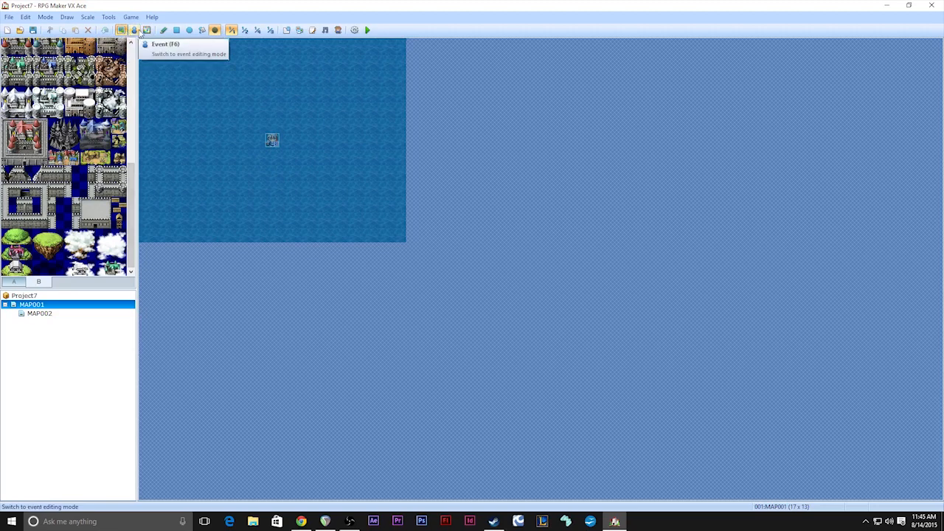
mouse_move(121, 30)
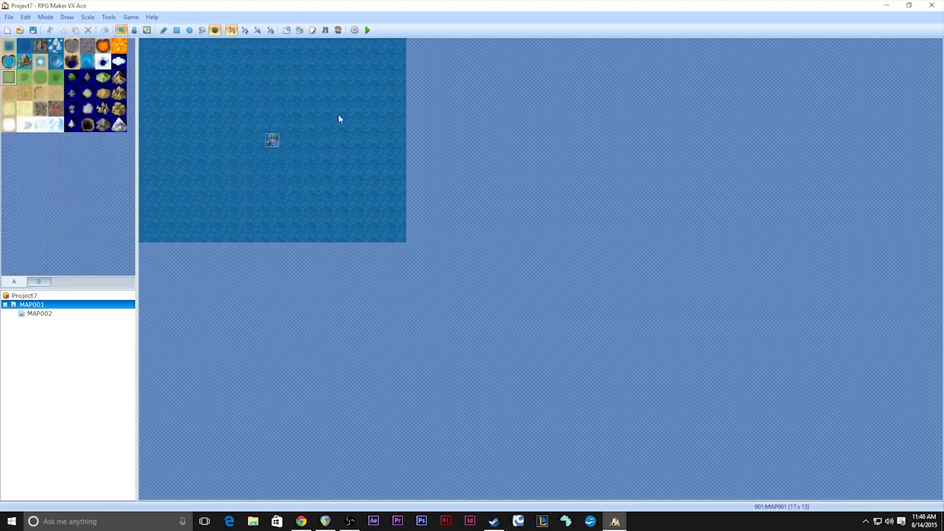
Enter event mode, bring up a new event on a MAP001 tile, and discard it
left_click(133, 29)
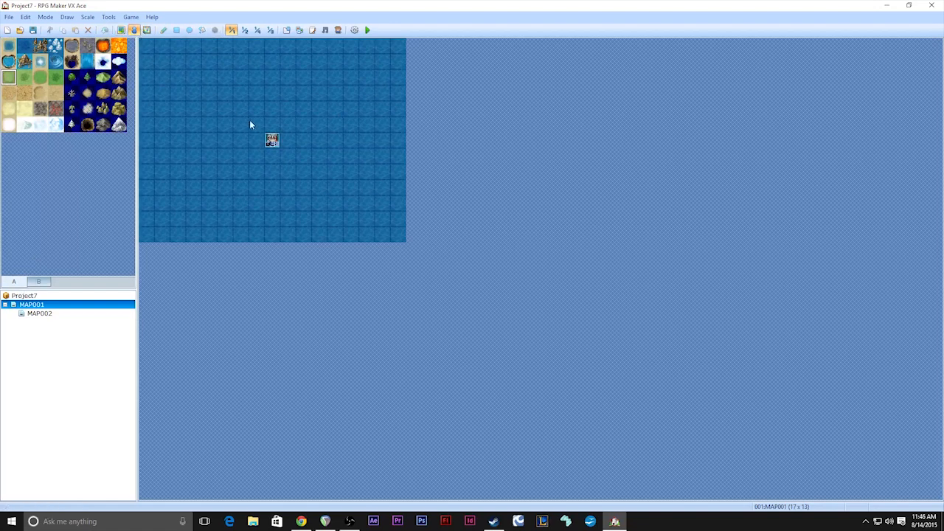
right_click(242, 124)
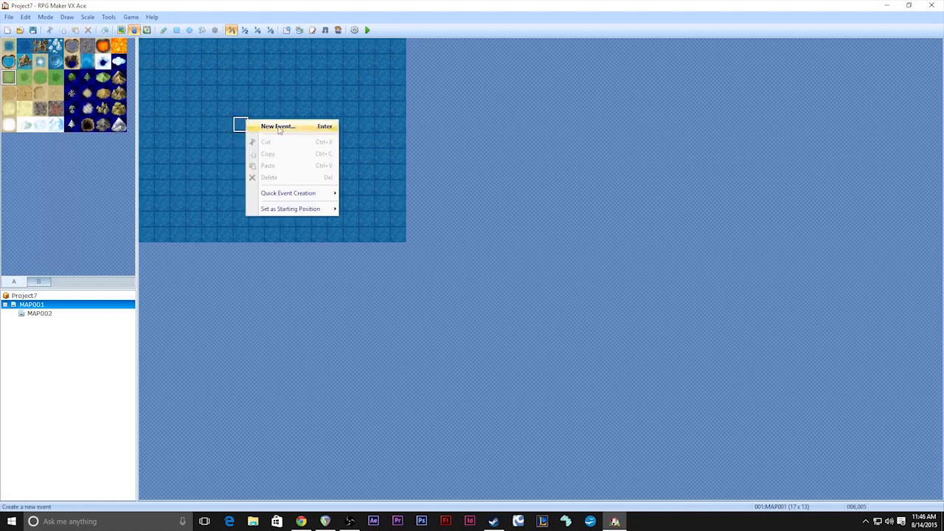
left_click(277, 127)
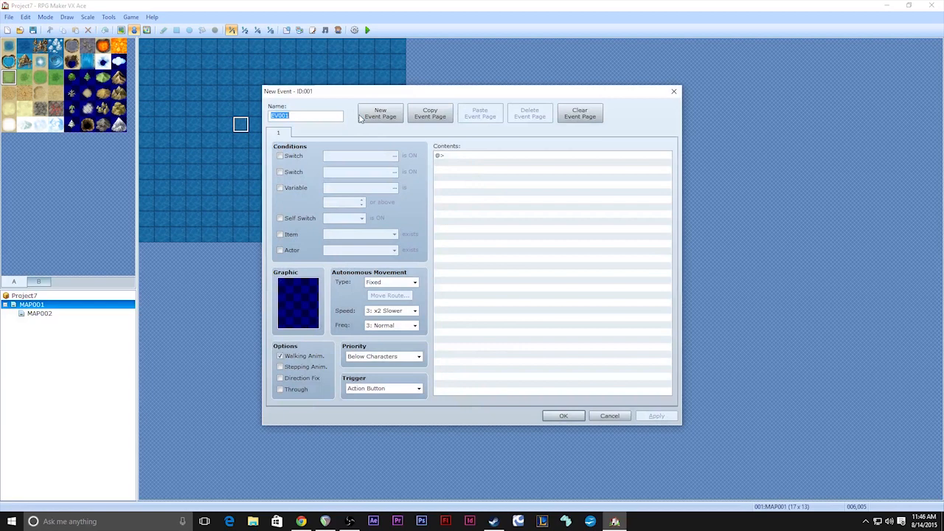
mouse_move(439, 231)
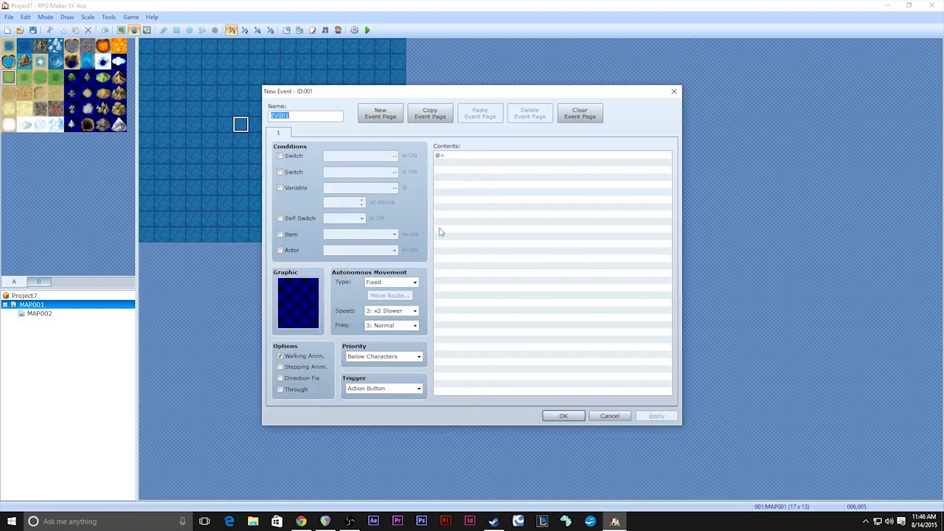
mouse_move(200, 124)
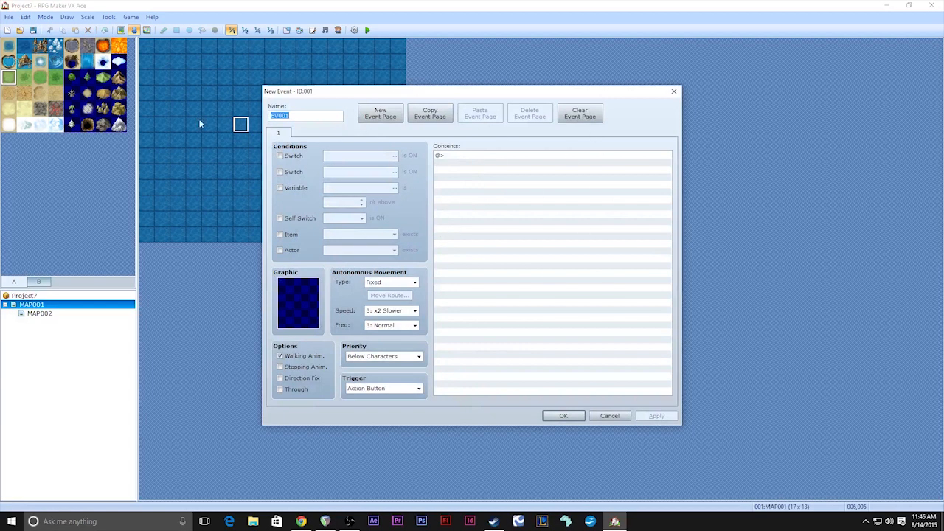
mouse_move(445, 177)
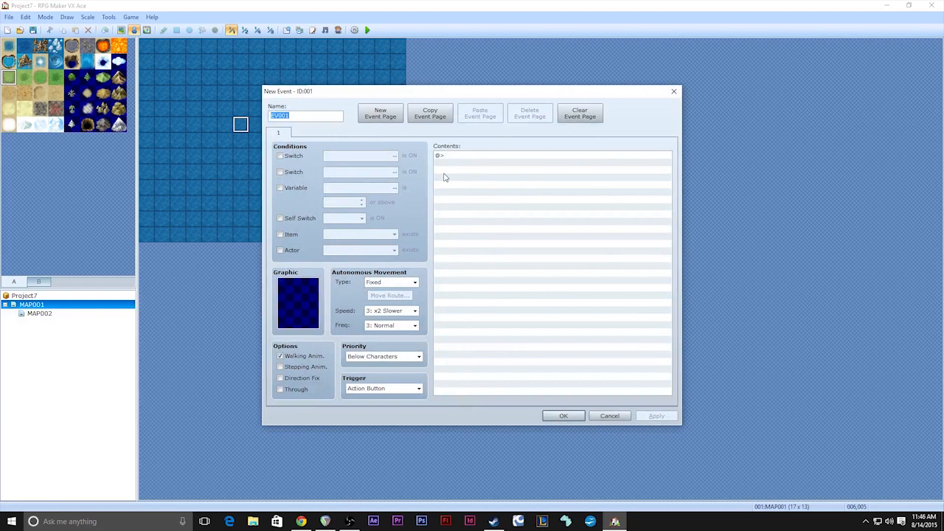
mouse_move(460, 185)
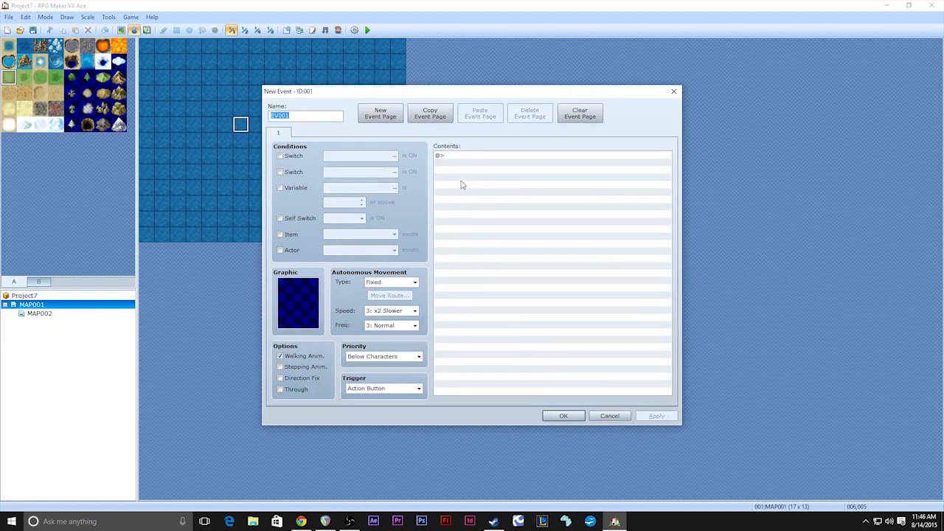
mouse_move(339, 189)
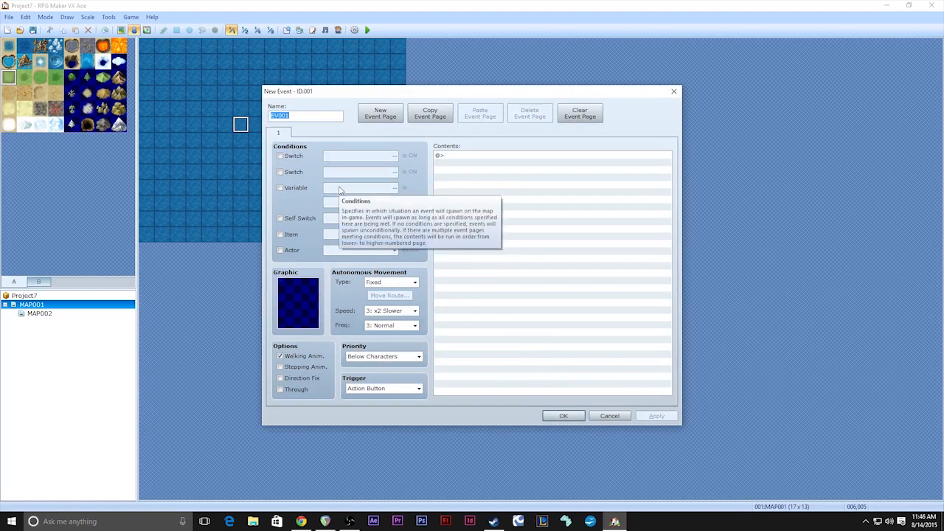
mouse_move(494, 286)
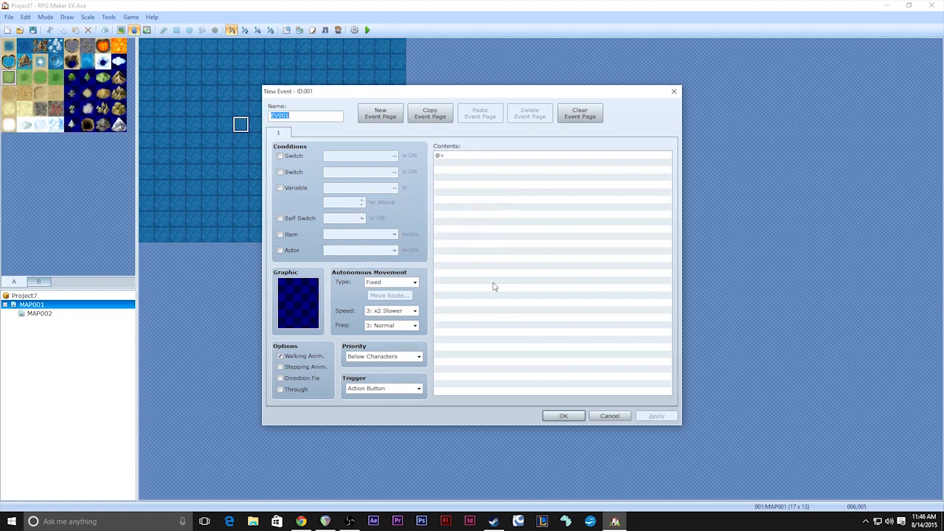
mouse_move(484, 280)
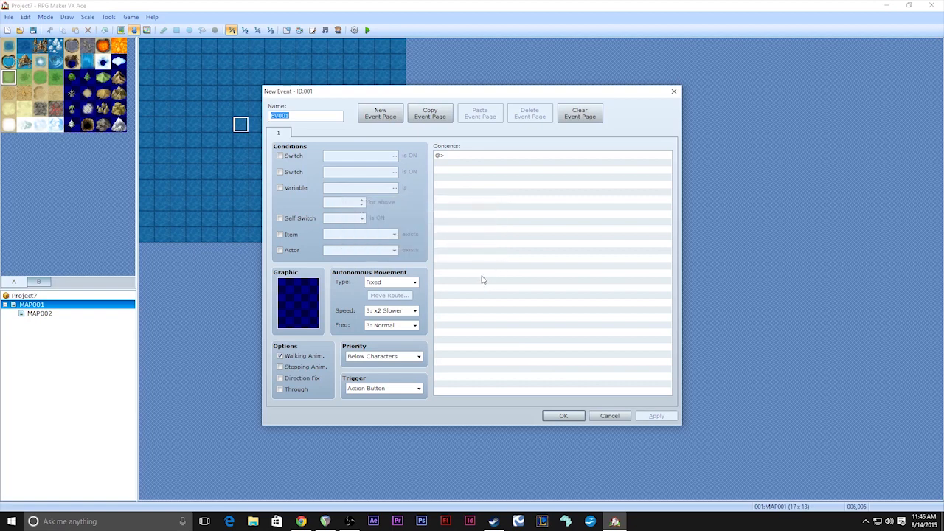
mouse_move(510, 319)
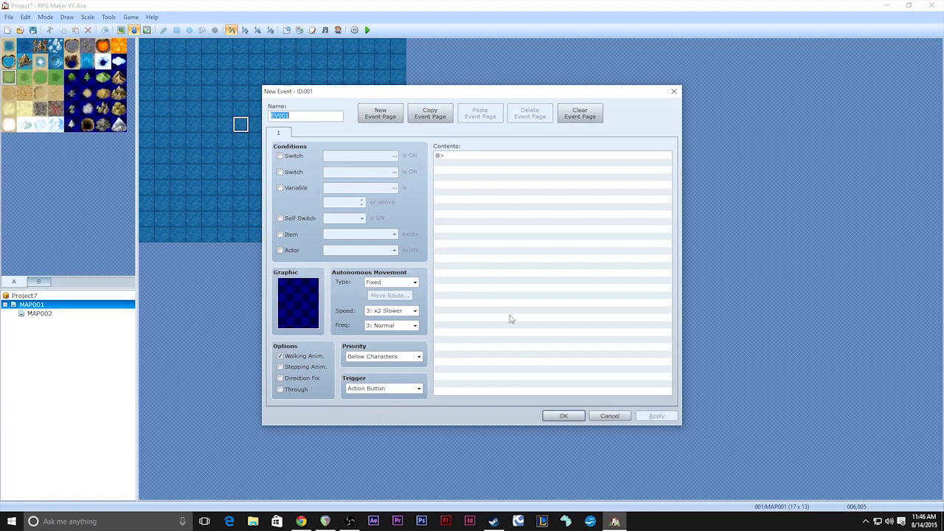
left_click(563, 416)
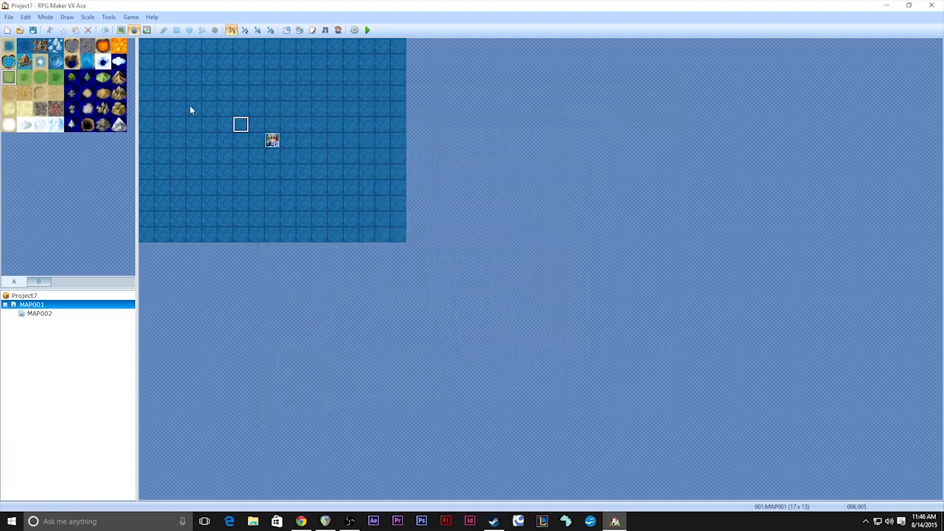
left_click(146, 30)
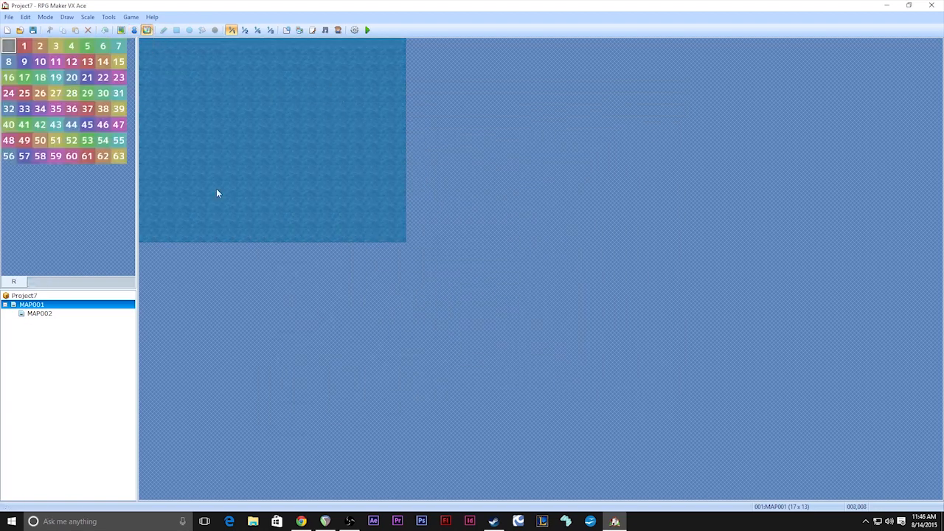
mouse_move(240, 124)
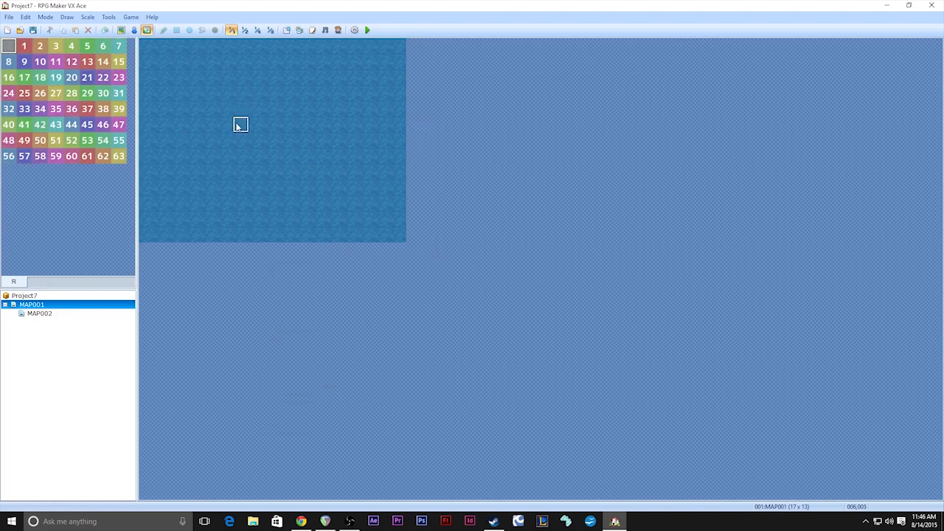
mouse_move(272, 124)
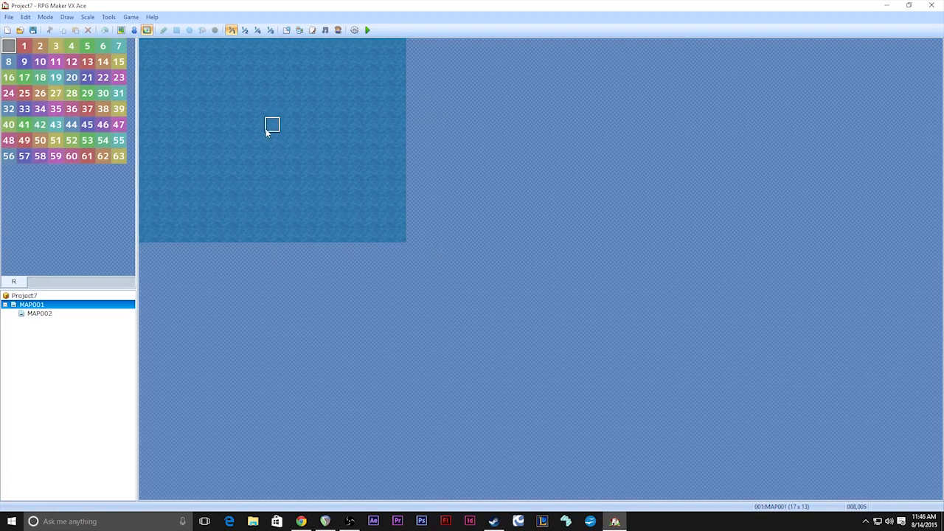
mouse_move(134, 29)
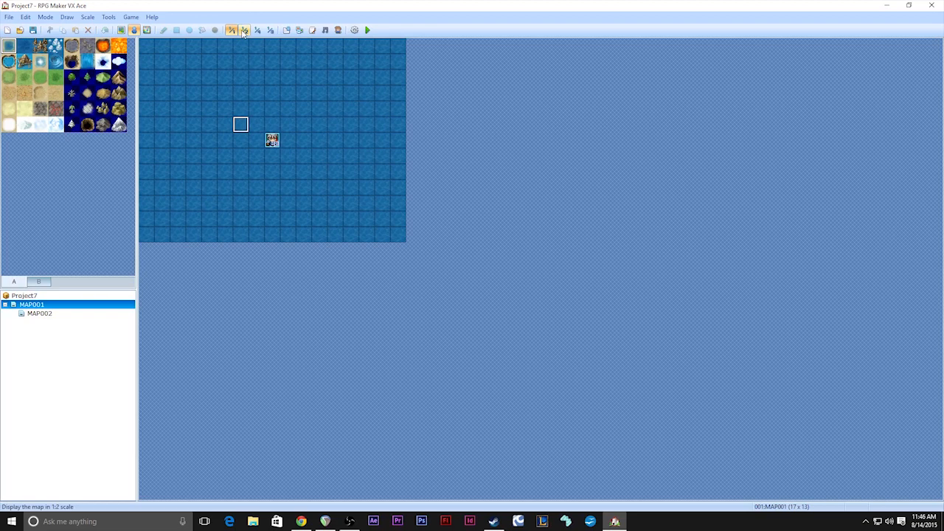
left_click(269, 29)
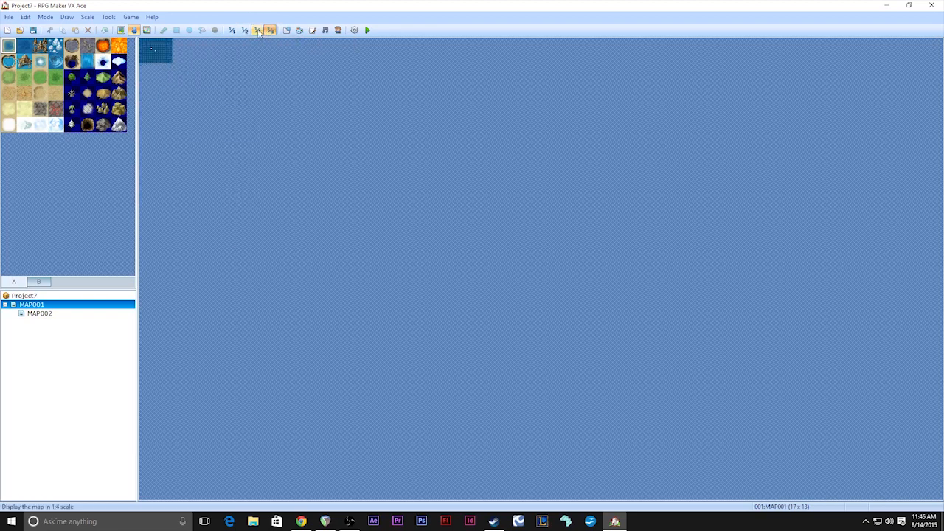
mouse_move(257, 30)
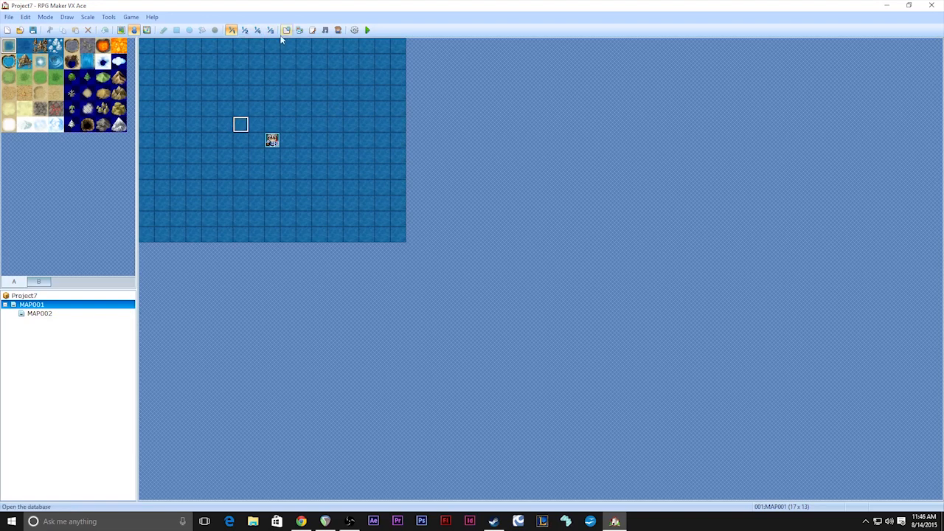
mouse_move(286, 29)
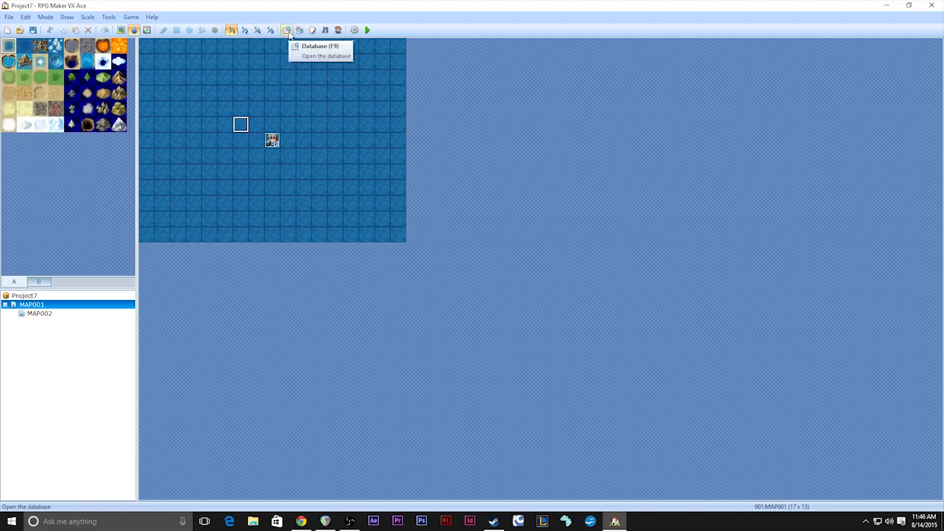
mouse_move(325, 30)
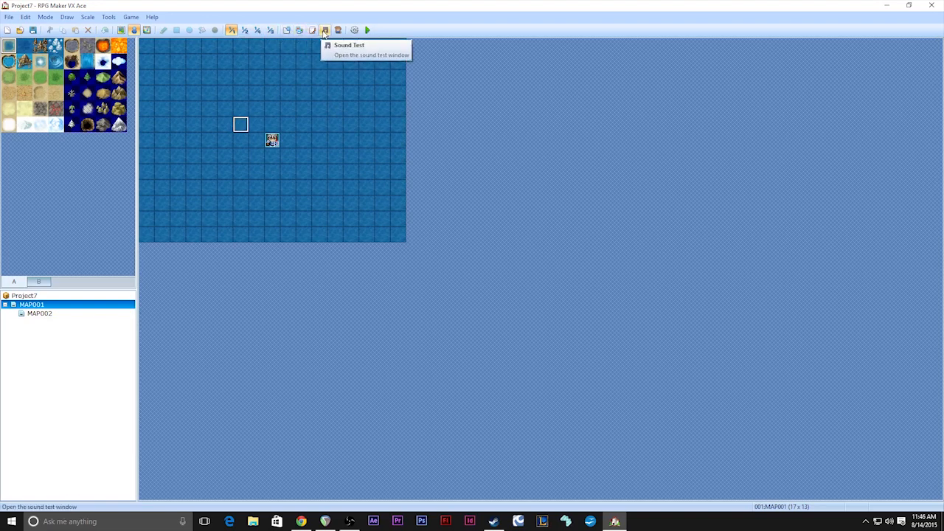
mouse_move(336, 30)
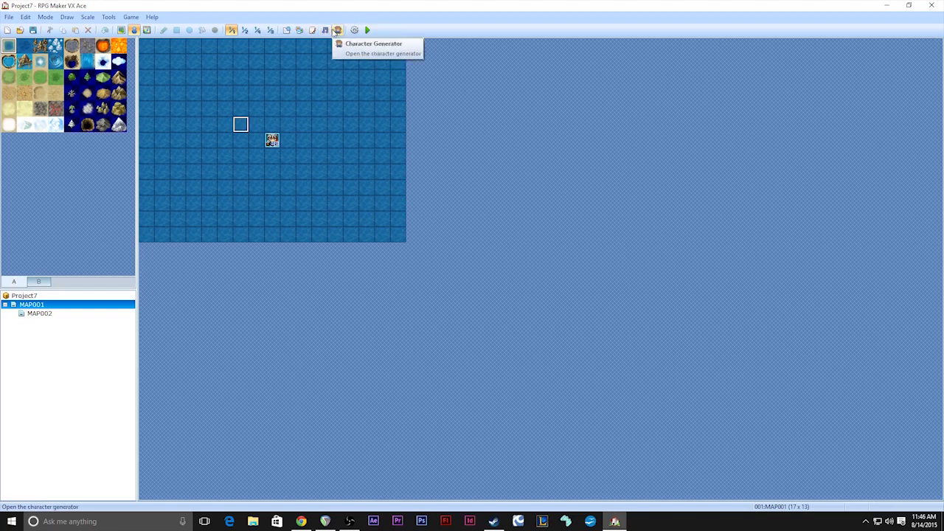
left_click(324, 29)
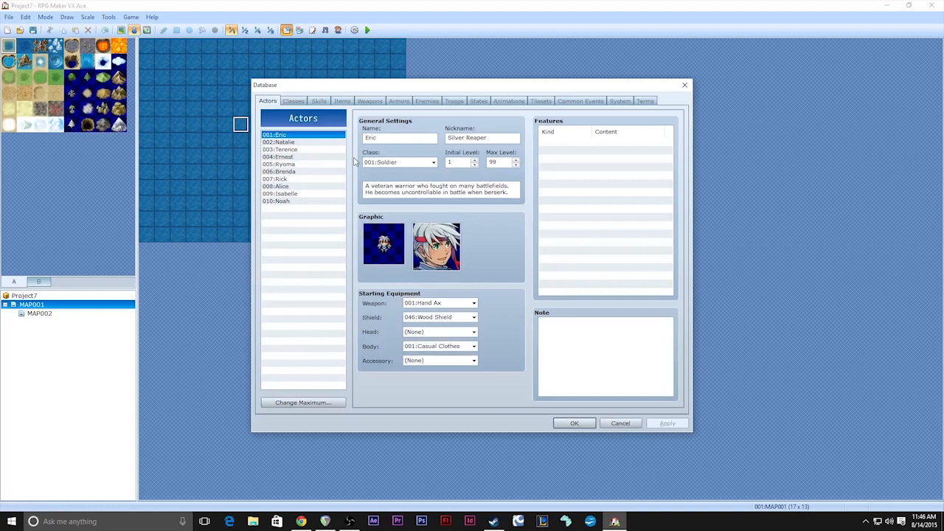
mouse_move(506, 310)
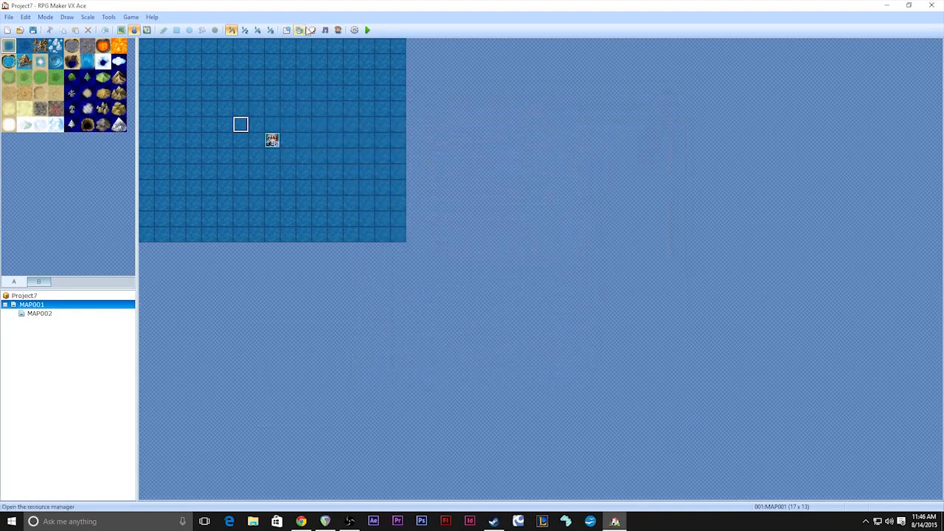
left_click(298, 29)
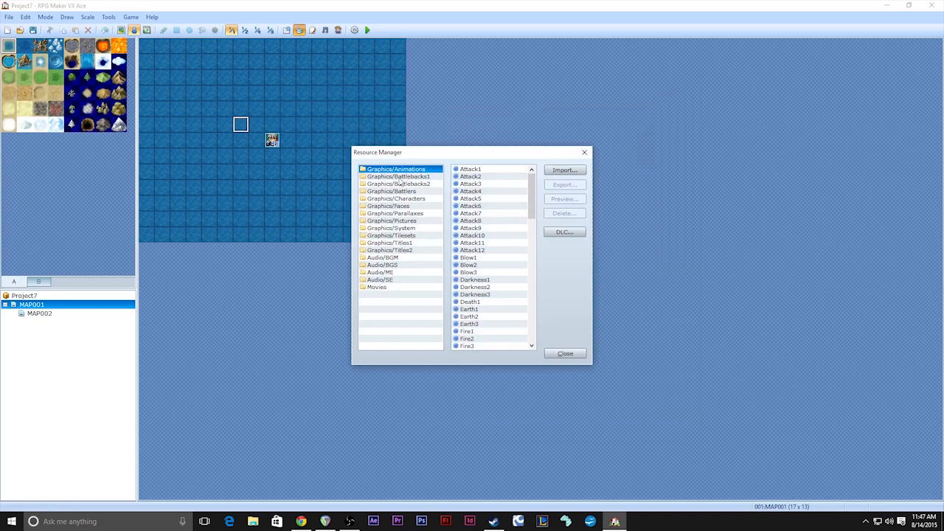
mouse_move(410, 274)
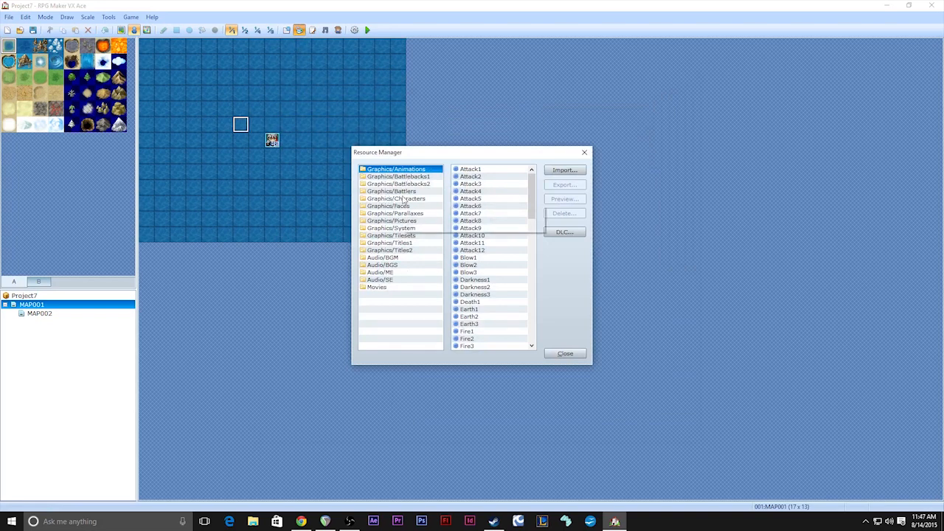
left_click(382, 257)
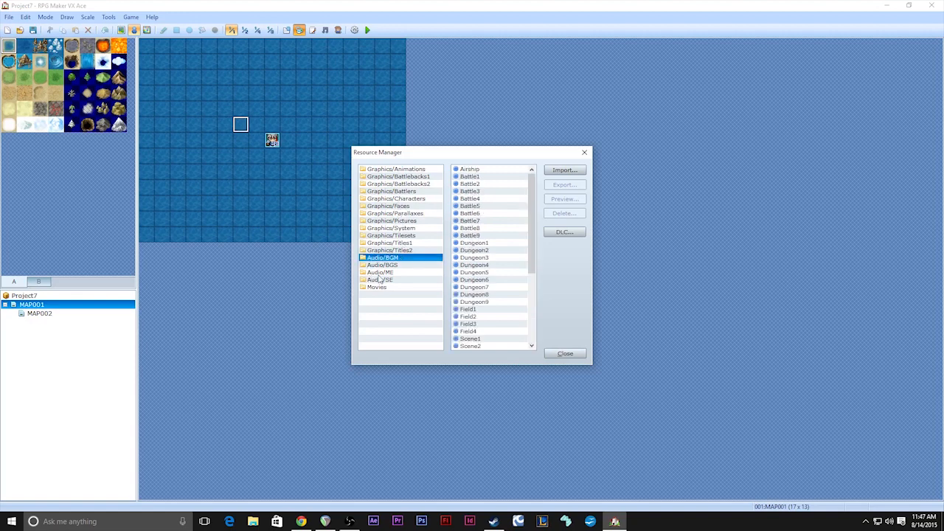
left_click(381, 271)
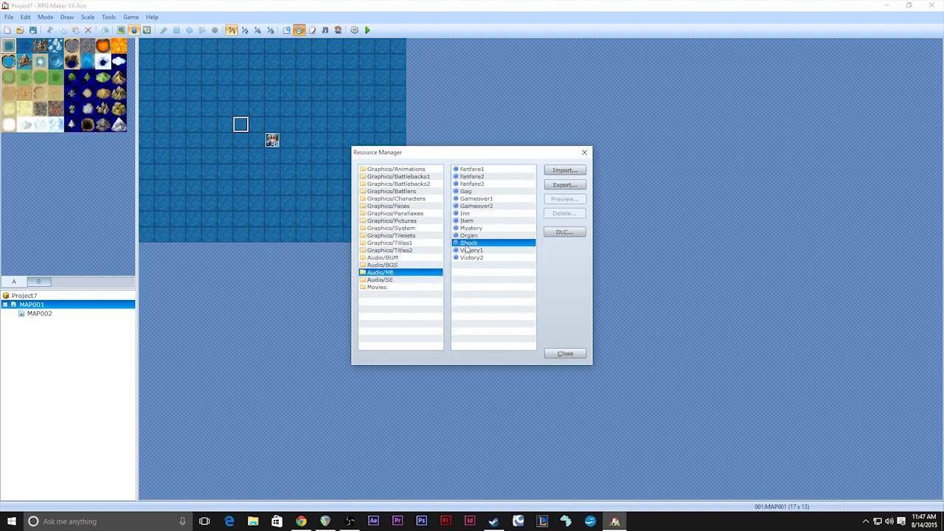
mouse_move(602, 360)
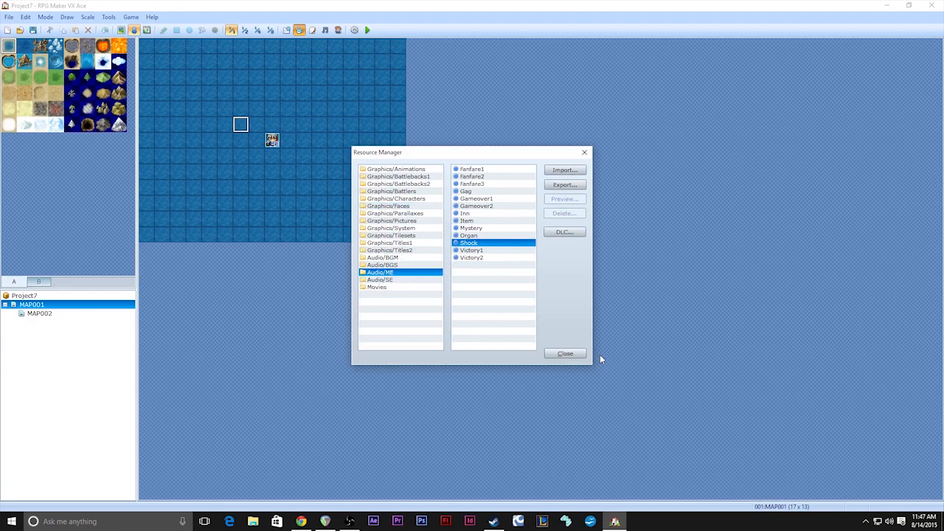
left_click(565, 353)
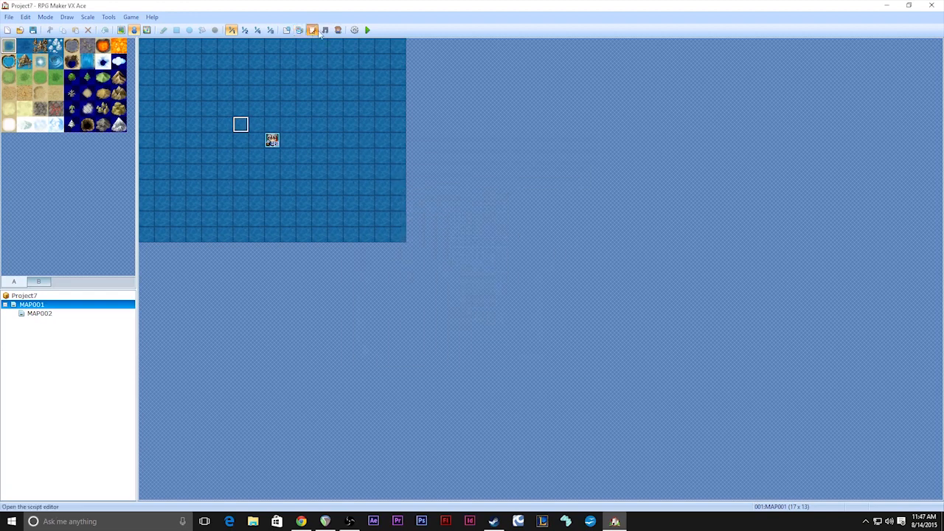
left_click(311, 29)
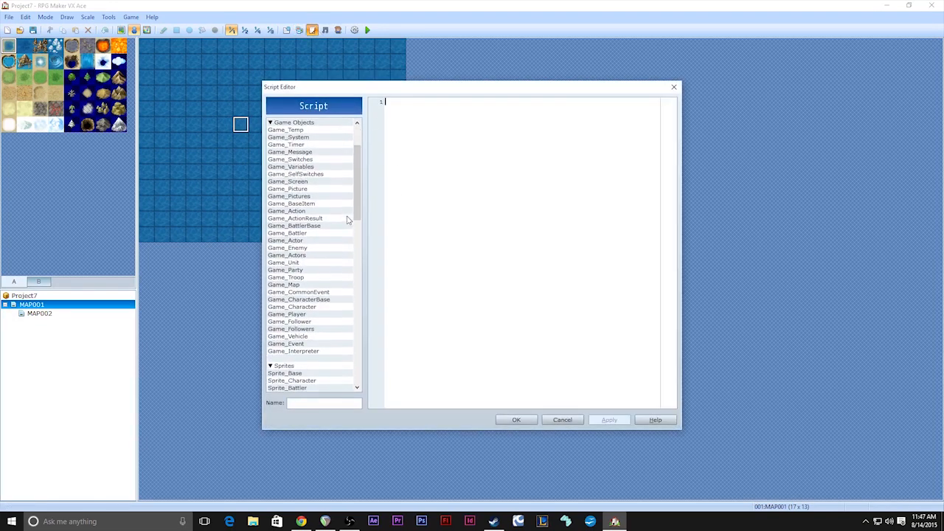
scroll("down", 3)
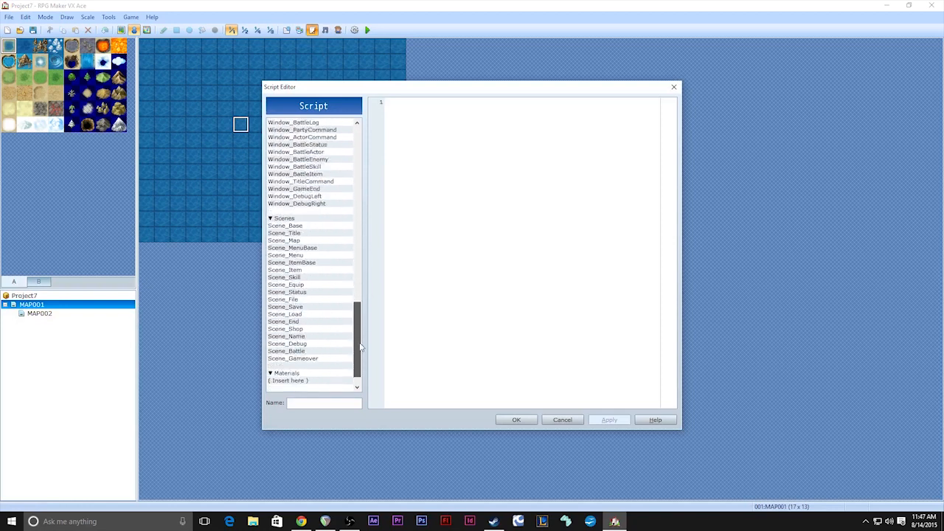
scroll("up", 3)
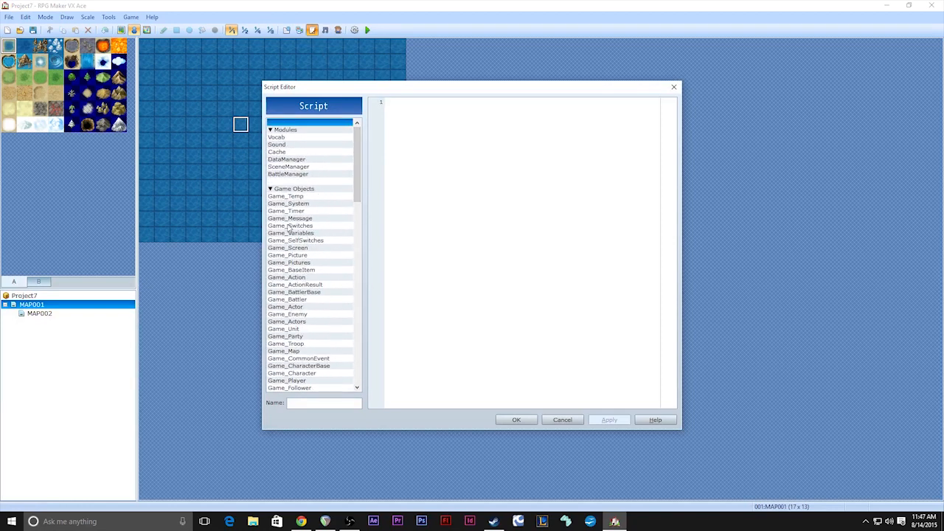
scroll("down", 3)
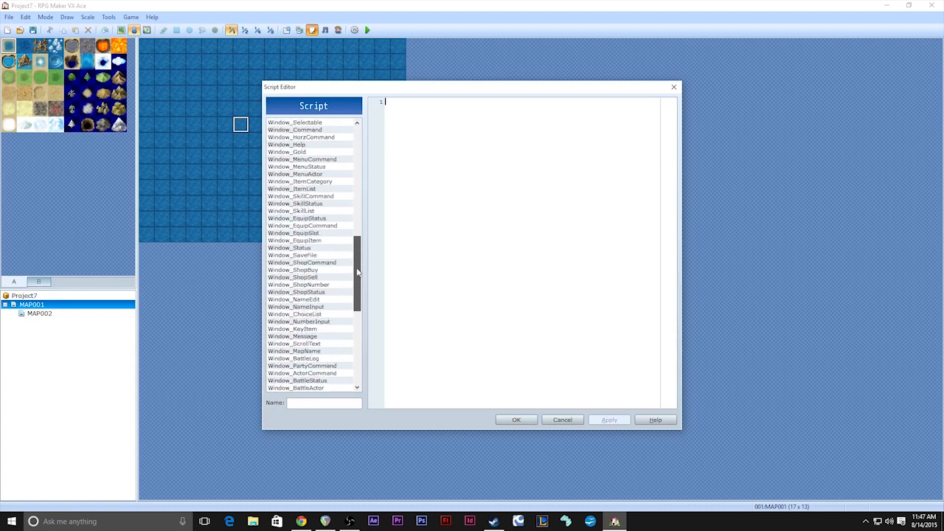
scroll("down", 3)
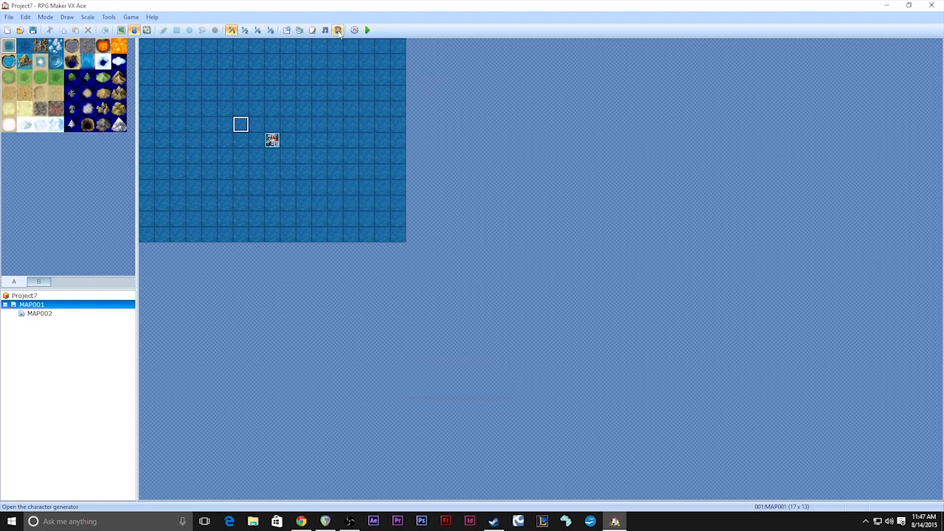
left_click(325, 29)
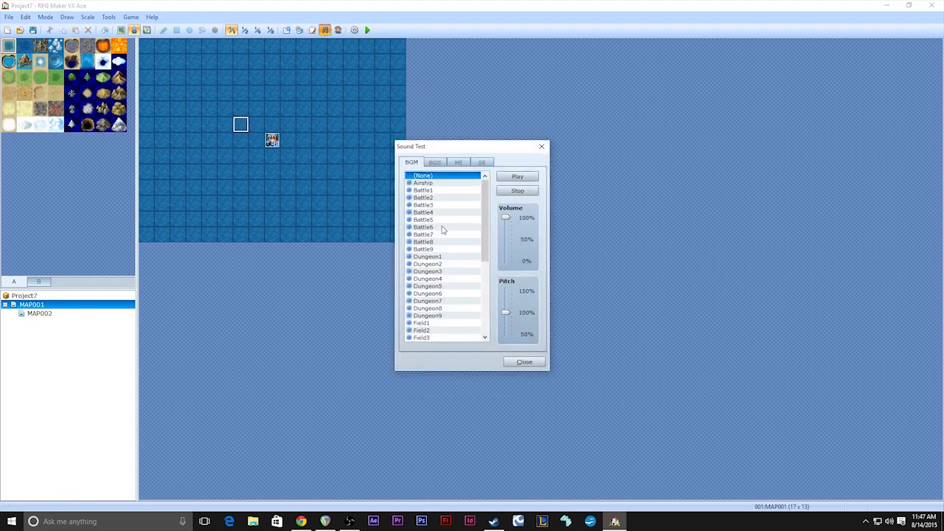
left_click(433, 161)
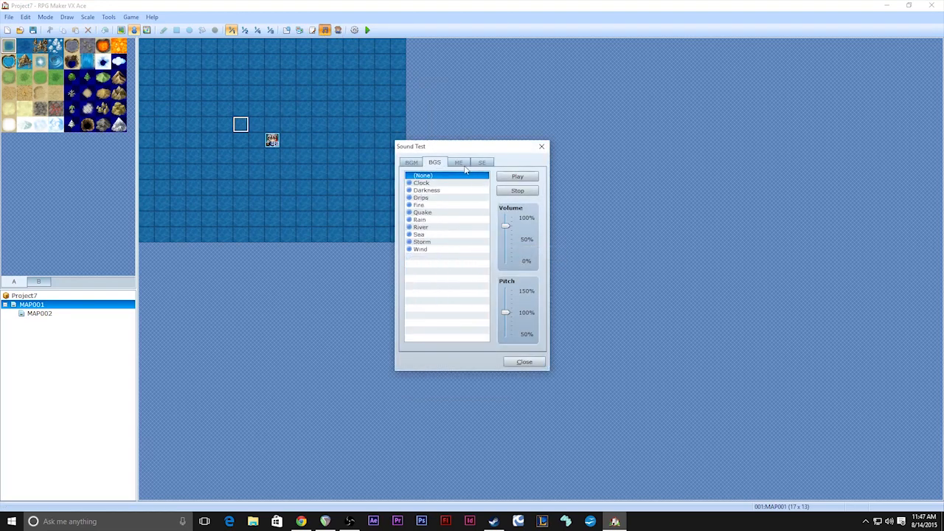
left_click(457, 161)
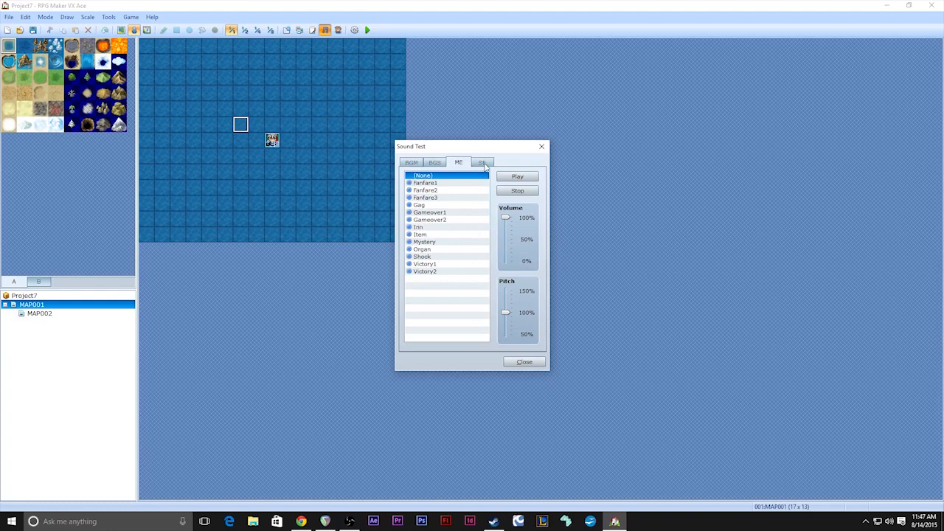
mouse_move(430, 219)
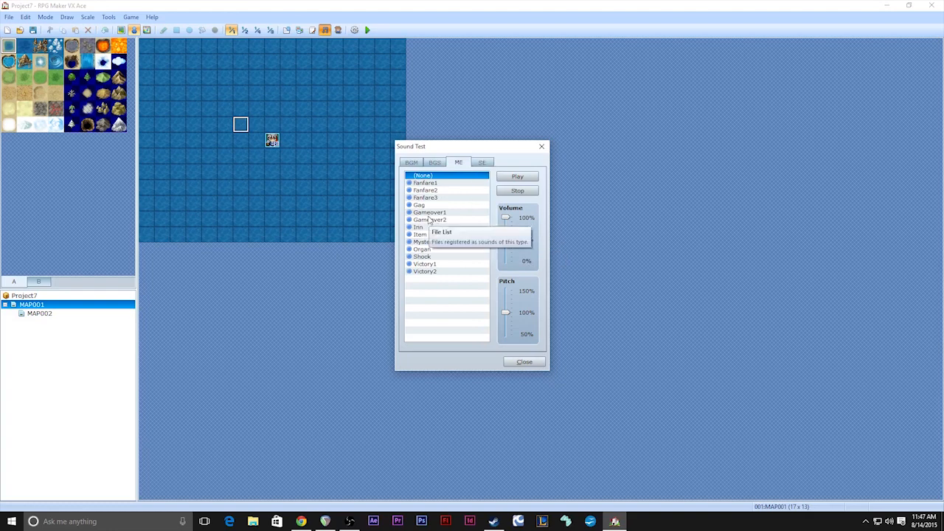
left_click(418, 205)
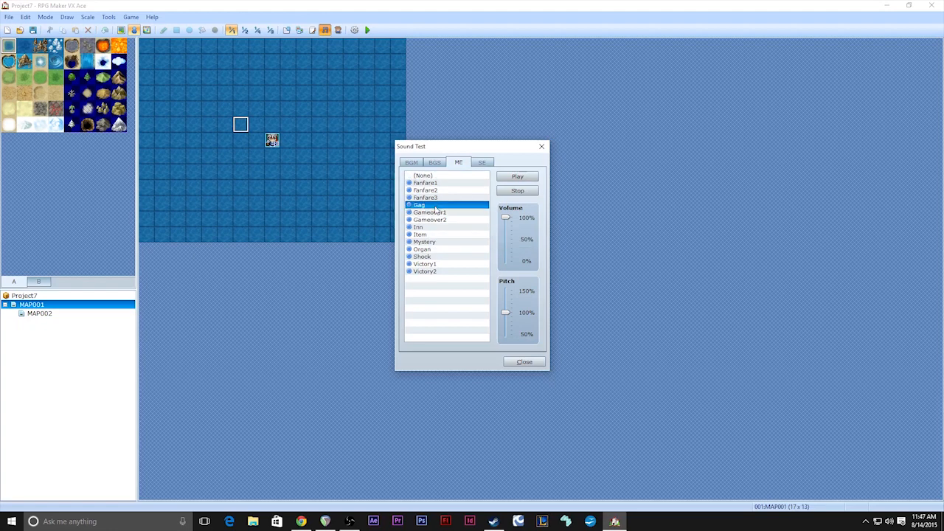
left_click(517, 175)
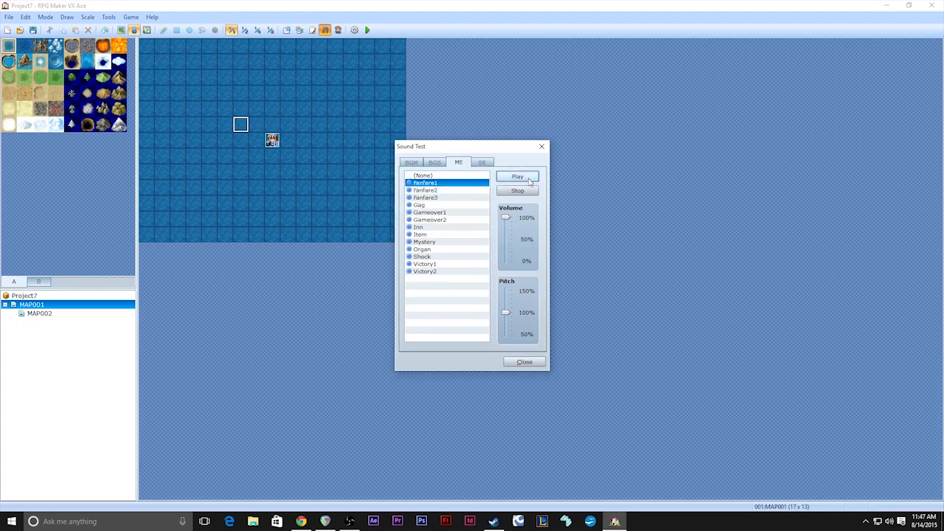
mouse_move(560, 209)
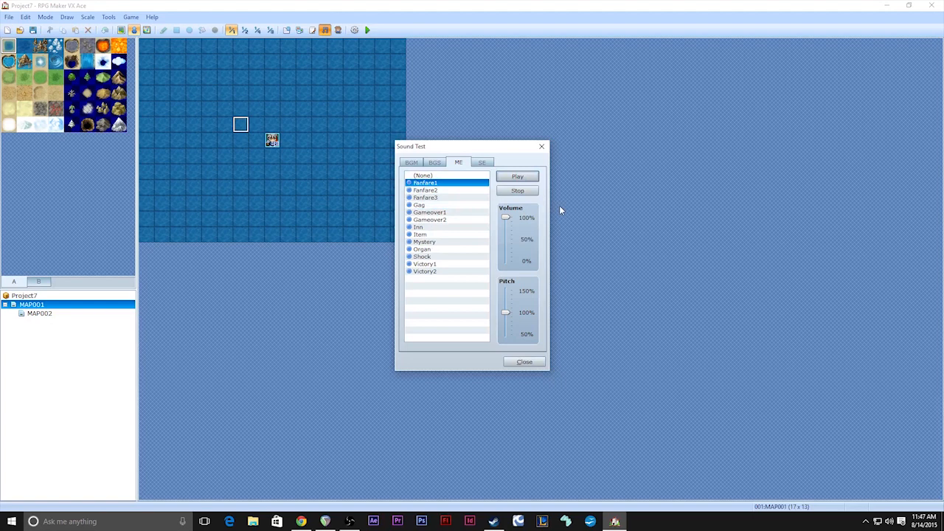
mouse_move(546, 205)
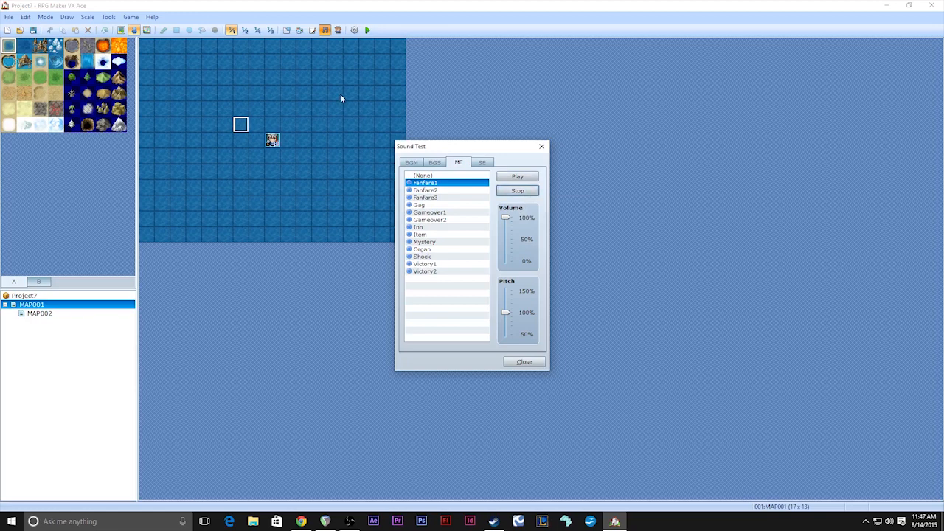
left_click(523, 362)
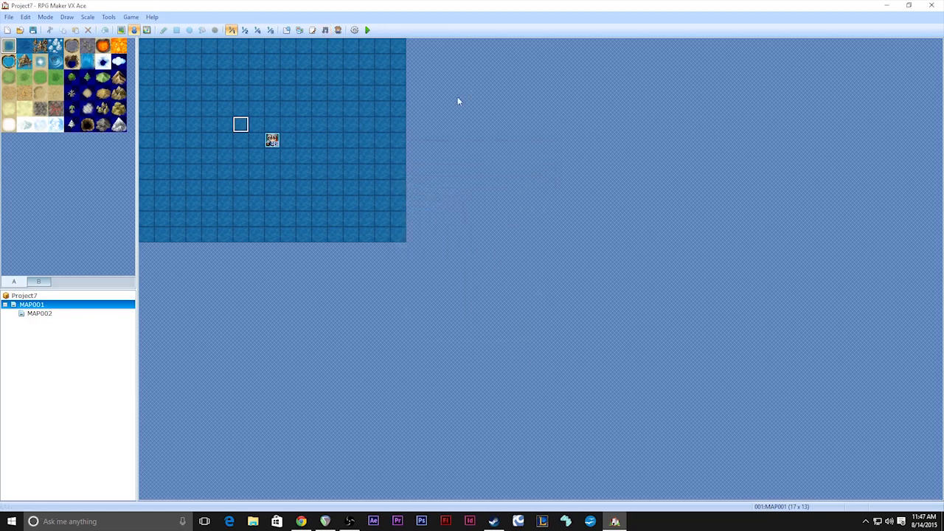
Bring up the Character Generator, view its options, and close it
left_click(337, 30)
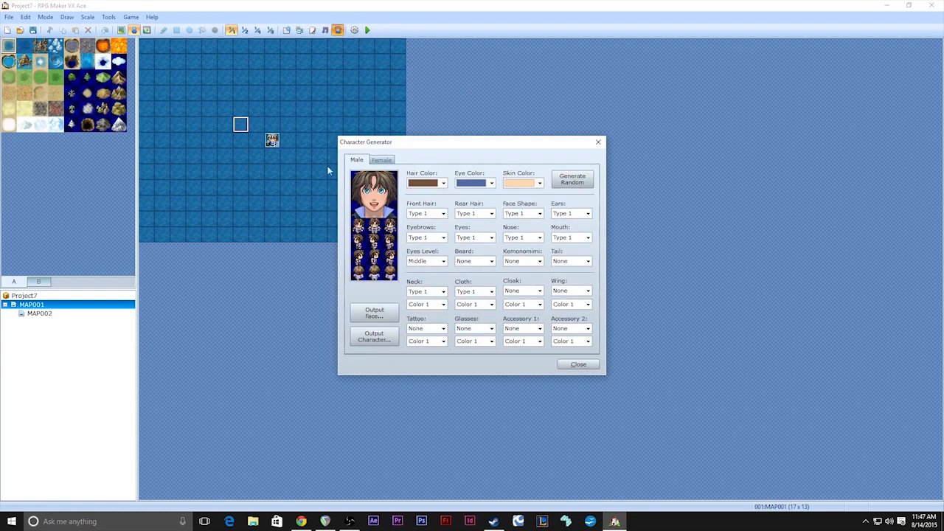
mouse_move(372, 214)
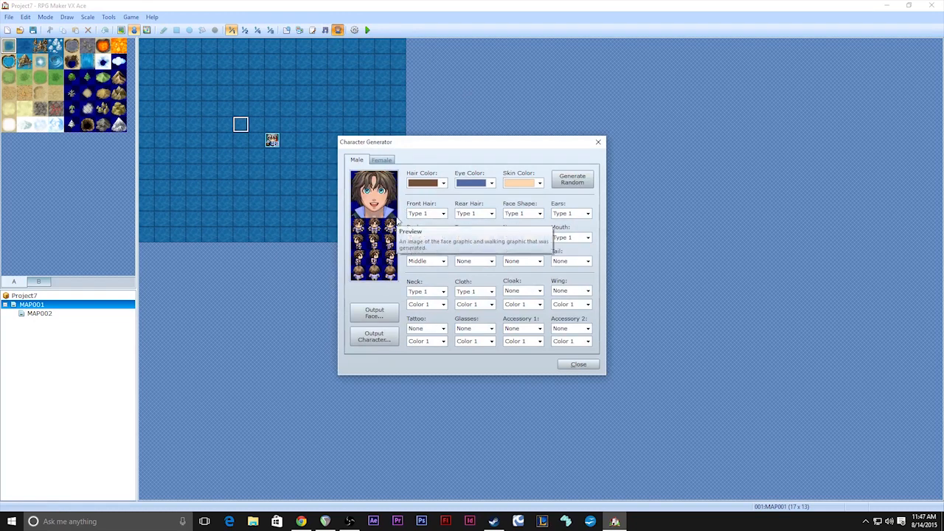
mouse_move(413, 227)
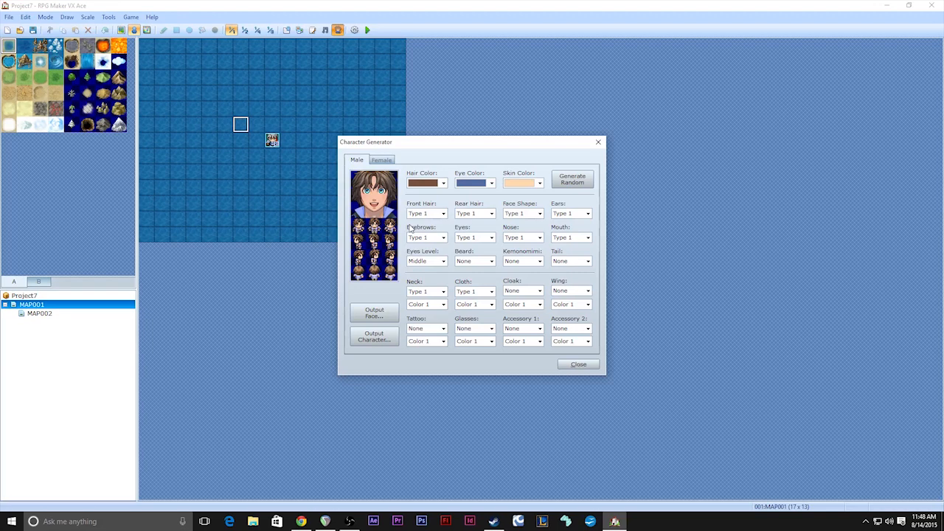
mouse_move(508, 342)
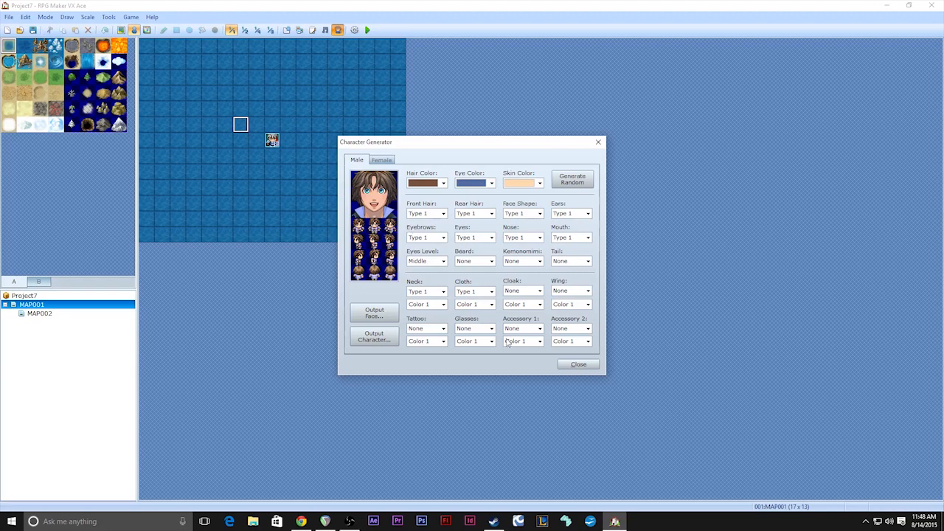
mouse_move(578, 365)
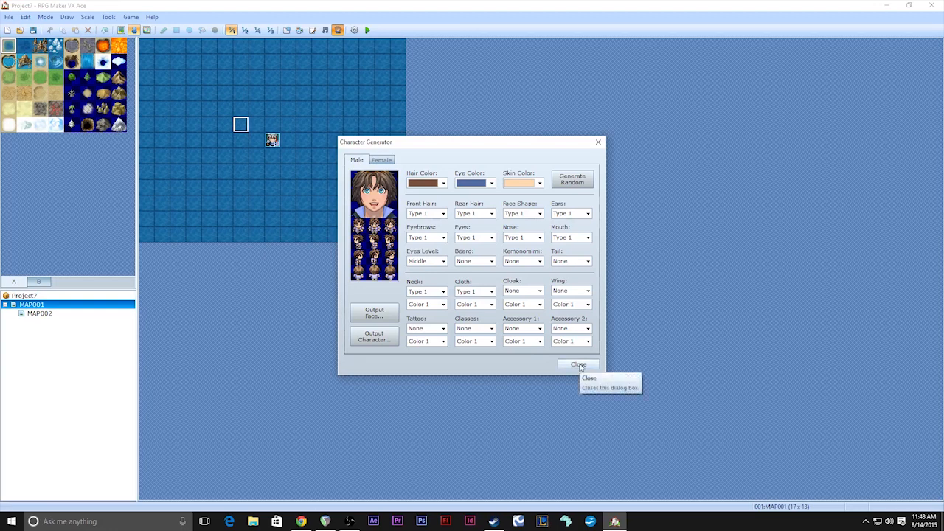
mouse_move(516, 451)
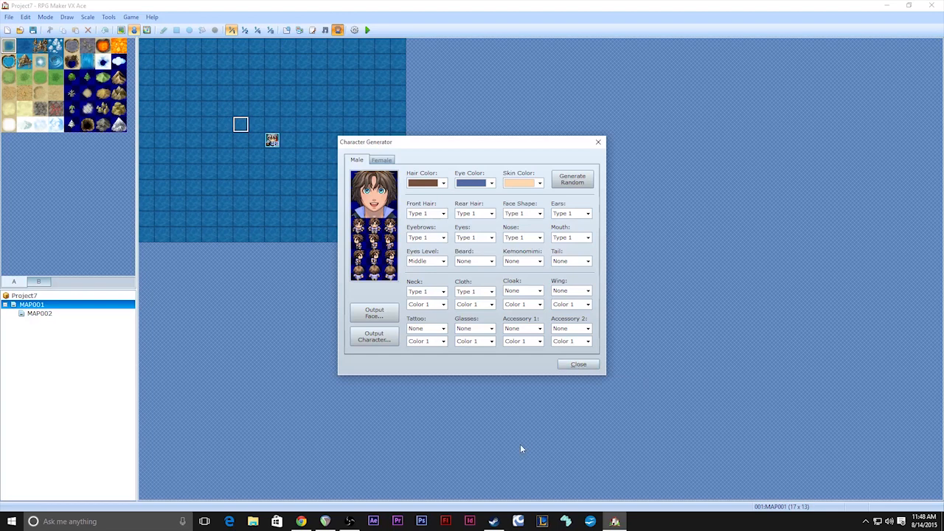
mouse_move(529, 436)
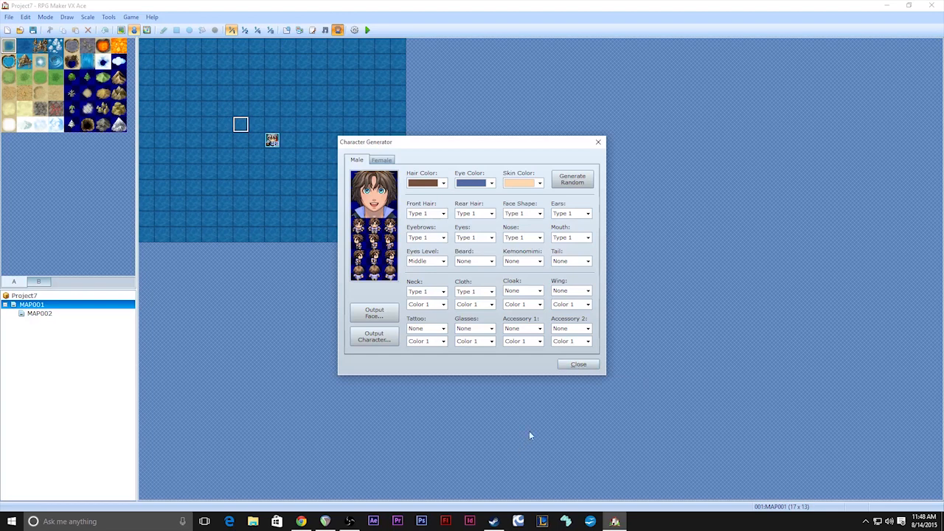
left_click(578, 363)
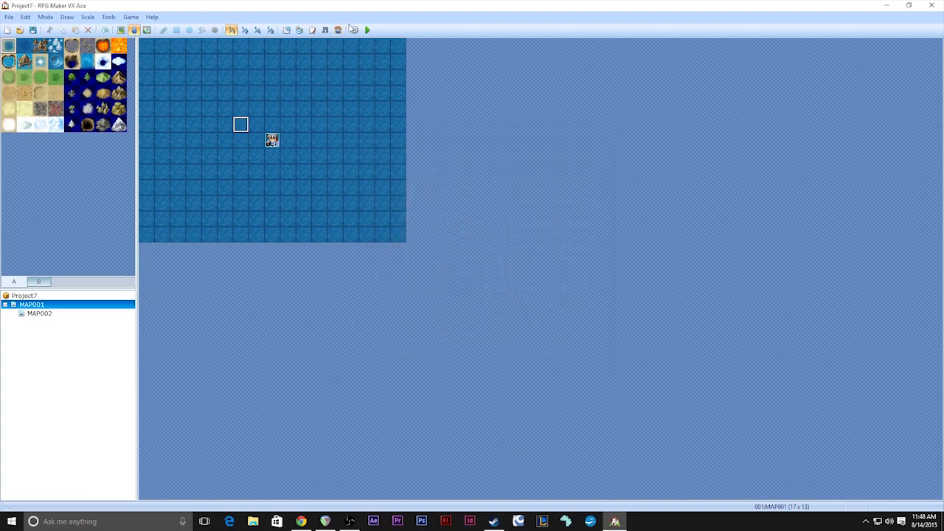
mouse_move(354, 30)
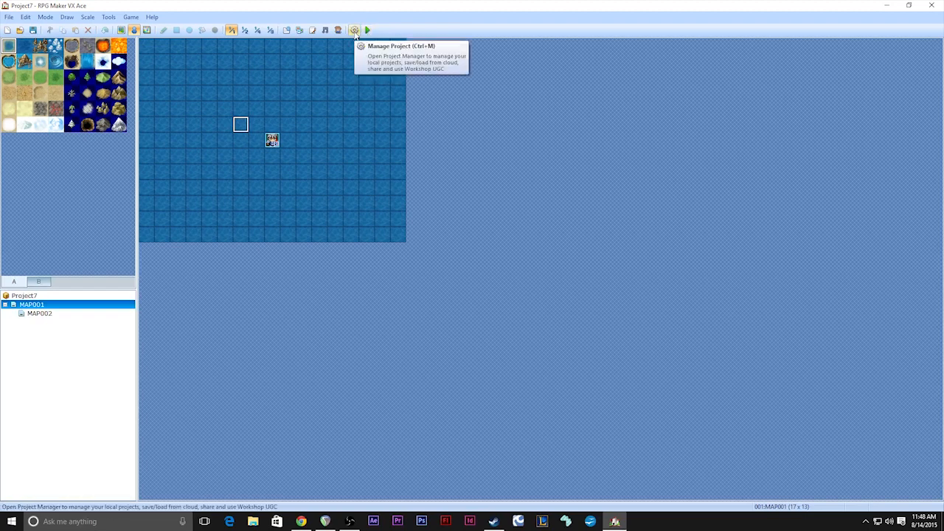
mouse_move(365, 29)
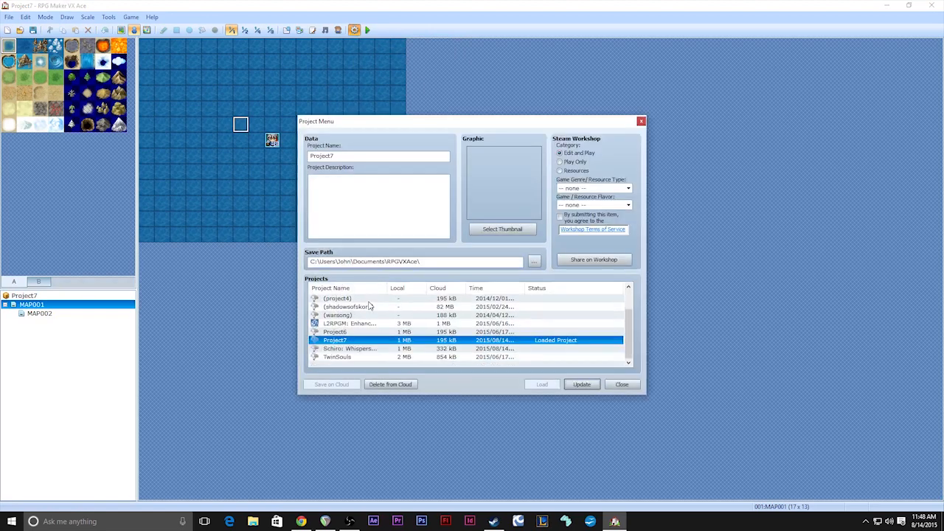
scroll("up", 3)
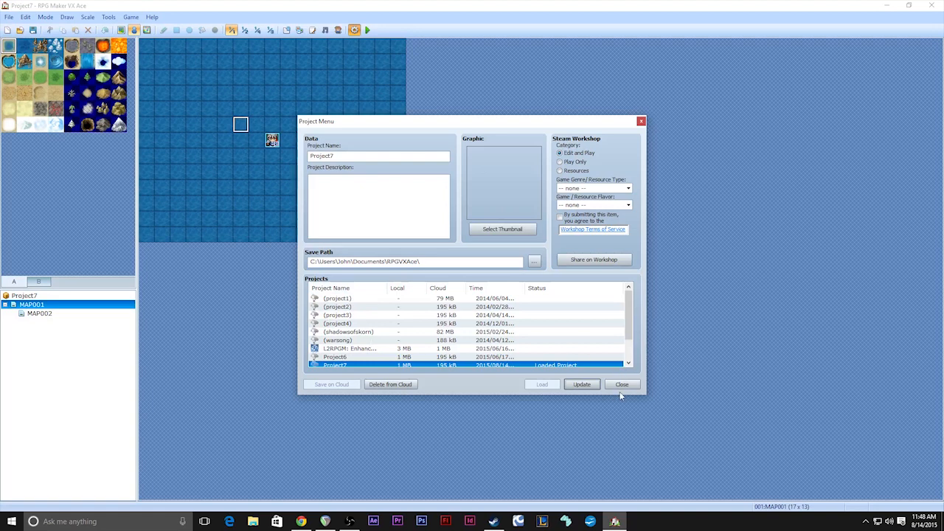
left_click(622, 383)
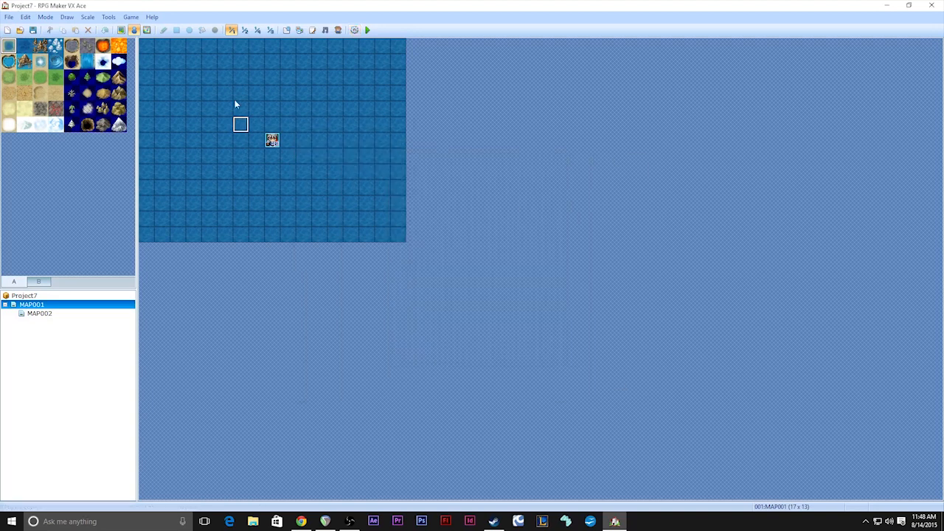
mouse_move(354, 30)
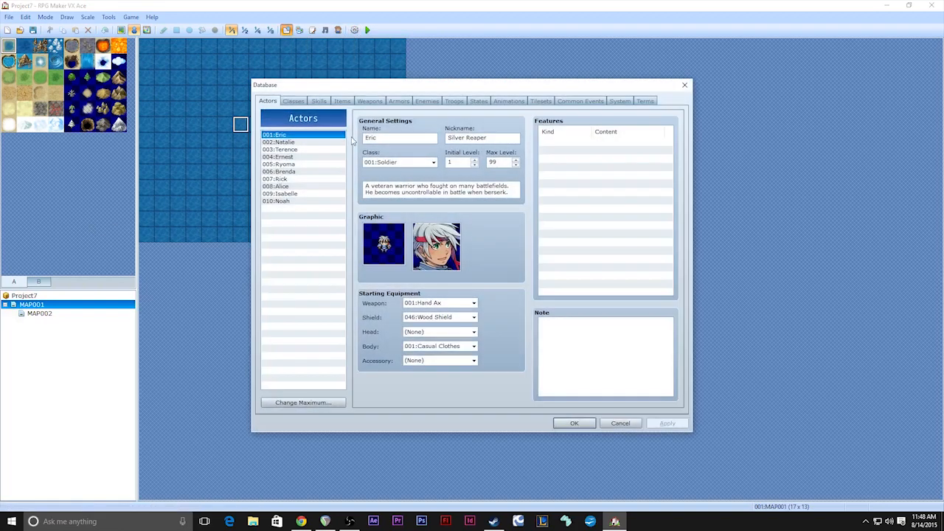
mouse_move(230, 107)
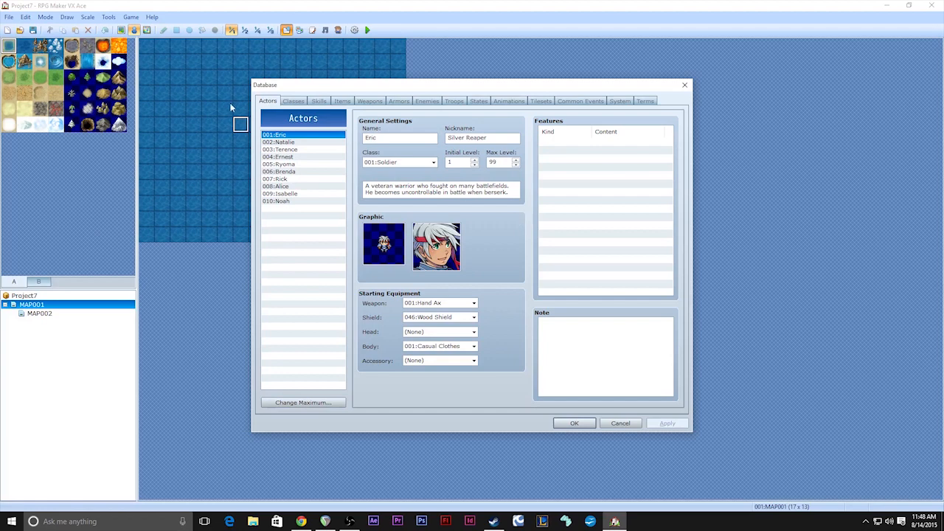
mouse_move(595, 86)
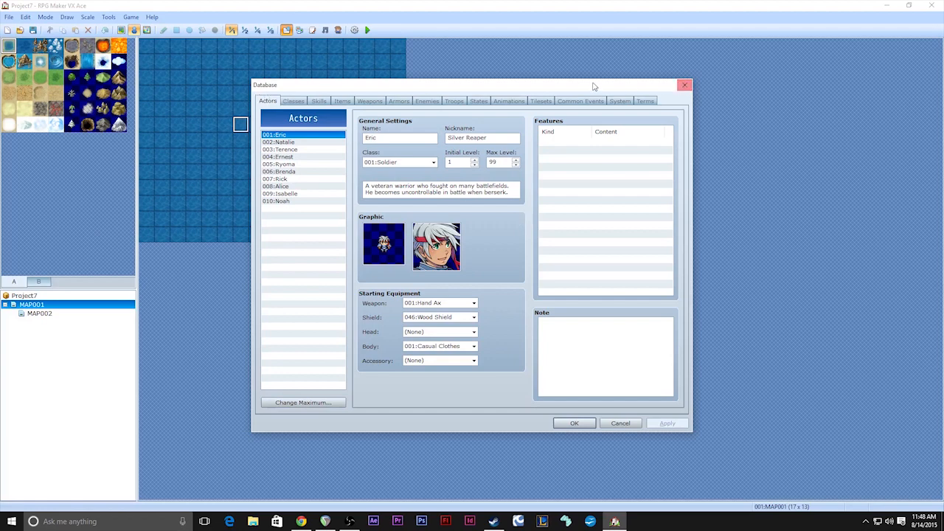
mouse_move(599, 97)
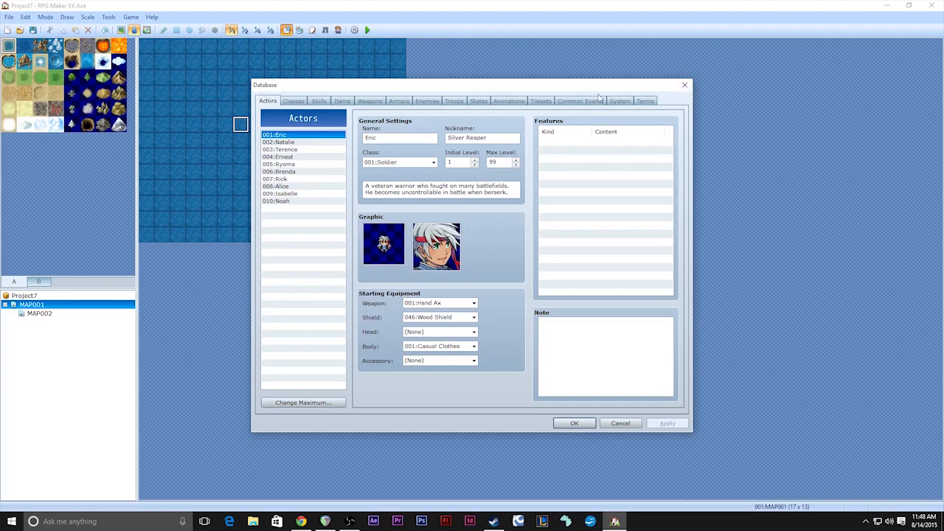
mouse_move(308, 144)
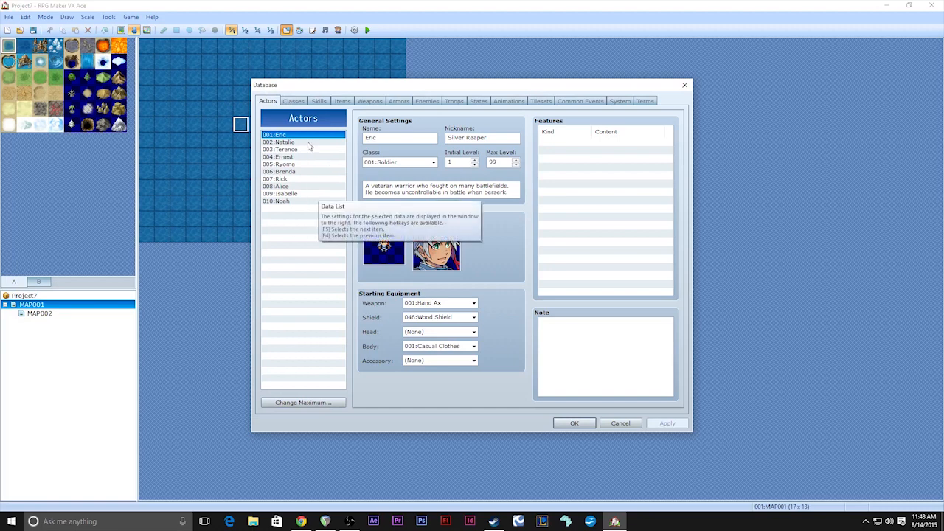
mouse_move(491, 257)
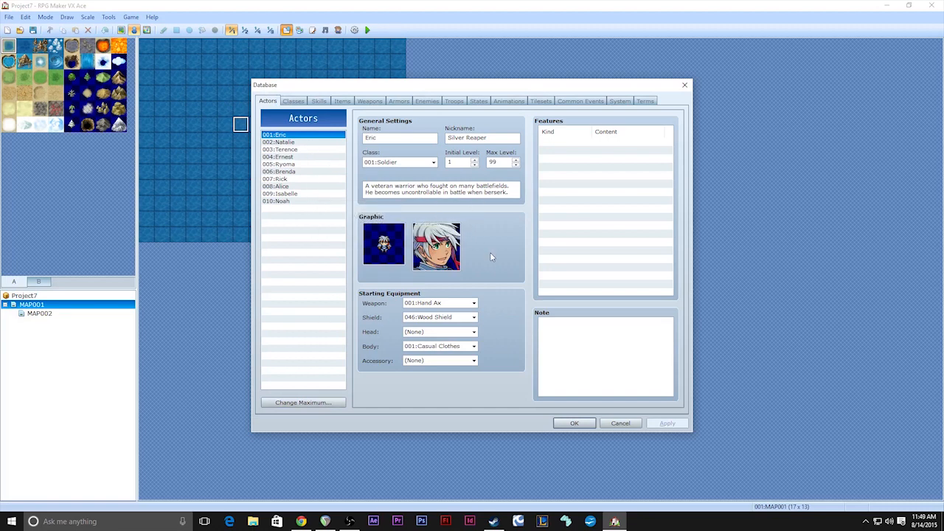
Review actors Natalie, Anne and Eric, then switch to the Classes tab showing Soldier
left_click(279, 141)
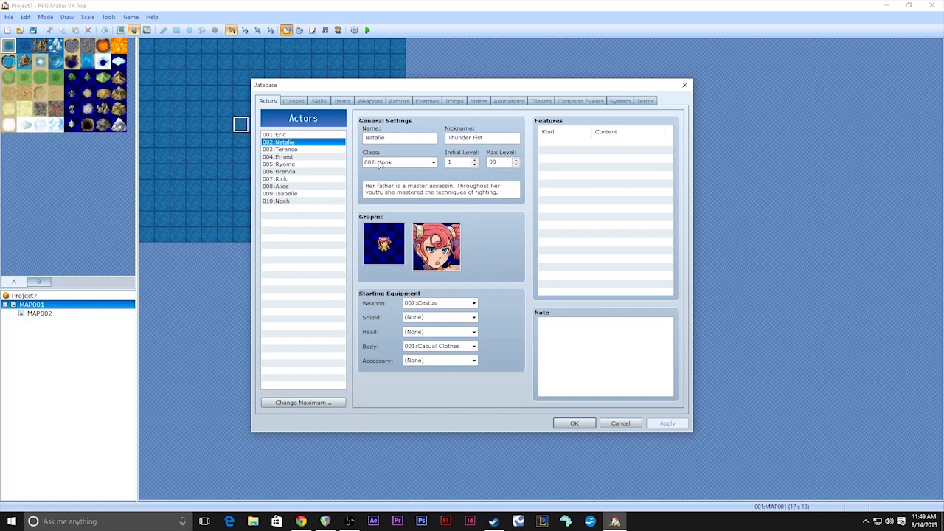
left_click(280, 171)
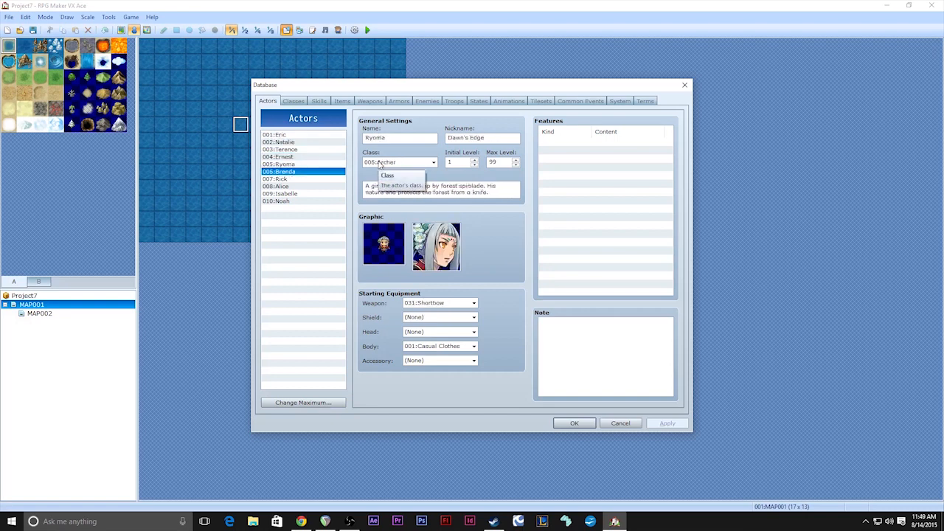
left_click(281, 185)
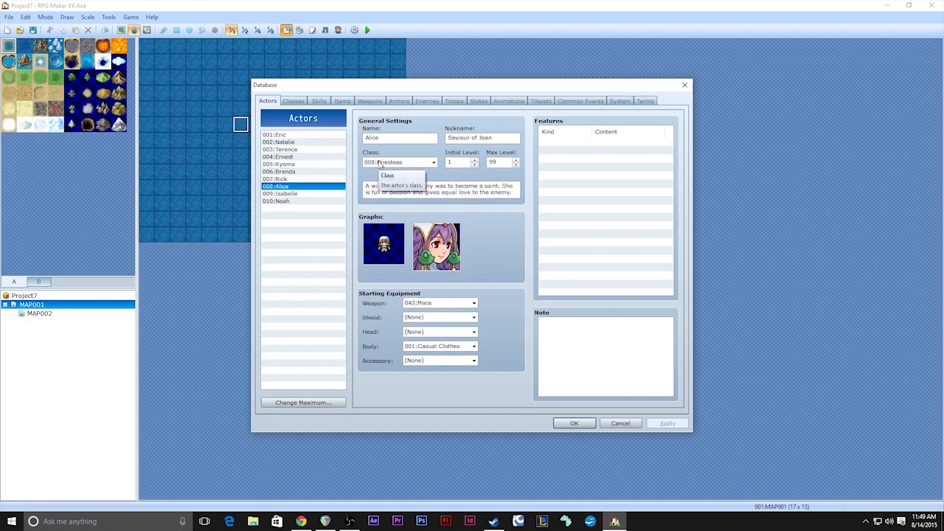
left_click(275, 135)
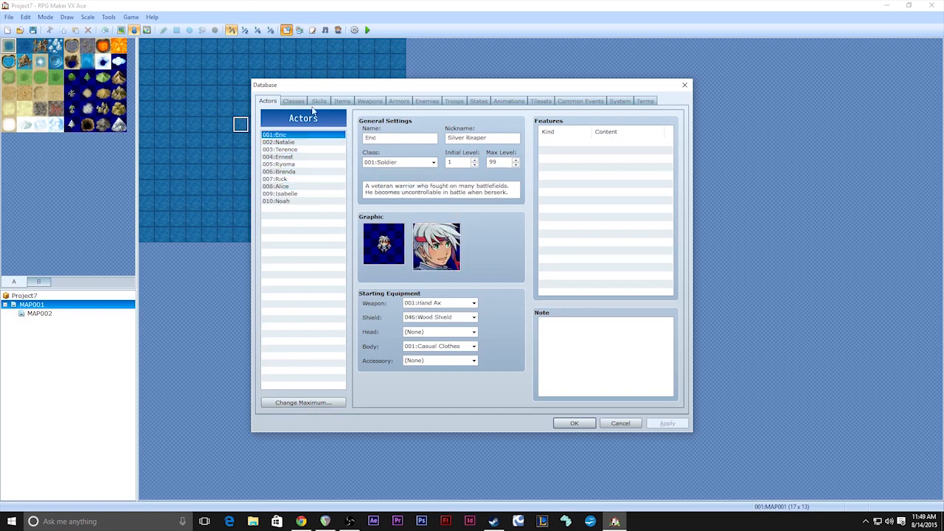
left_click(292, 101)
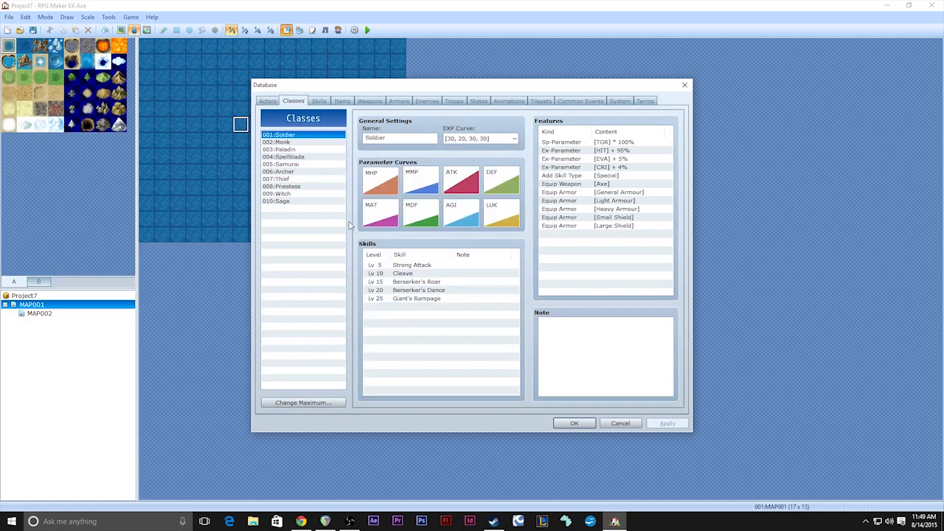
mouse_move(331, 295)
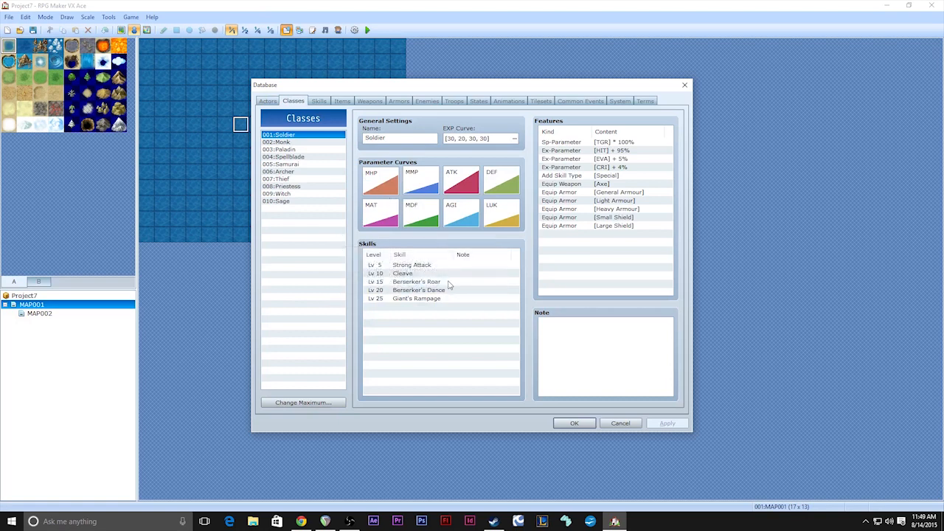
mouse_move(450, 286)
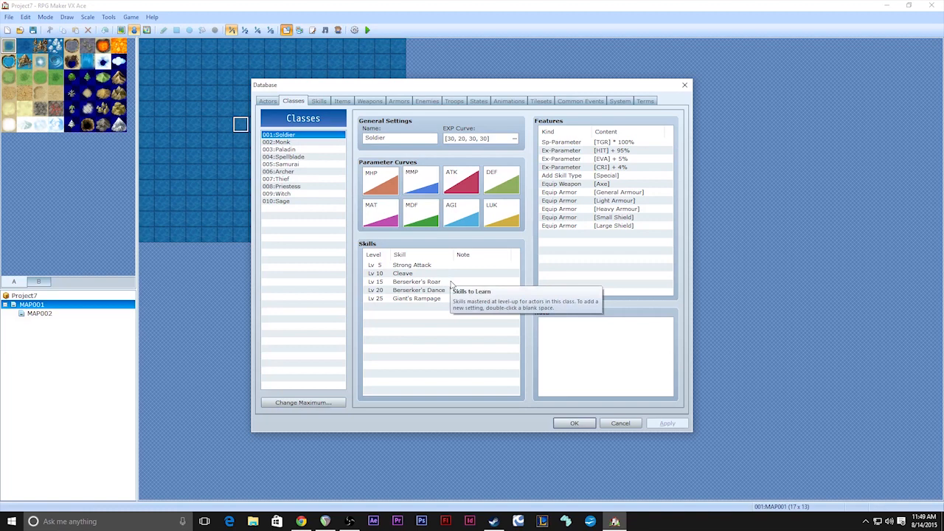
mouse_move(495, 296)
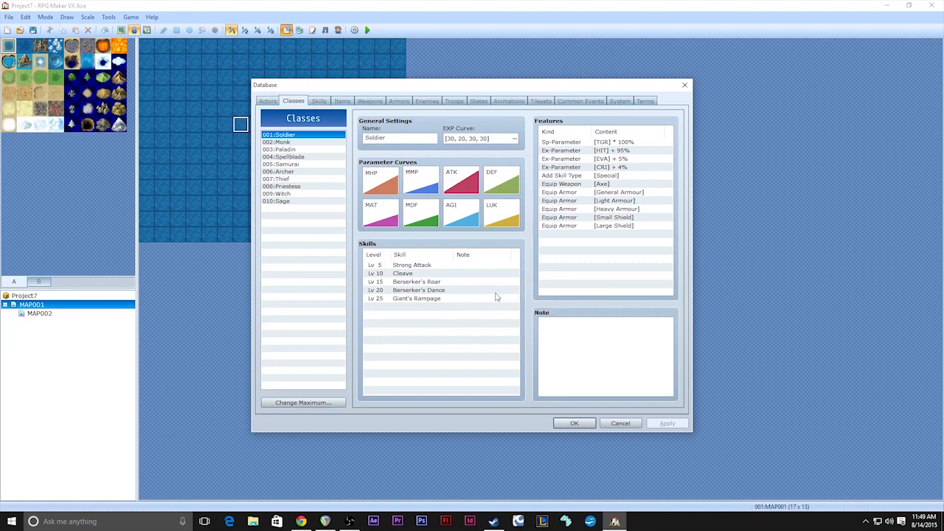
mouse_move(479, 183)
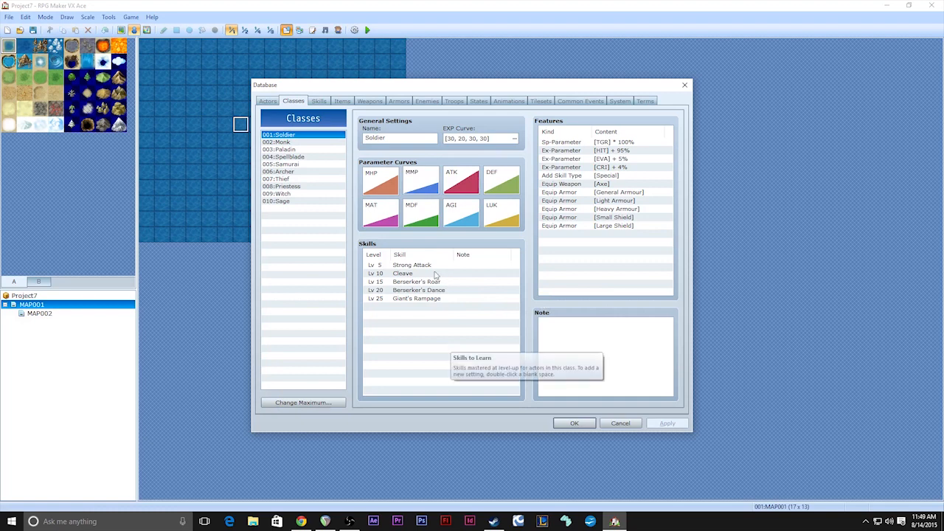
mouse_move(440, 138)
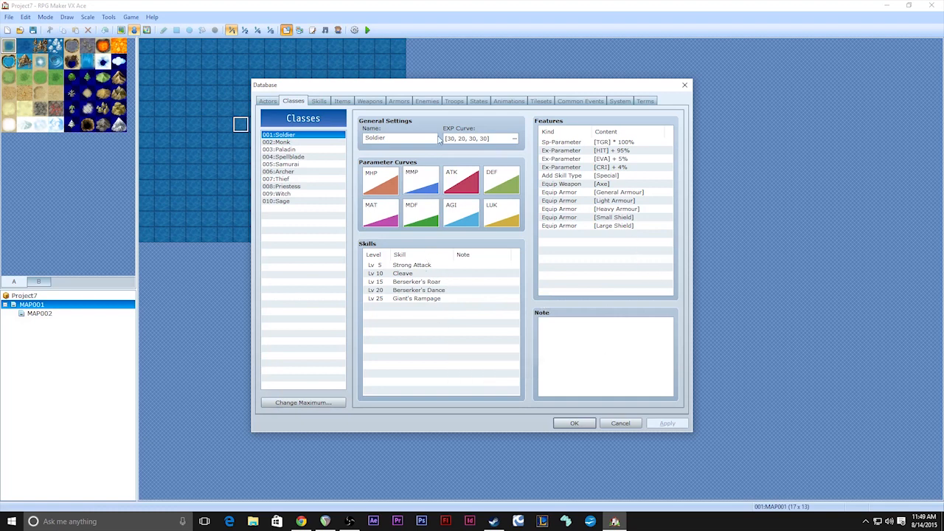
Bring up the Soldier class's EXP Curve editor showing experience per level
left_click(513, 138)
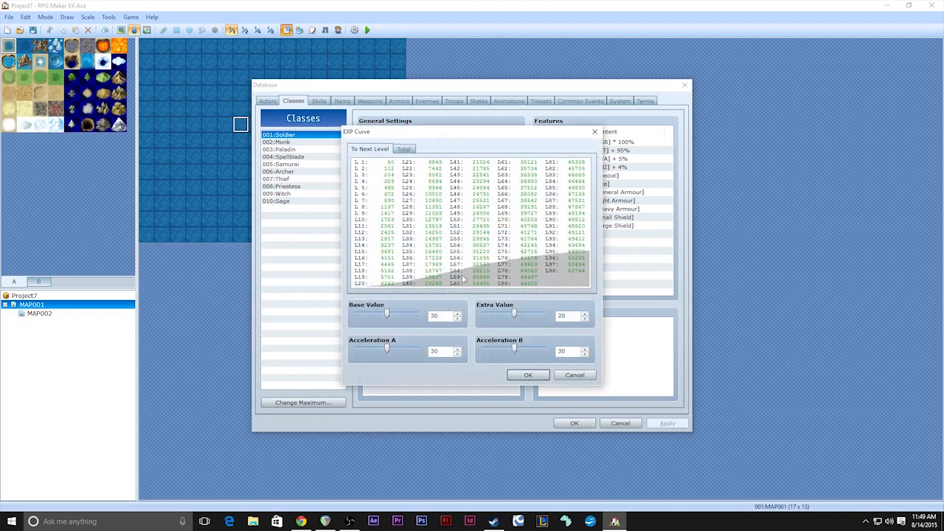
mouse_move(422, 242)
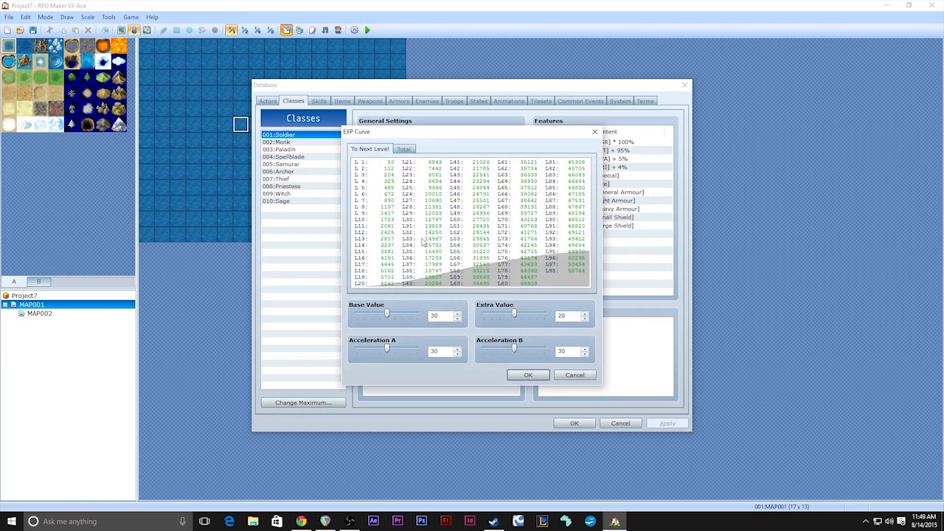
mouse_move(575, 375)
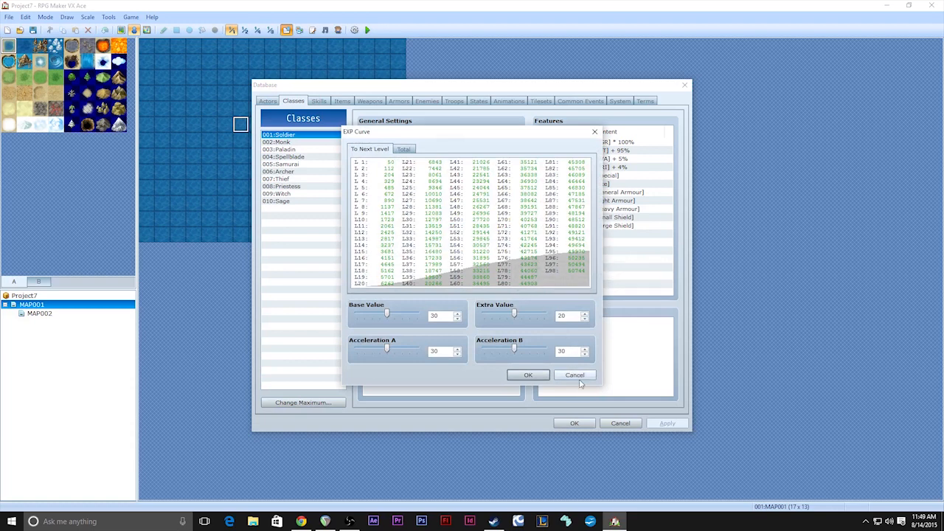
mouse_move(575, 375)
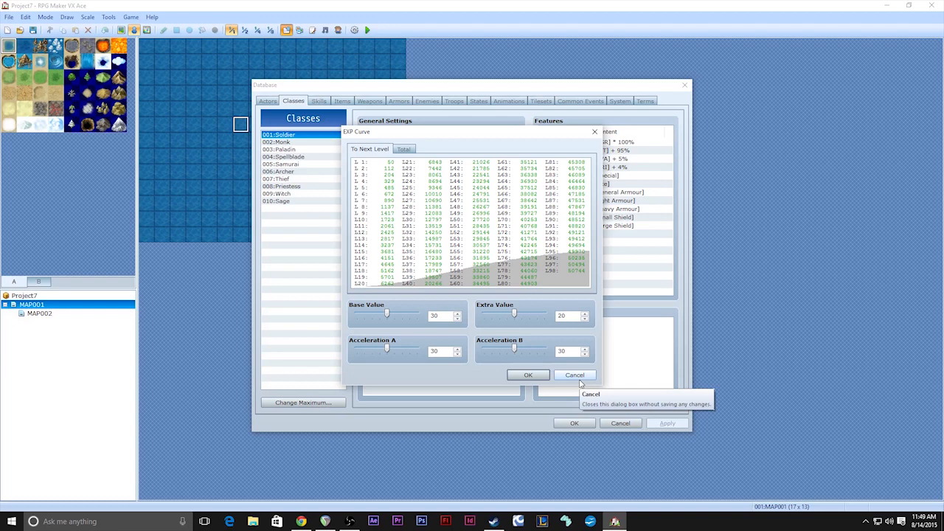
mouse_move(578, 384)
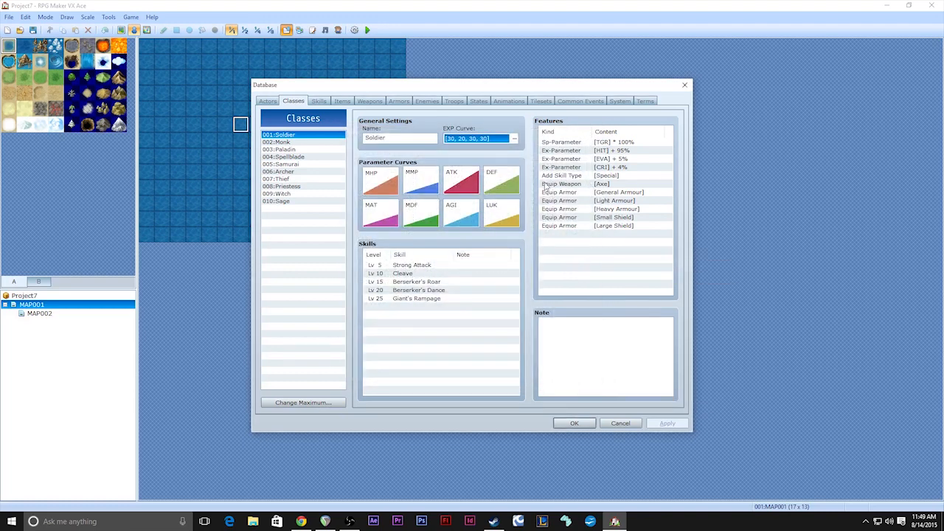
mouse_move(581, 255)
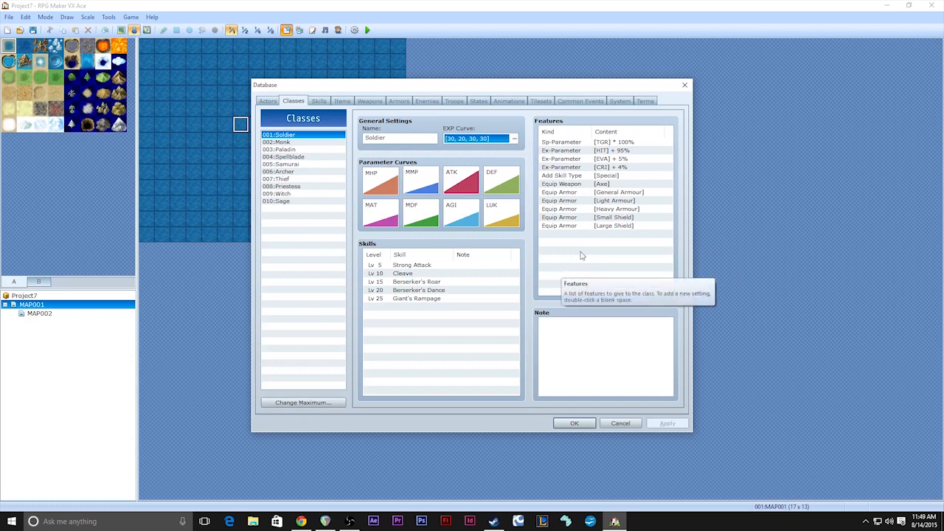
mouse_move(602, 233)
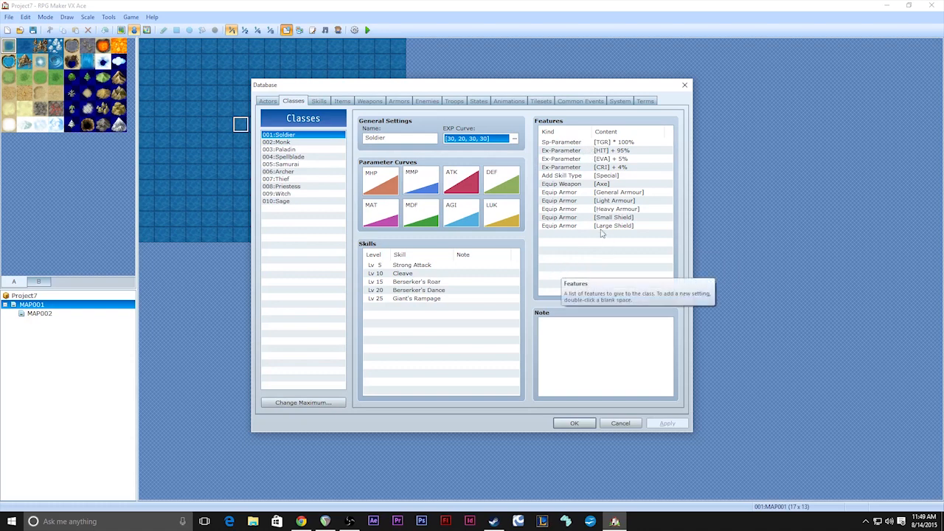
mouse_move(580, 260)
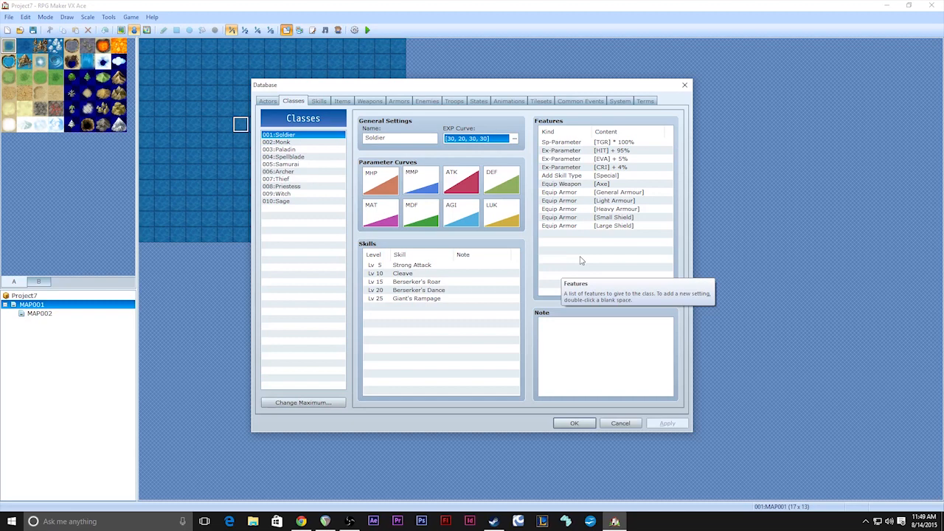
mouse_move(563, 283)
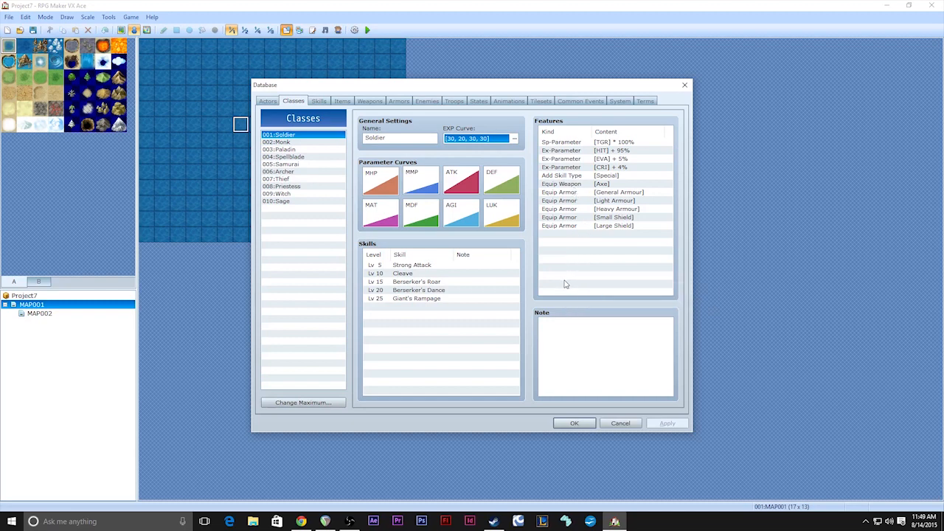
mouse_move(578, 184)
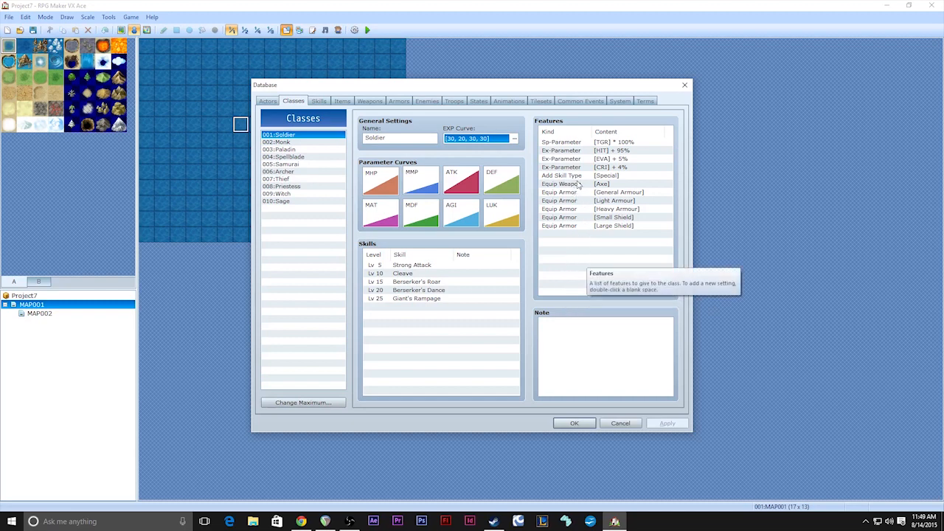
mouse_move(351, 245)
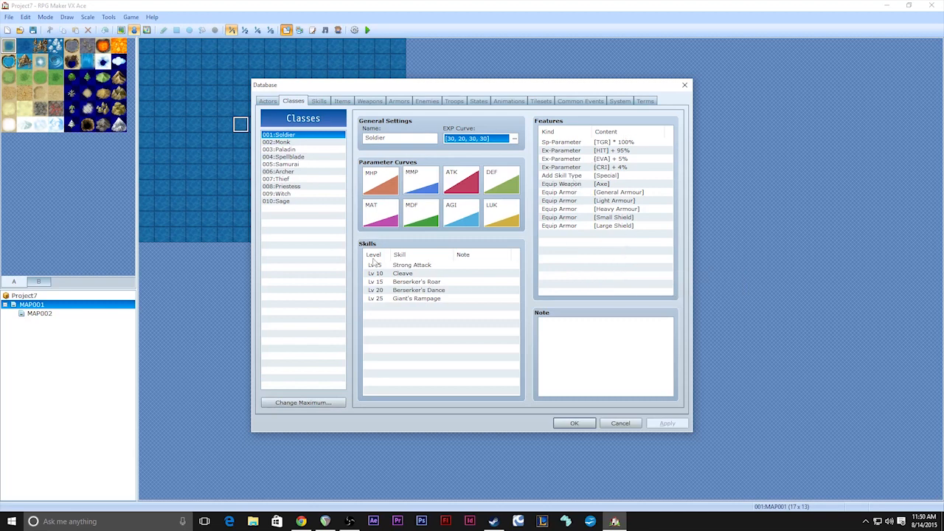
View the Spellblade class details, then return to the Soldier class
left_click(288, 156)
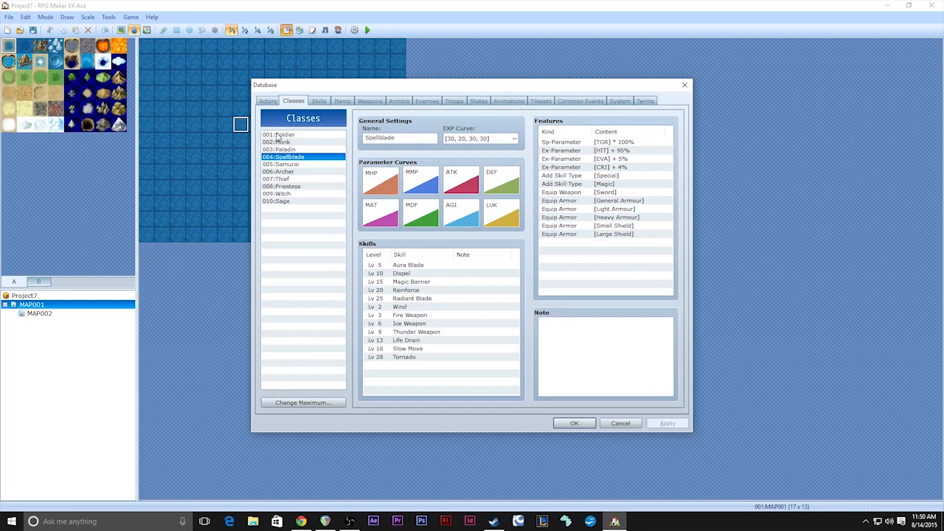
left_click(281, 134)
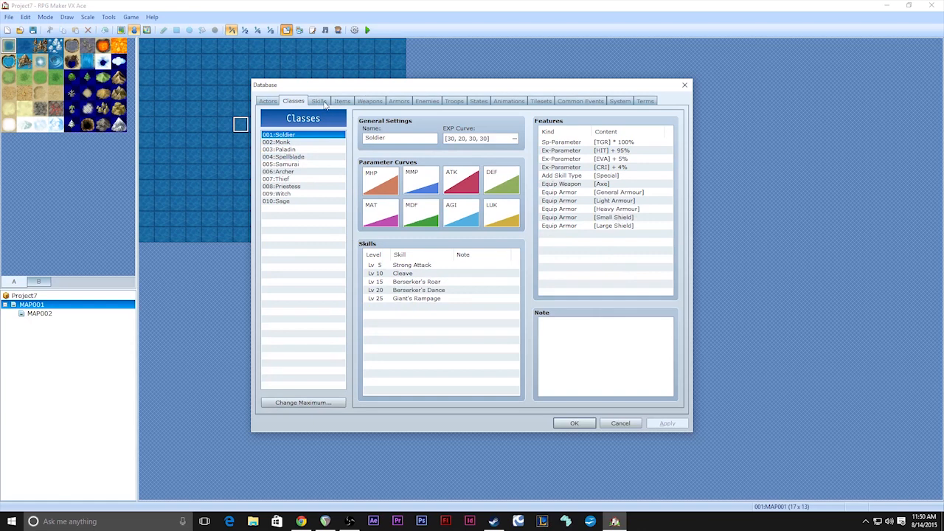
mouse_move(632, 165)
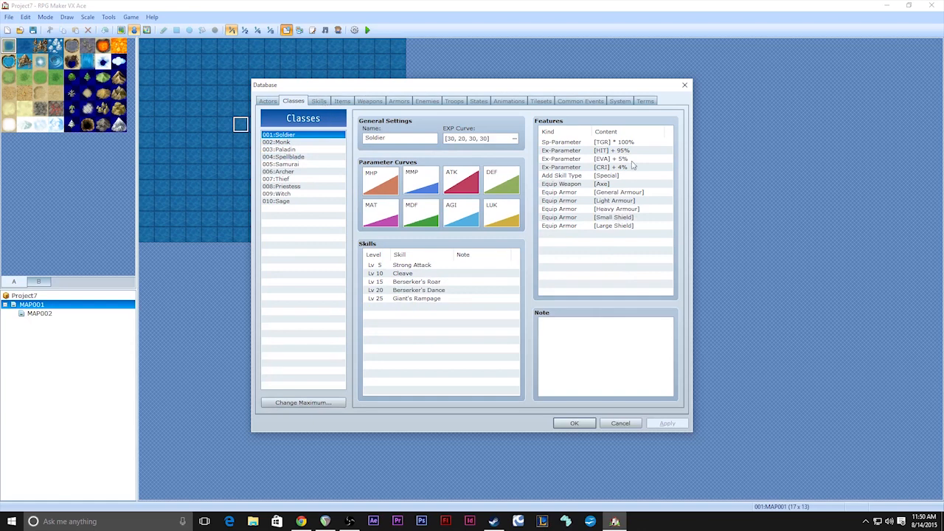
Show the Skills tab with Attack's settings and scroll through the full skill list
left_click(318, 100)
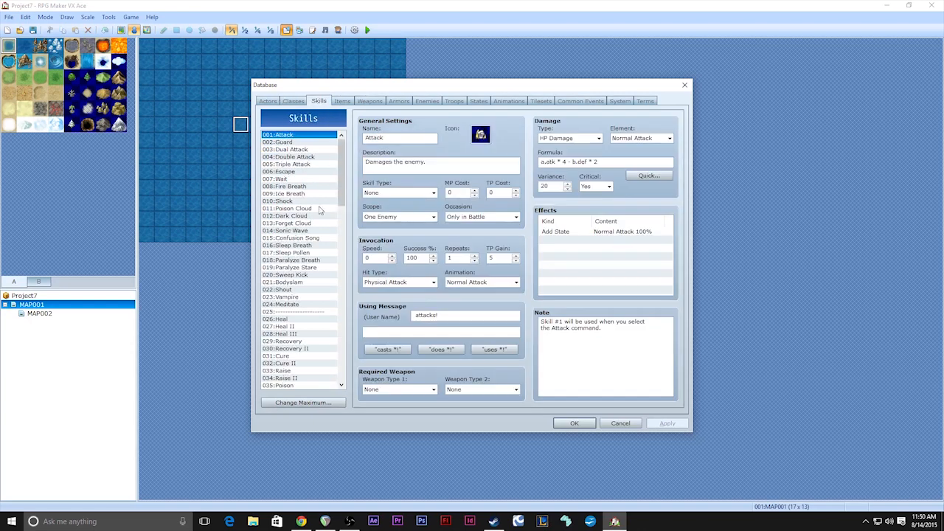
scroll("down", 3)
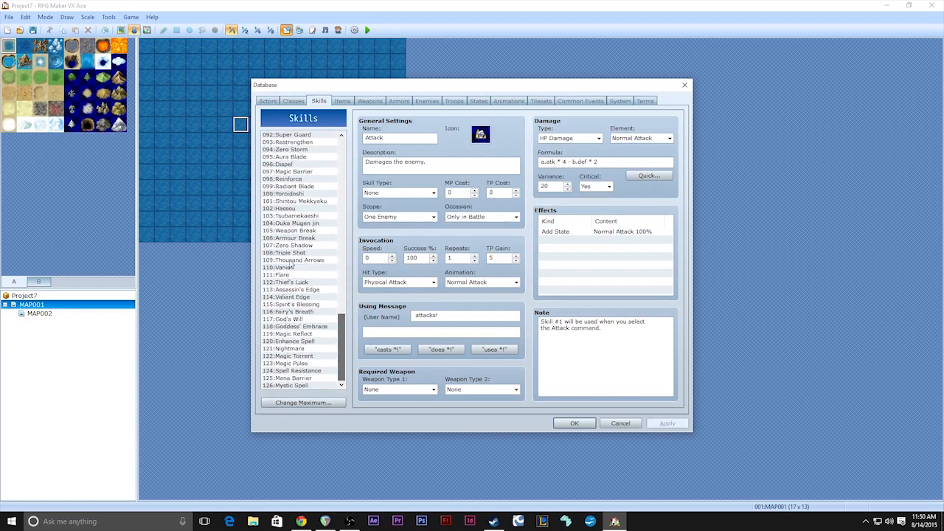
scroll("up", 3)
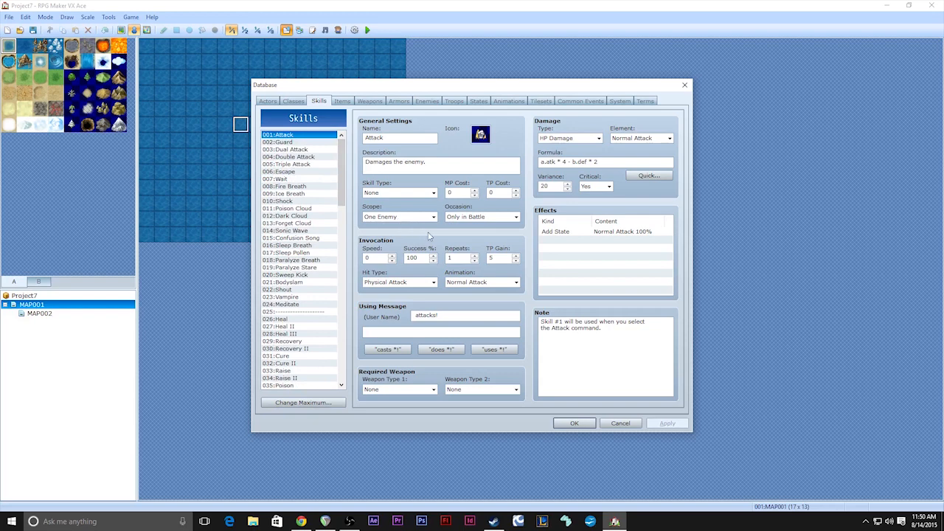
mouse_move(431, 239)
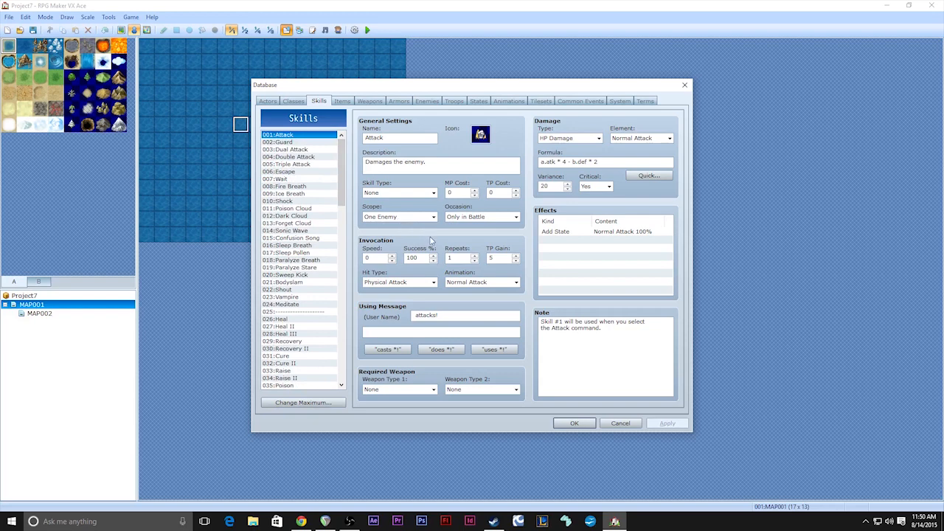
mouse_move(415, 221)
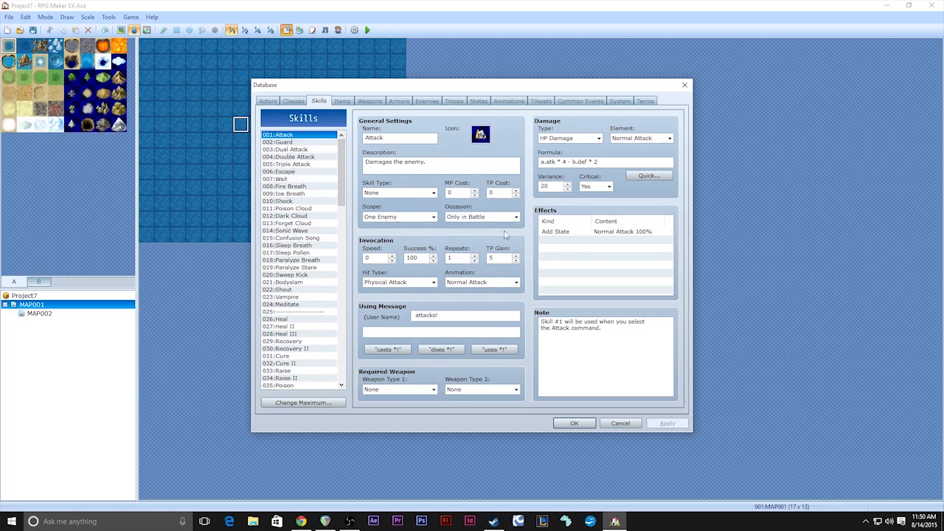
mouse_move(598, 304)
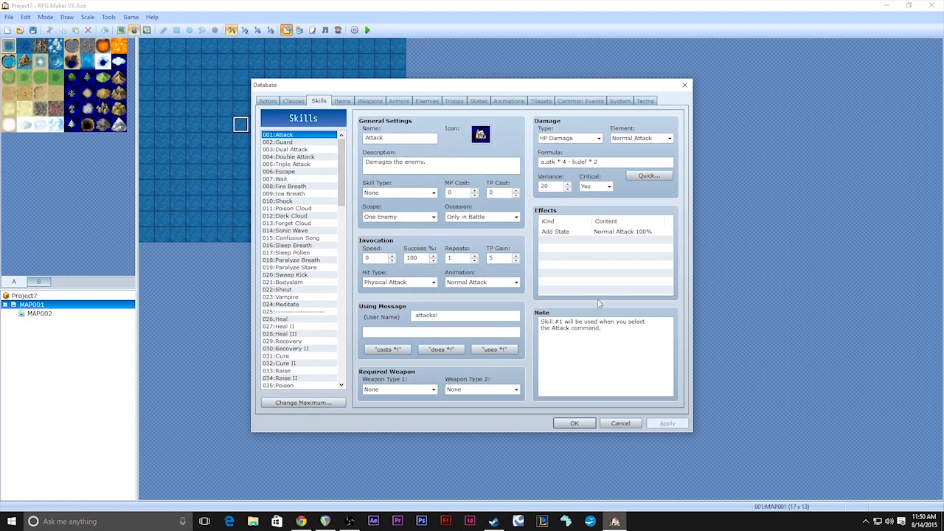
mouse_move(375, 227)
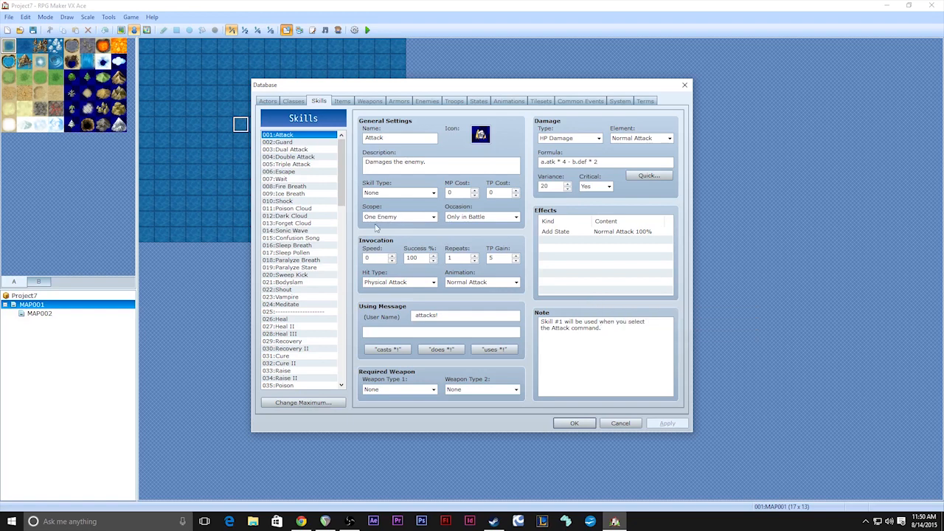
mouse_move(342, 239)
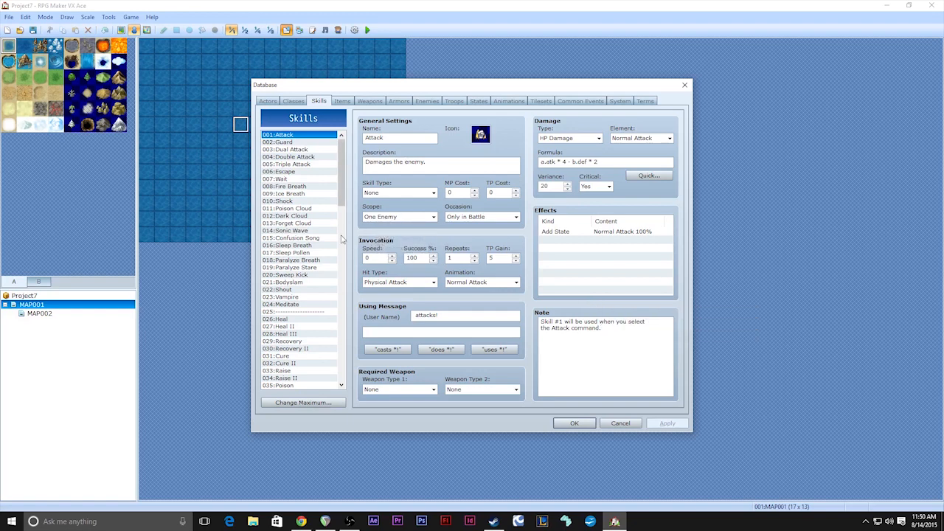
mouse_move(344, 177)
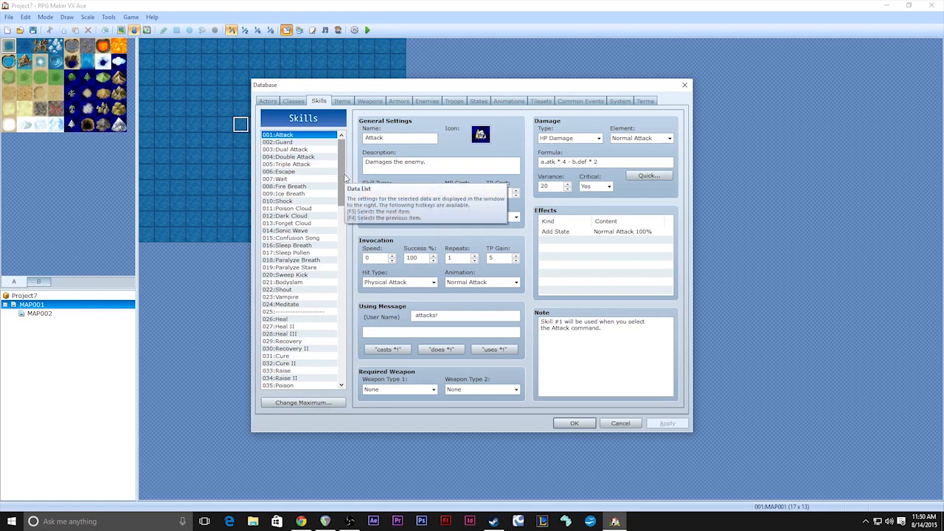
mouse_move(323, 295)
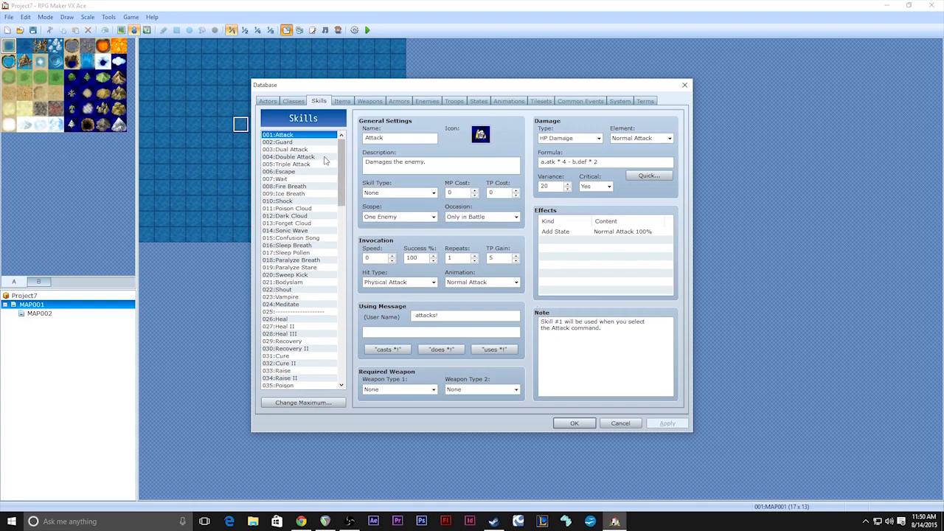
mouse_move(348, 109)
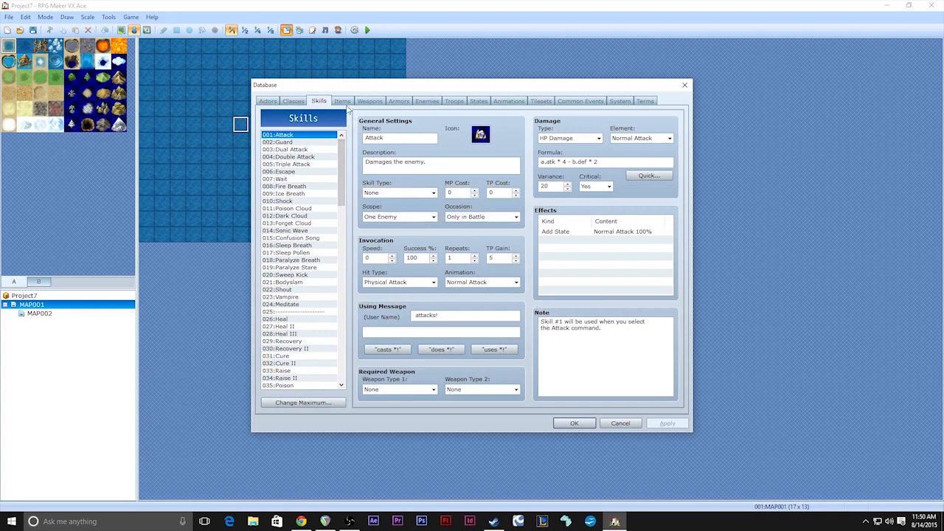
Show the Items tab with the Potion item's settings
left_click(342, 101)
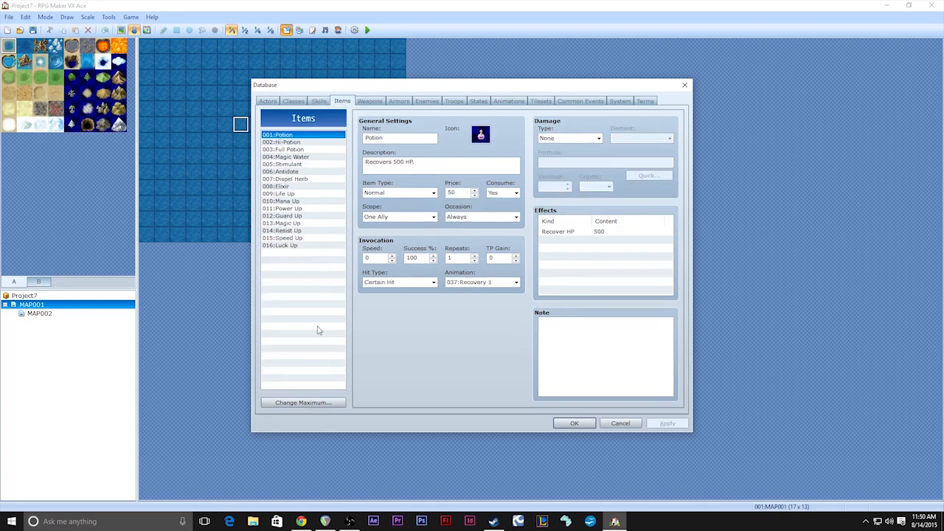
mouse_move(337, 230)
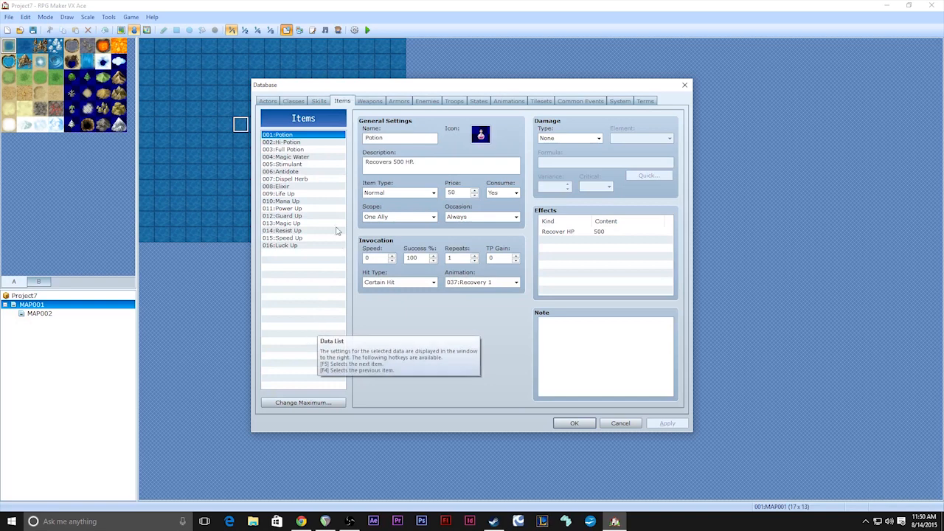
mouse_move(306, 149)
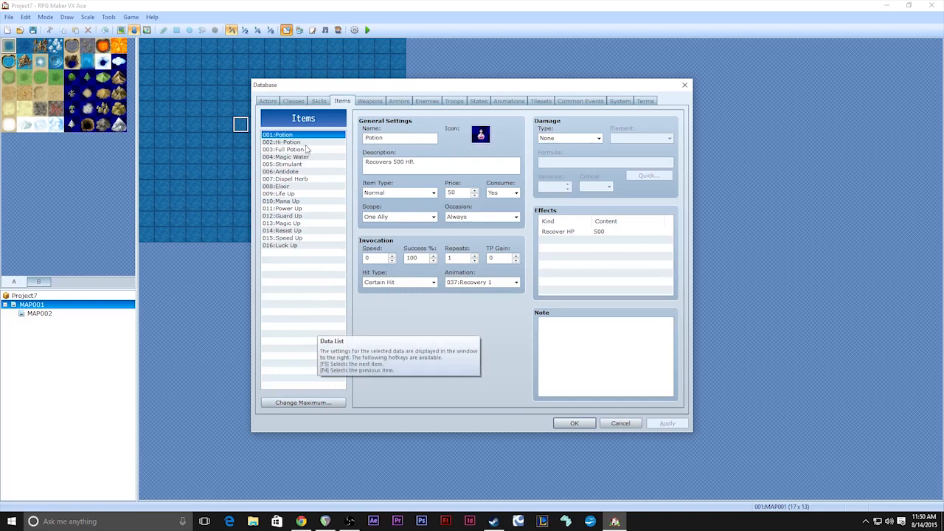
mouse_move(342, 239)
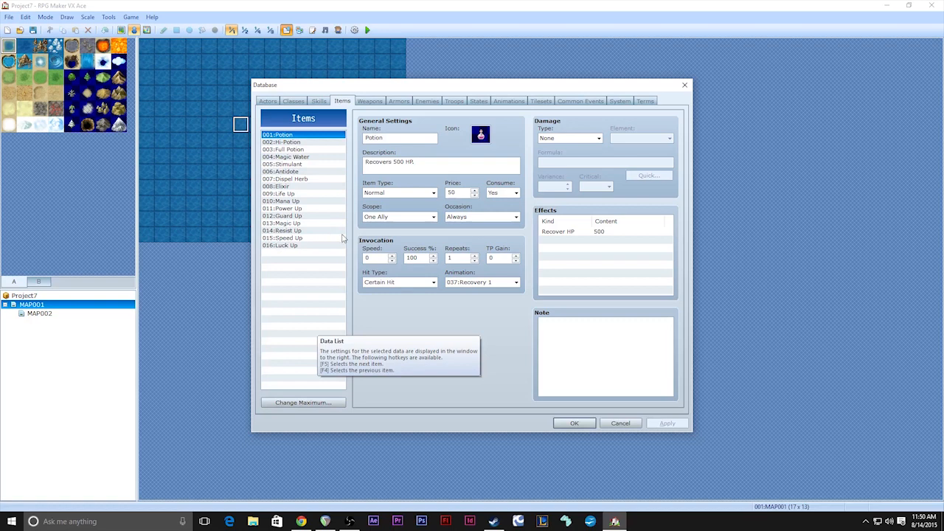
mouse_move(292, 258)
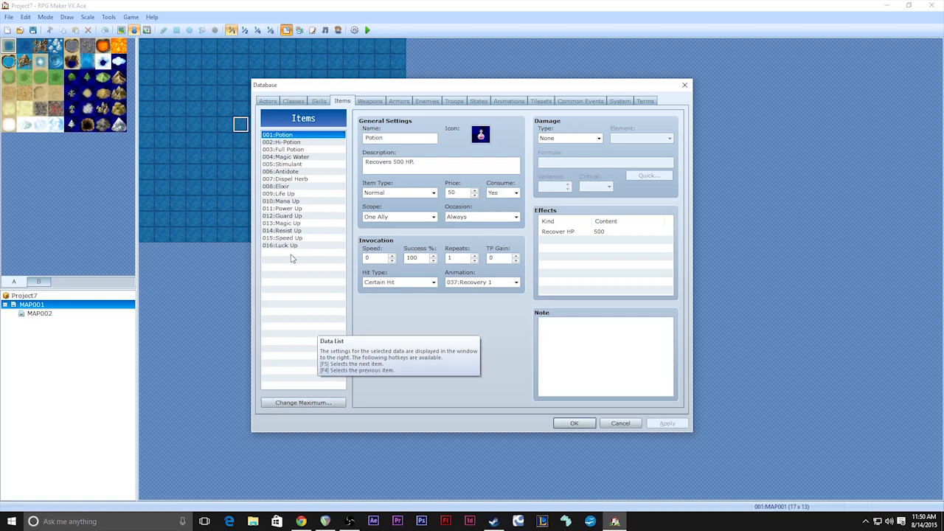
mouse_move(299, 269)
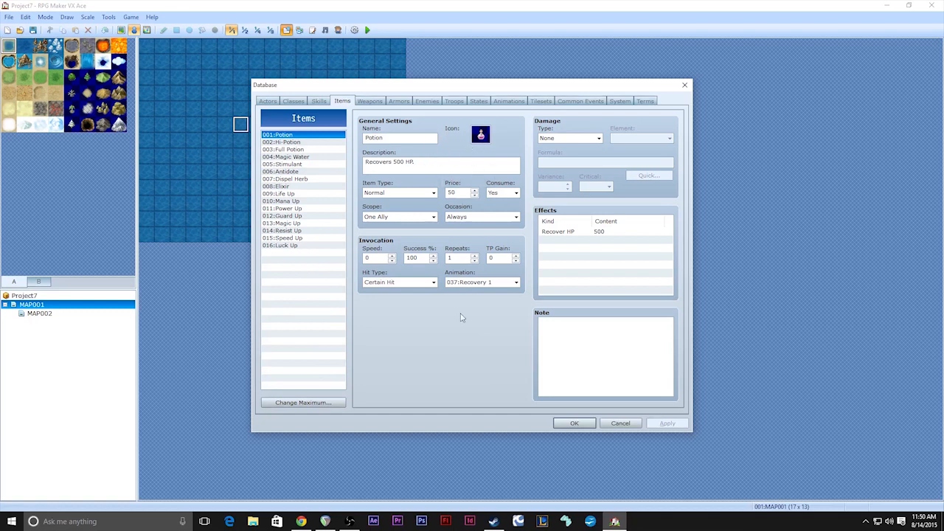
mouse_move(372, 109)
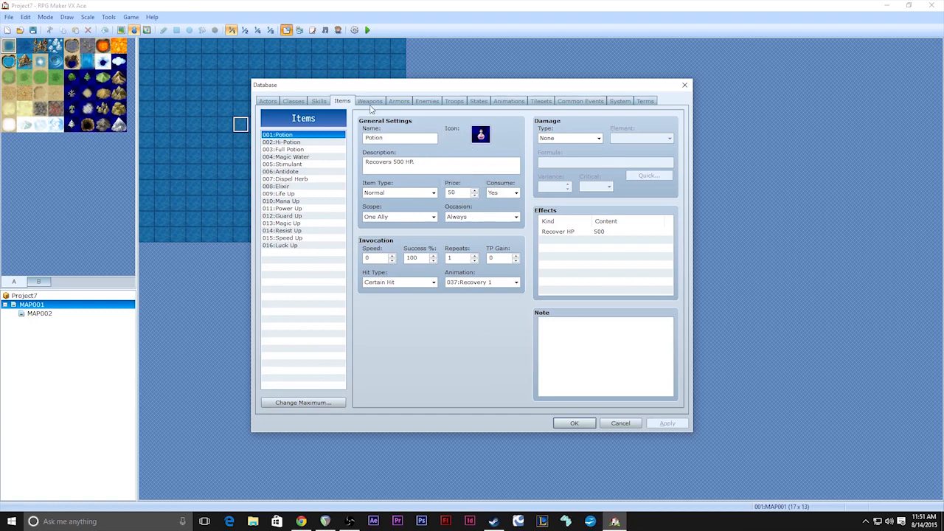
View Holy Lance under Weapons, pass through Armors, and land on Enemies showing the Slime
left_click(369, 101)
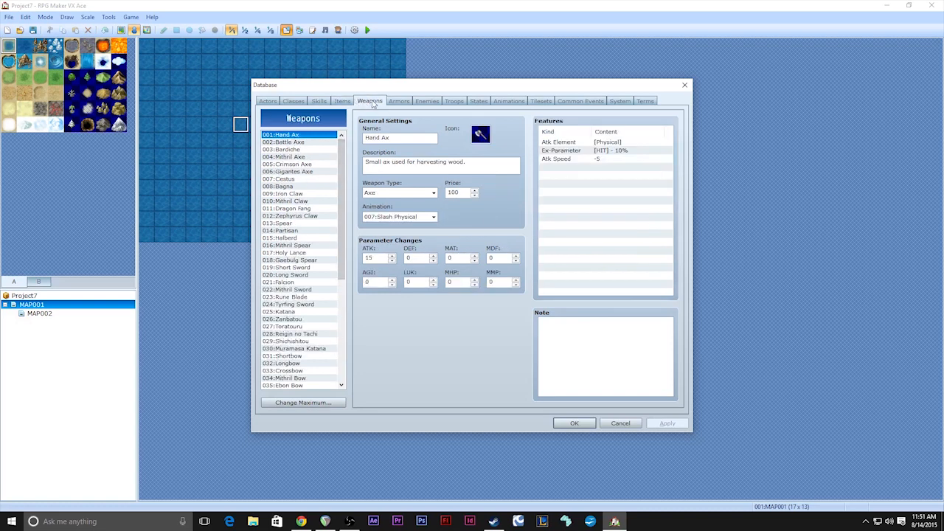
mouse_move(309, 230)
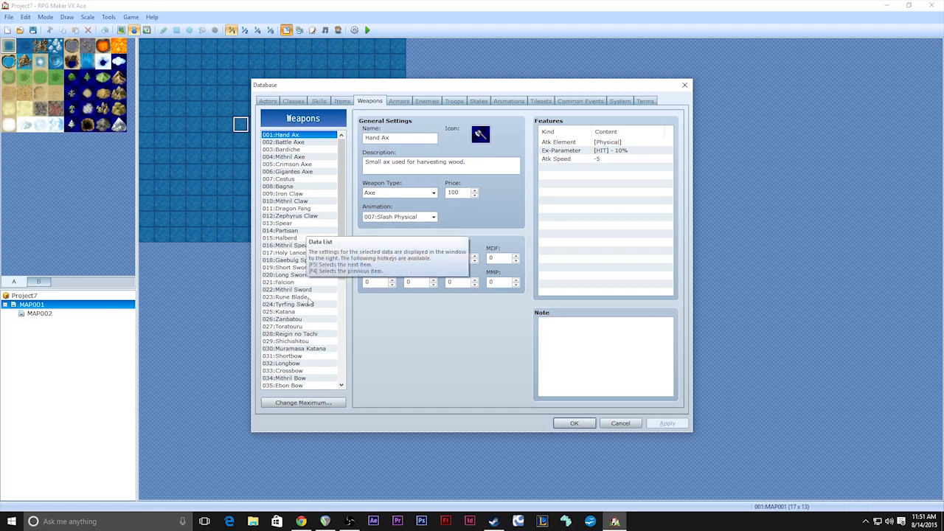
mouse_move(328, 286)
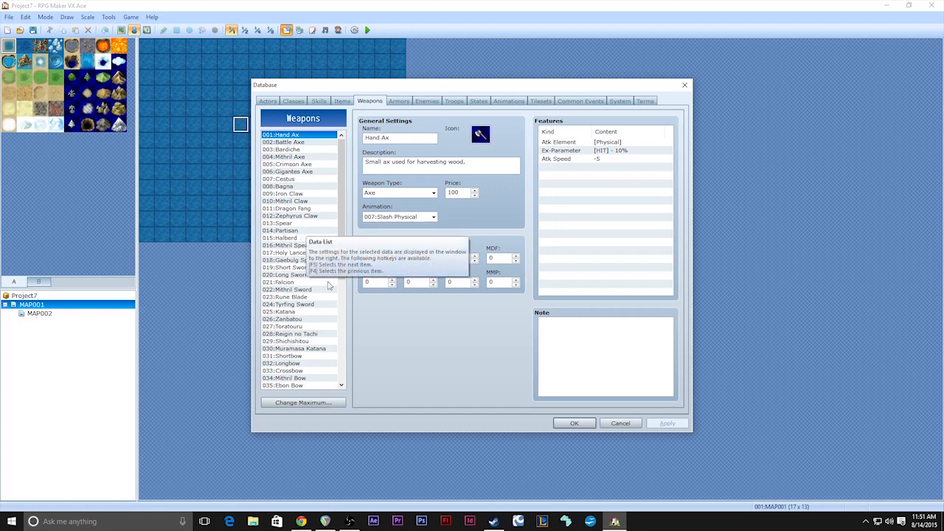
left_click(288, 252)
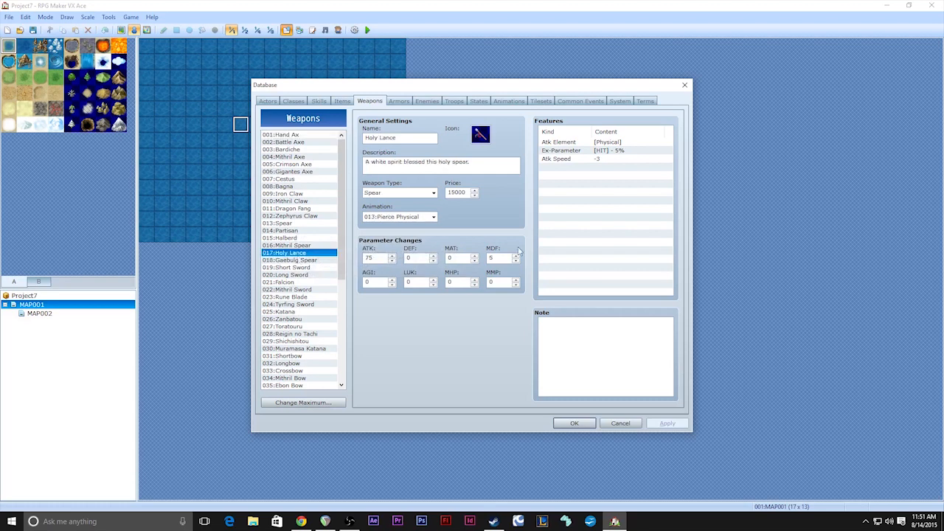
mouse_move(395, 105)
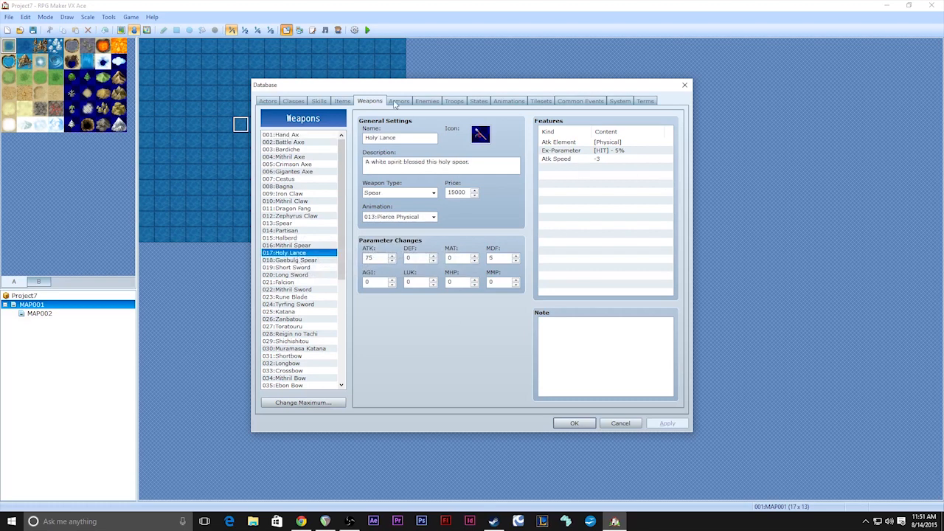
left_click(398, 100)
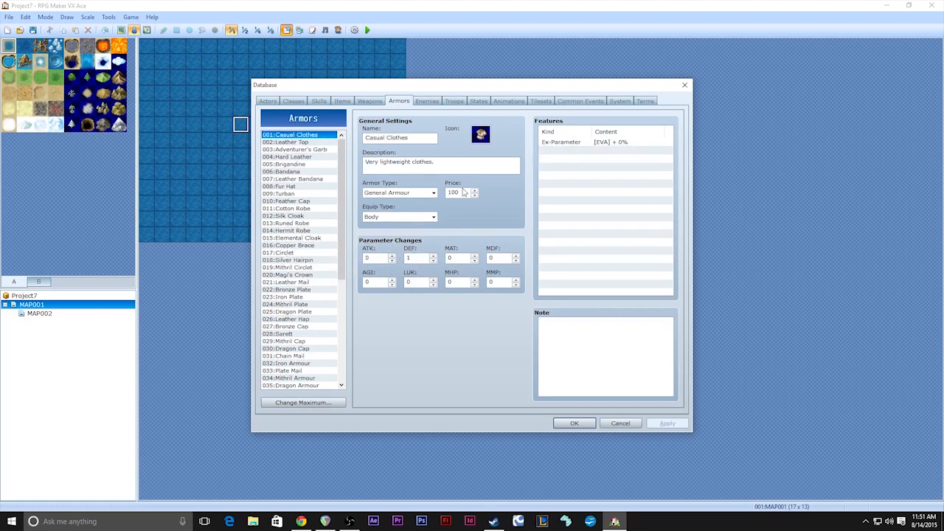
left_click(426, 101)
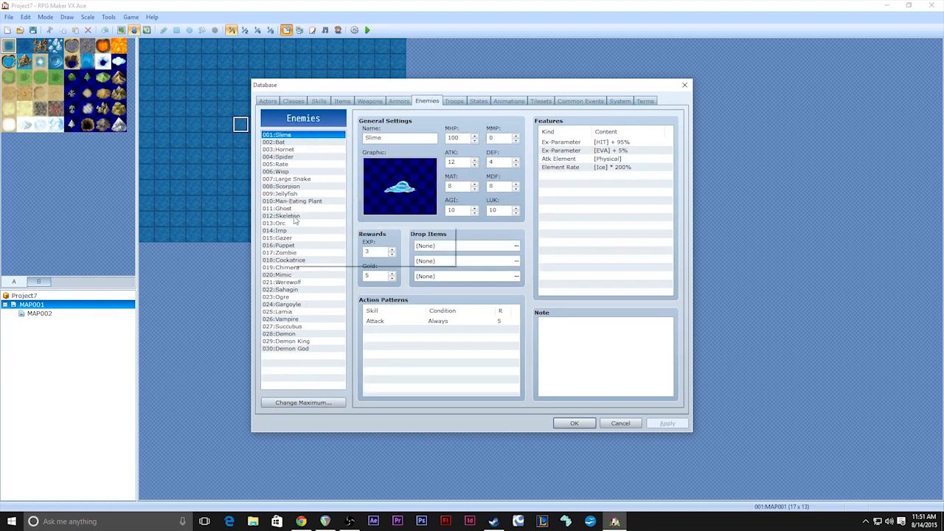
Browse the Scorpion, Spider, Slime and Rat enemies, ending on the Demon God boss
left_click(285, 186)
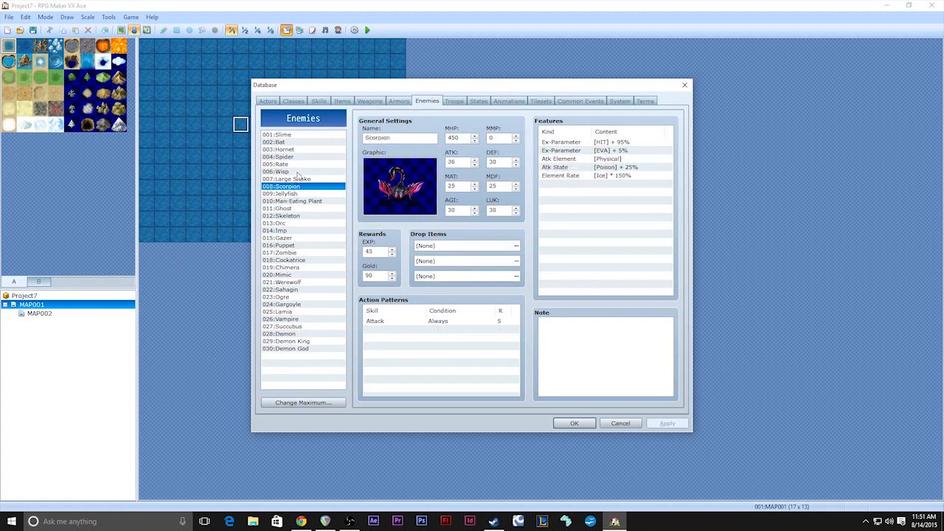
left_click(279, 156)
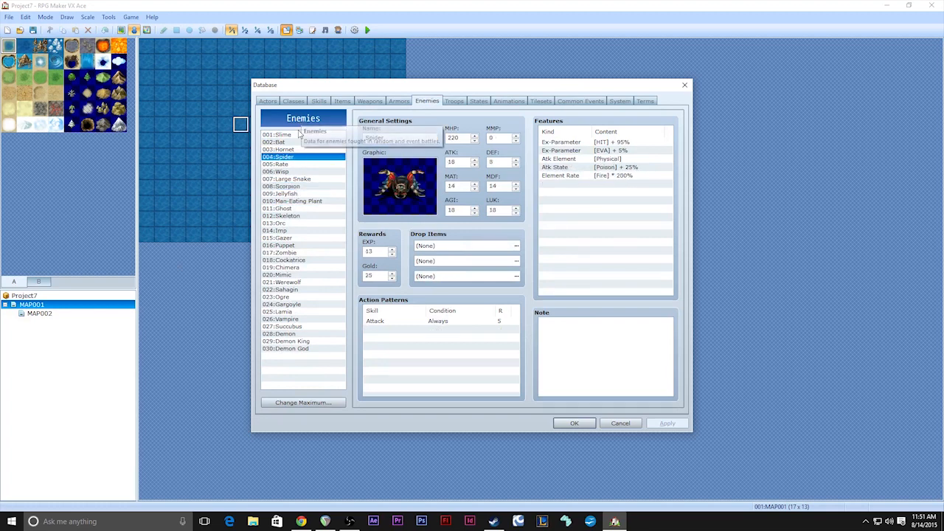
left_click(277, 132)
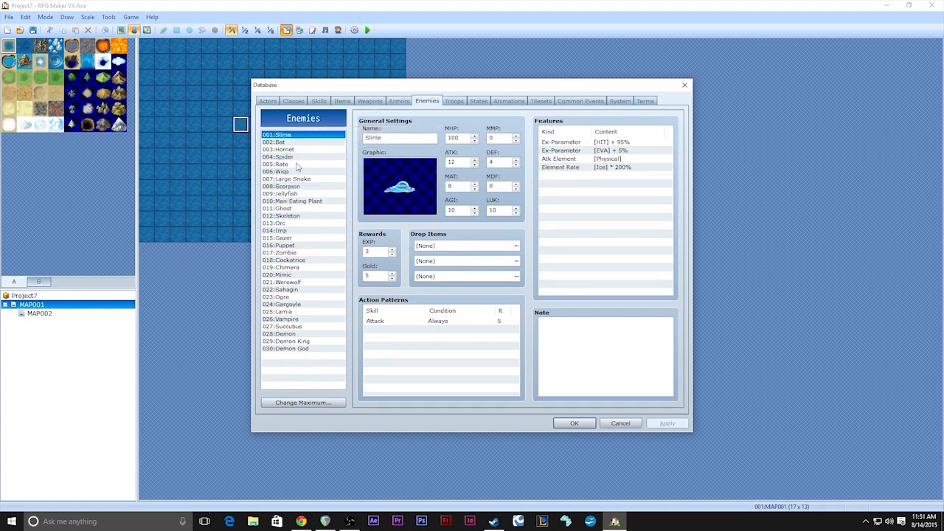
left_click(277, 164)
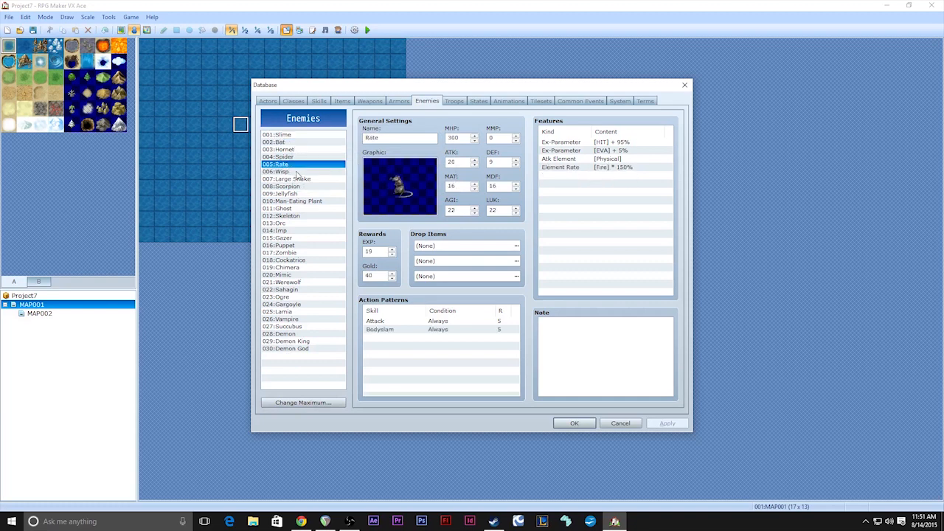
mouse_move(298, 141)
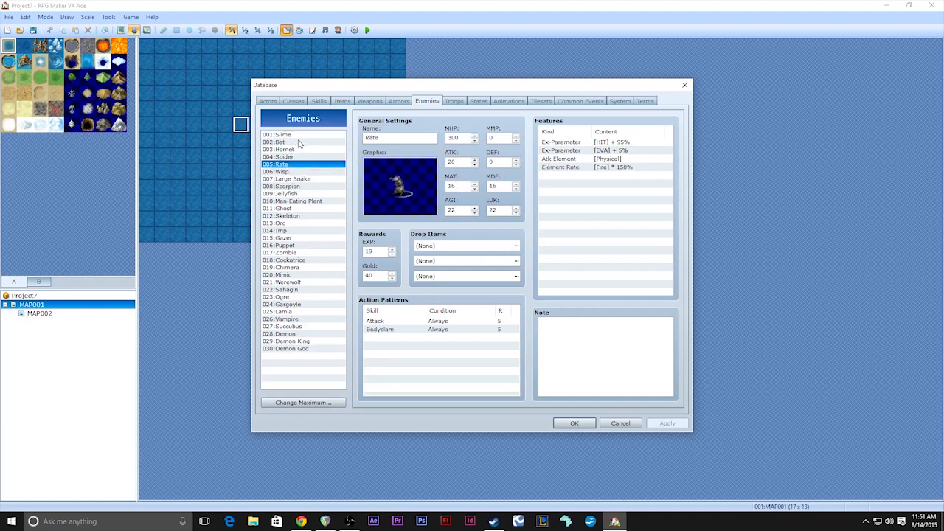
mouse_move(310, 275)
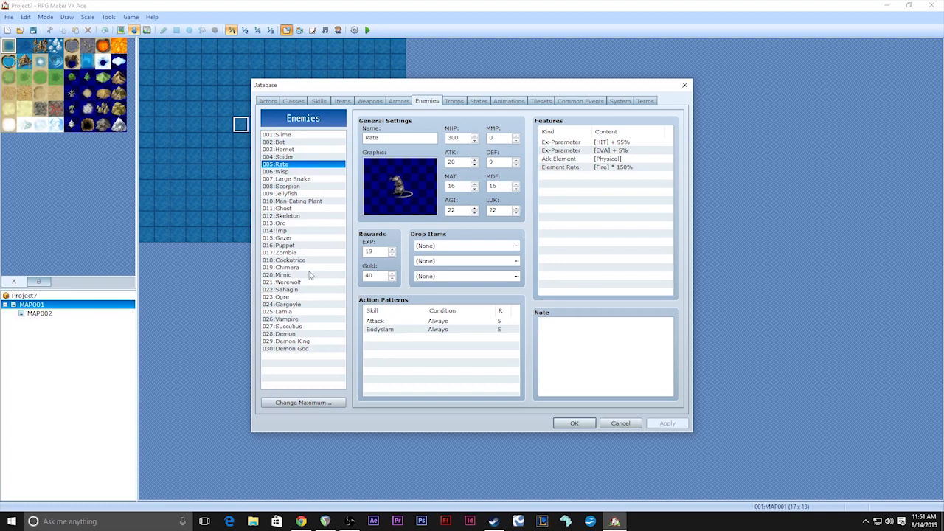
left_click(285, 348)
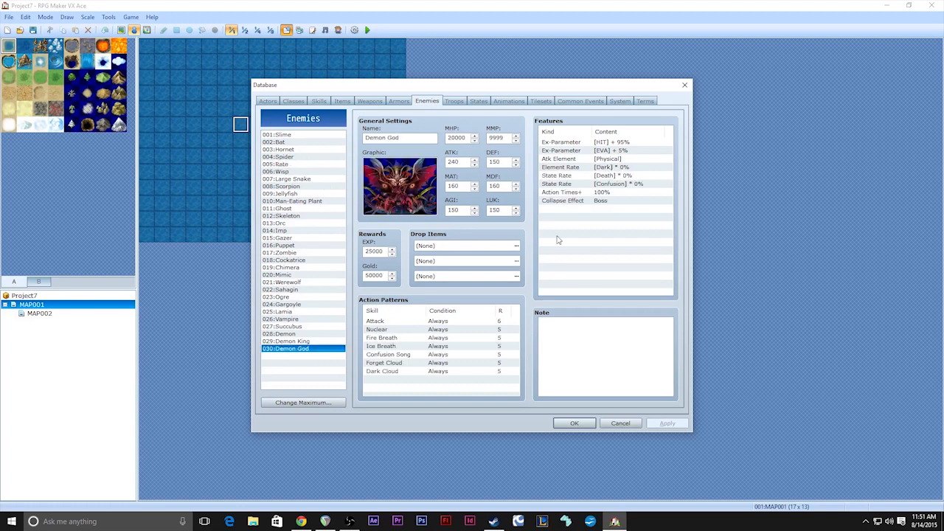
mouse_move(443, 122)
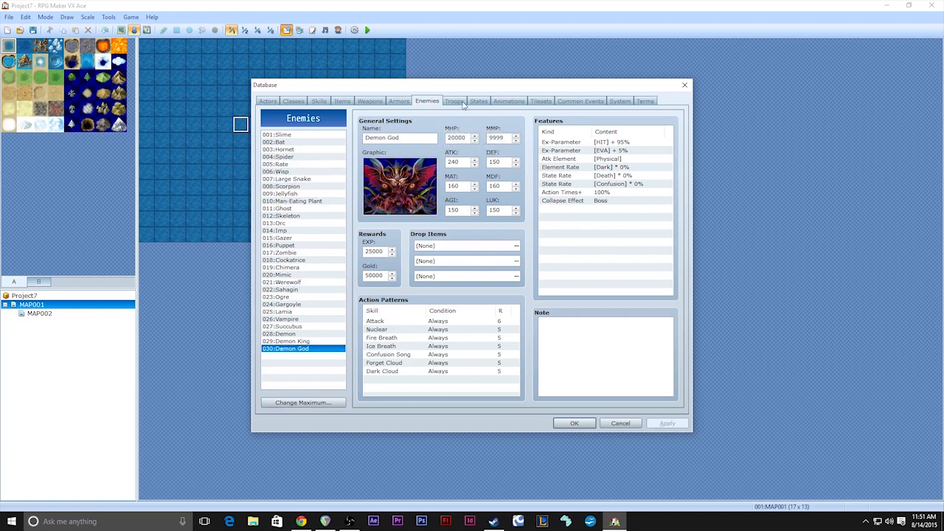
Show the Troops tab and select the 003: Hornet*2 troop after Slime*2
left_click(454, 100)
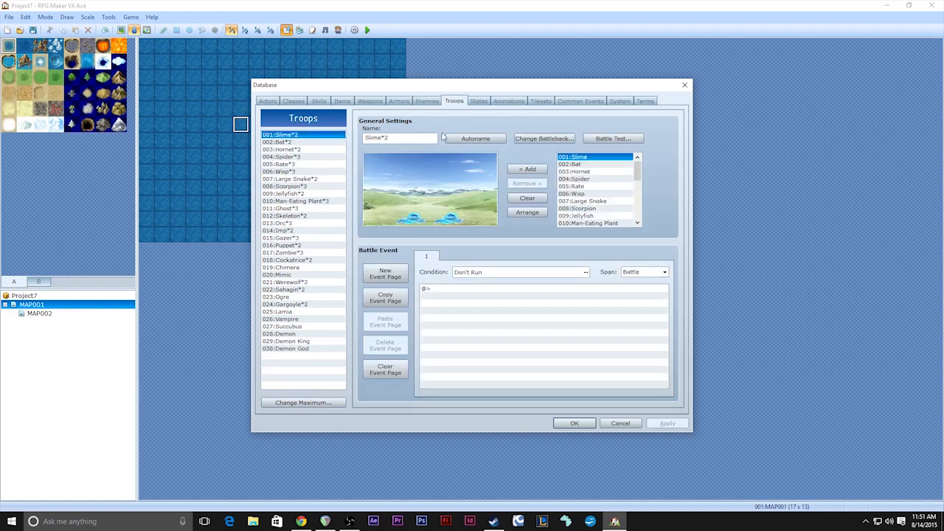
mouse_move(328, 237)
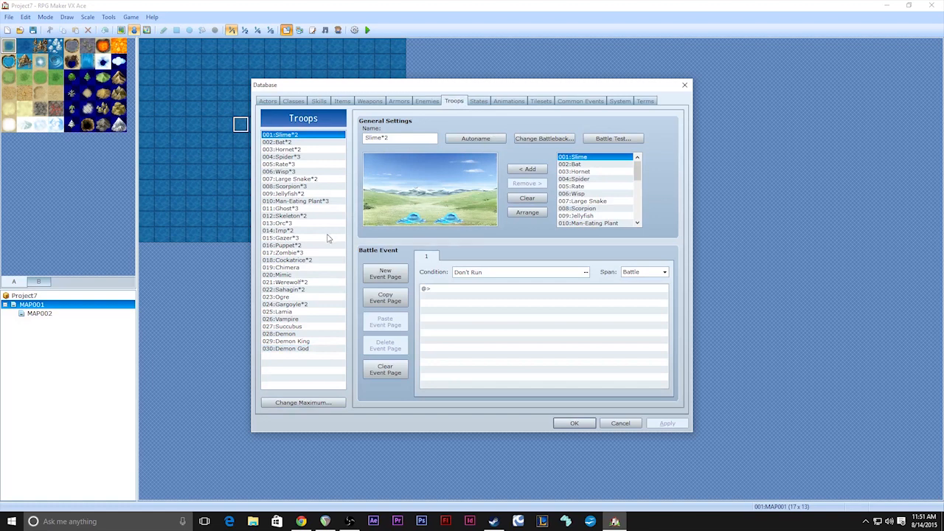
mouse_move(321, 233)
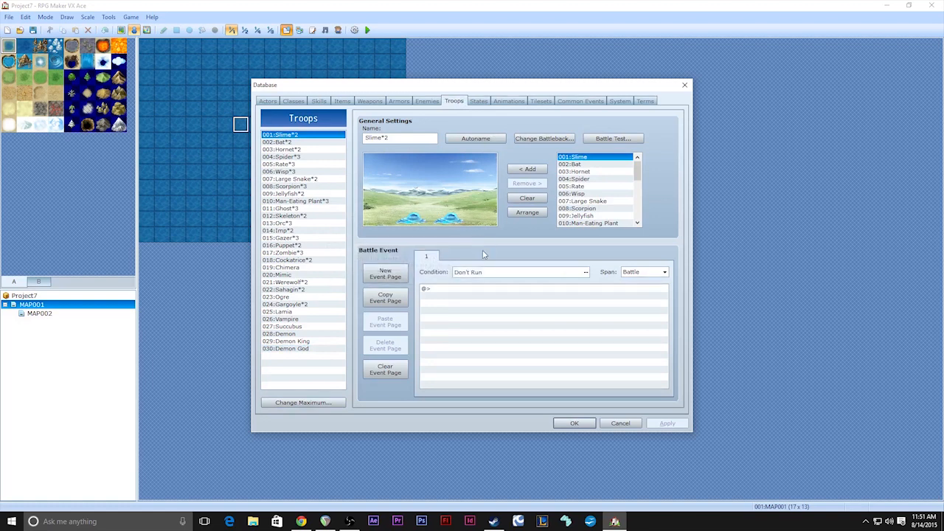
mouse_move(483, 254)
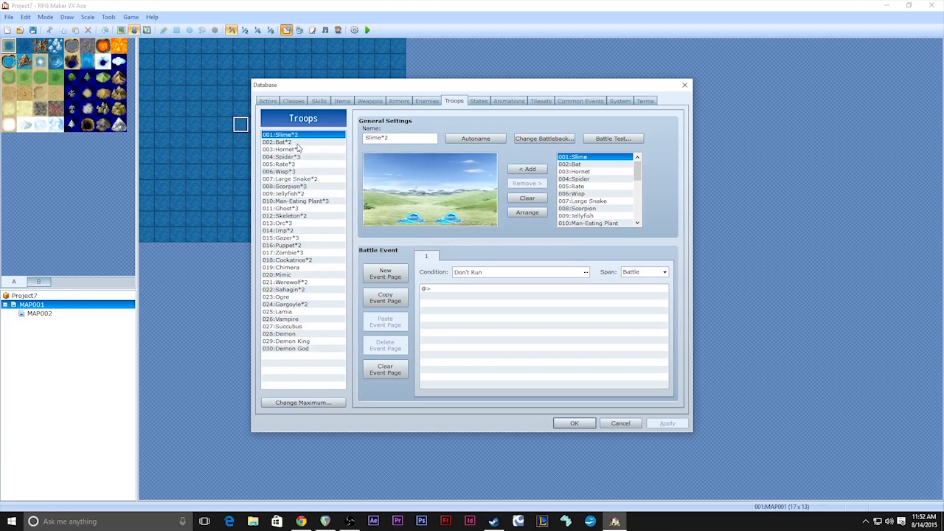
left_click(280, 149)
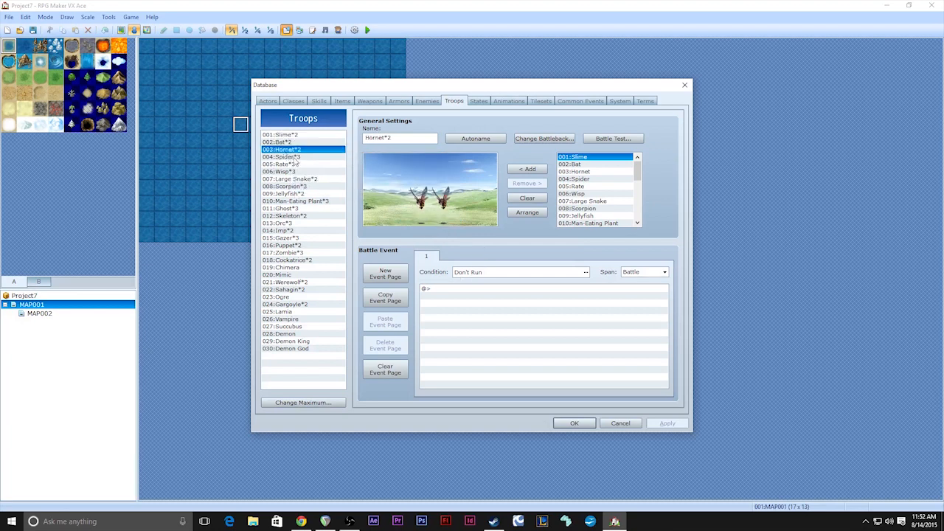
mouse_move(340, 221)
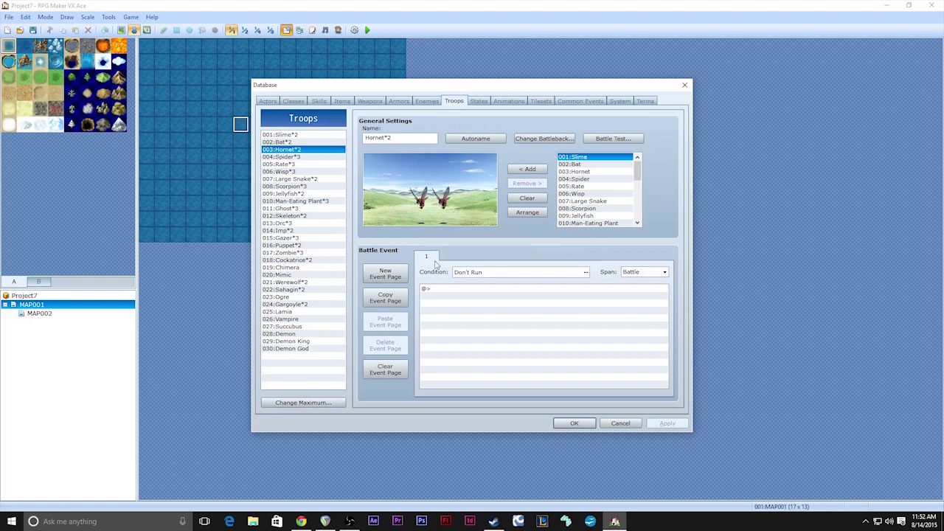
mouse_move(448, 257)
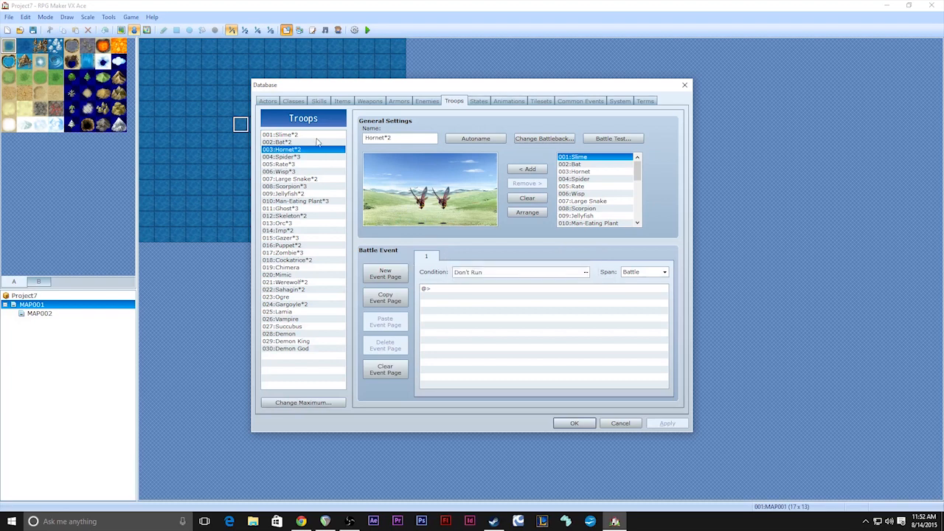
mouse_move(430, 355)
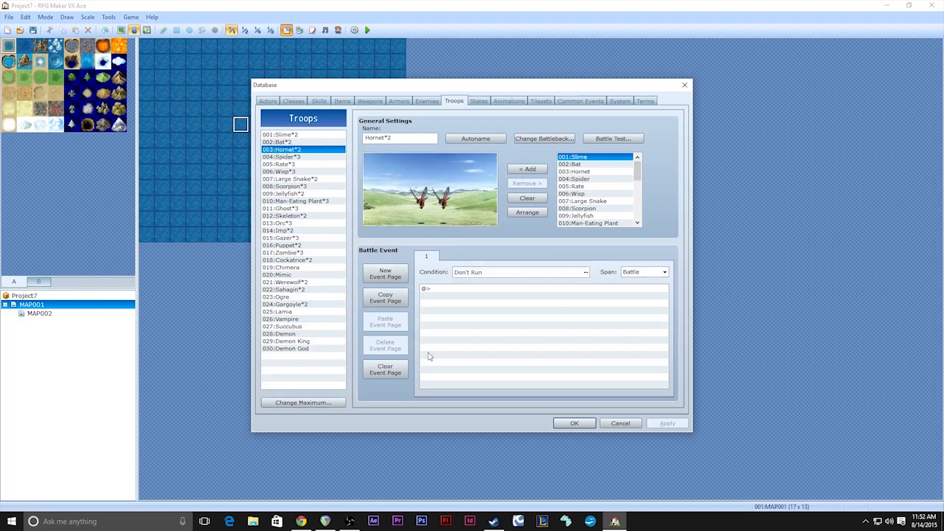
mouse_move(469, 313)
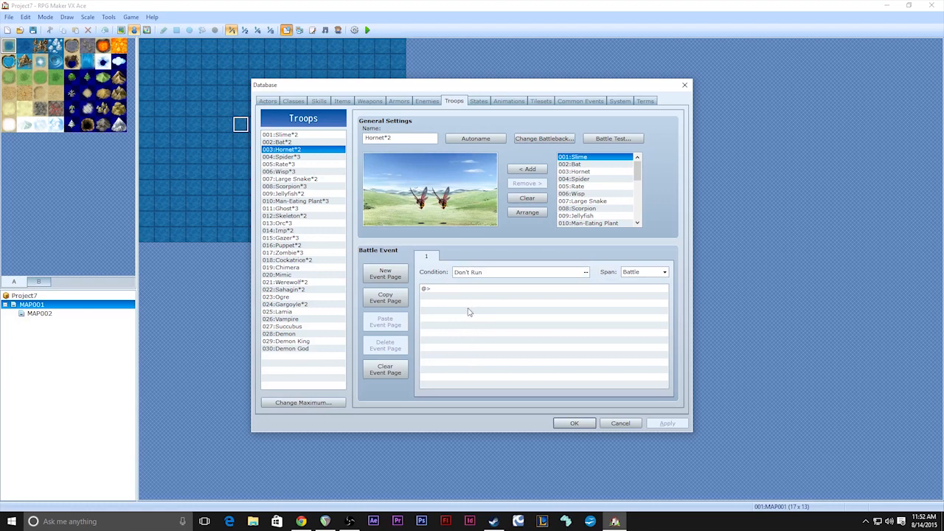
mouse_move(498, 327)
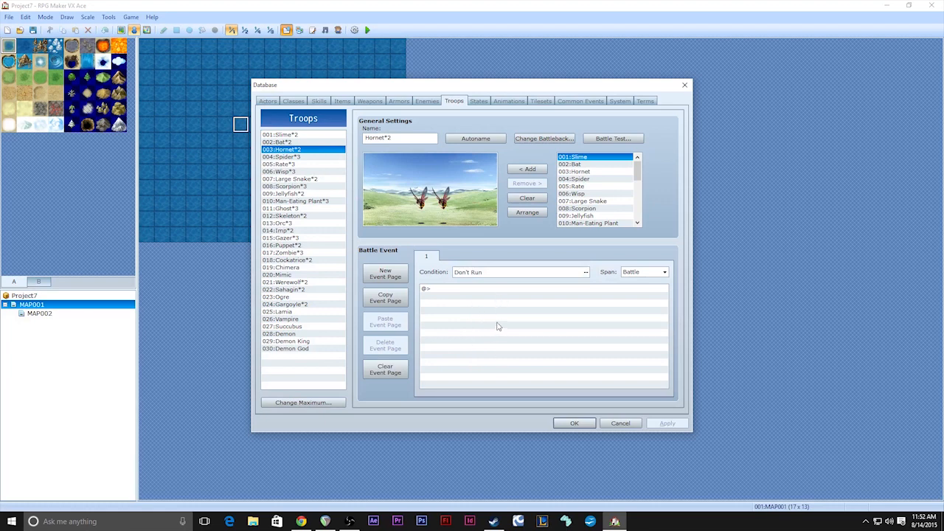
mouse_move(483, 97)
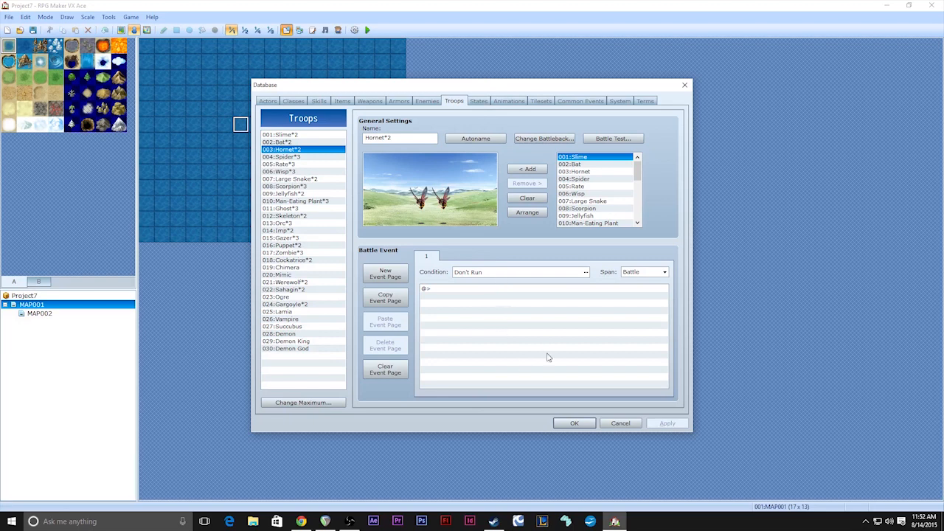
mouse_move(505, 348)
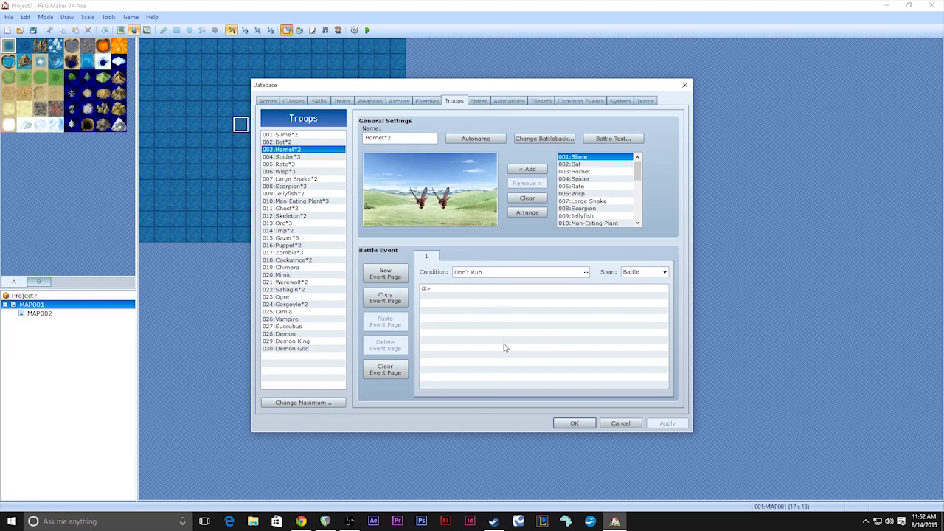
mouse_move(507, 319)
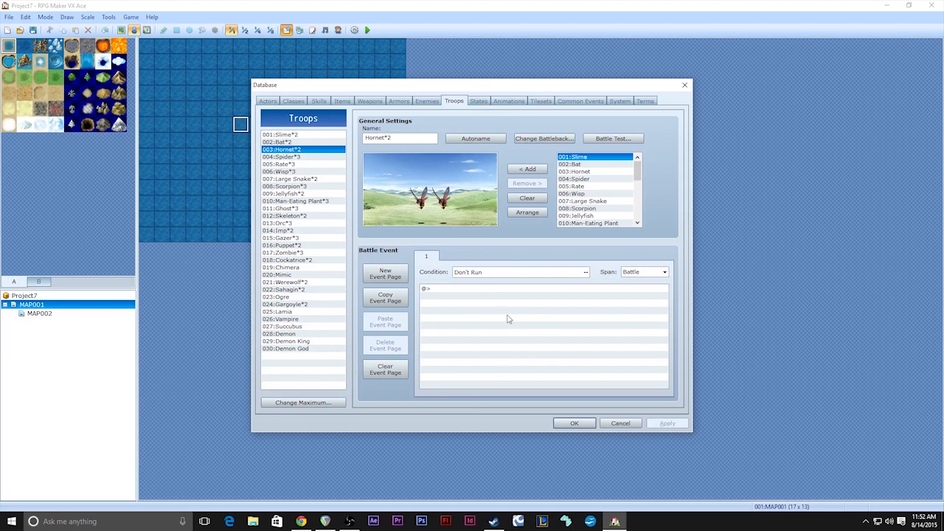
Review the Cover, Sleep and Death states, then move on to Animations showing Hit Physical
left_click(477, 100)
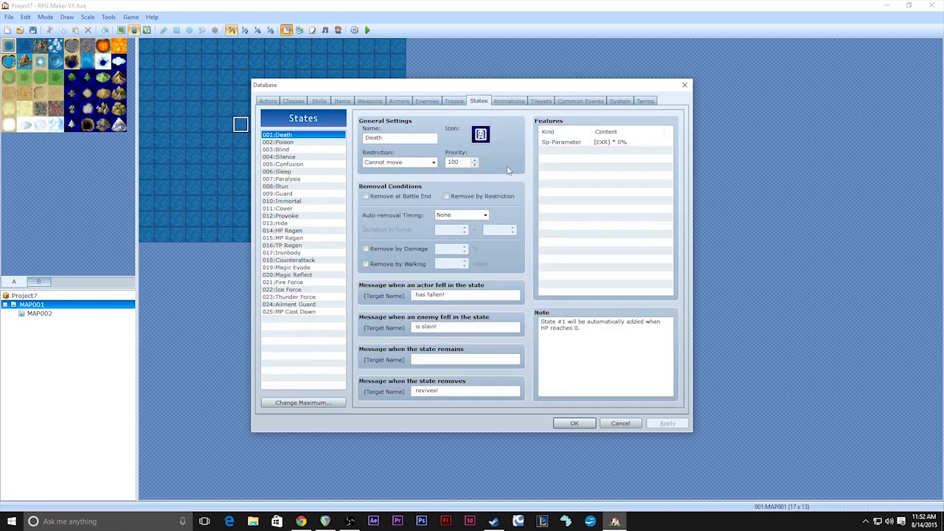
mouse_move(356, 354)
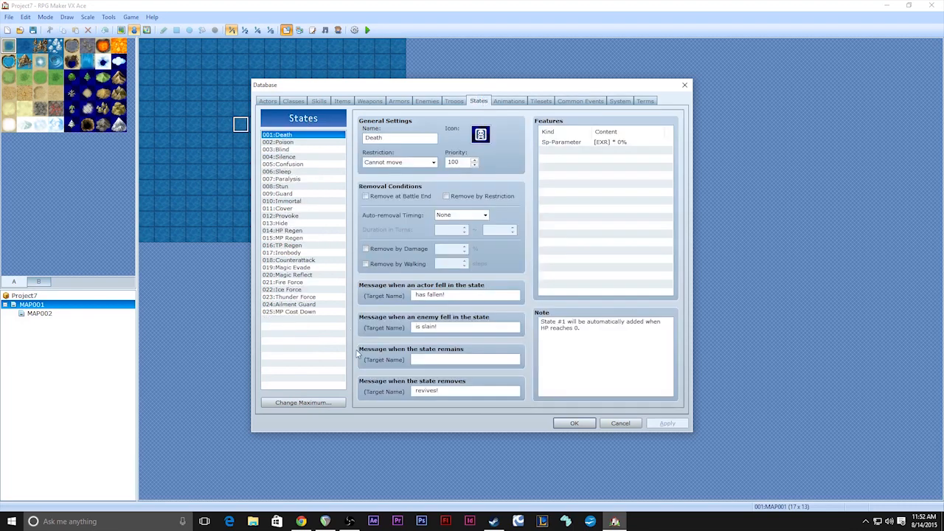
mouse_move(295, 208)
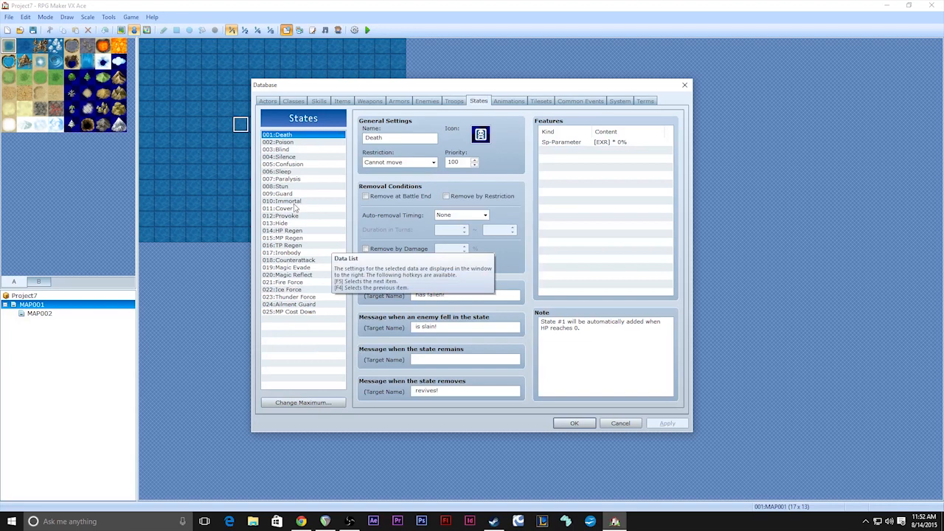
left_click(279, 208)
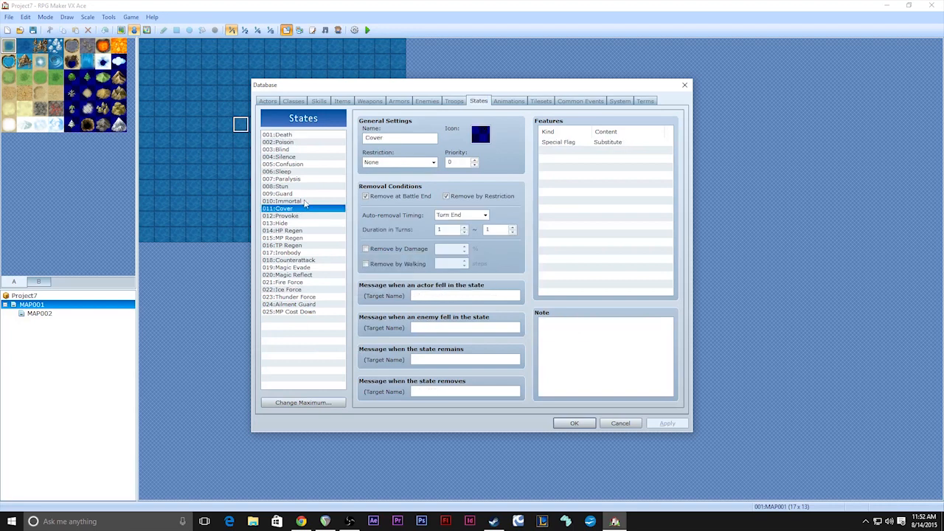
left_click(277, 171)
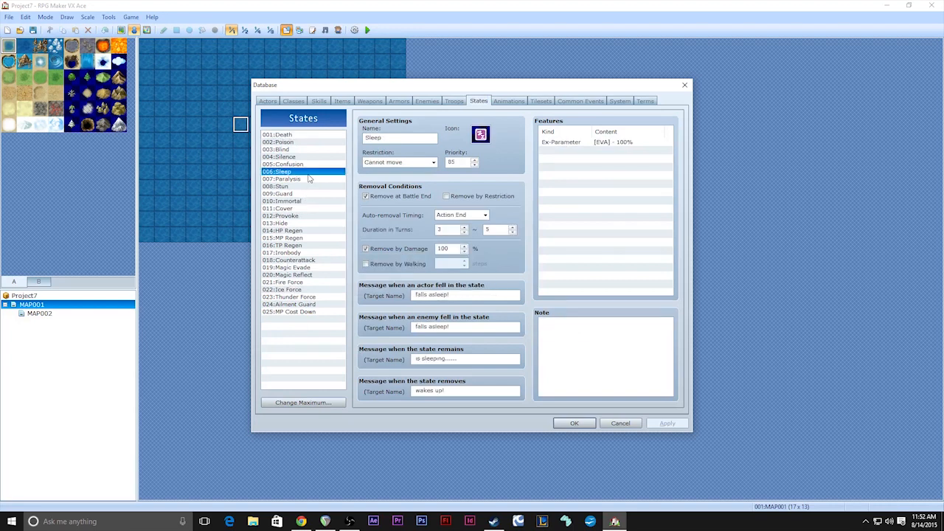
mouse_move(404, 157)
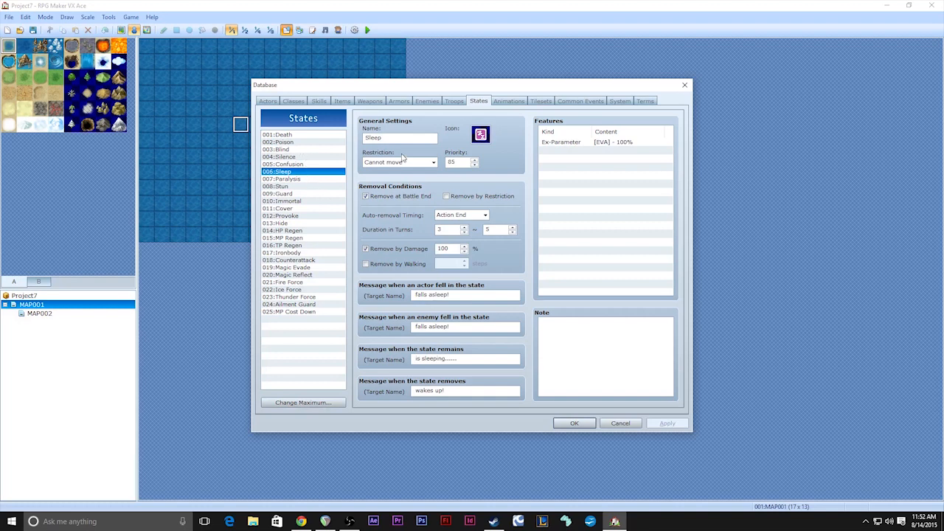
left_click(277, 134)
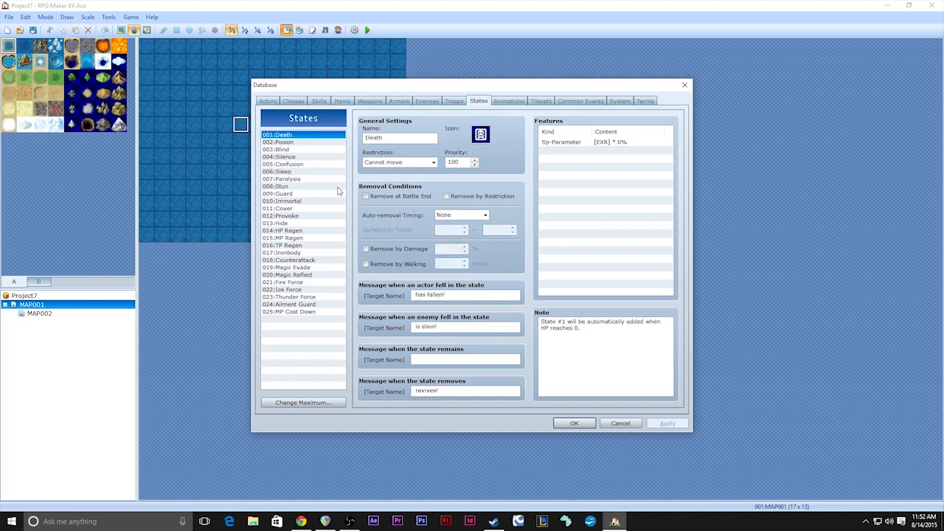
mouse_move(354, 243)
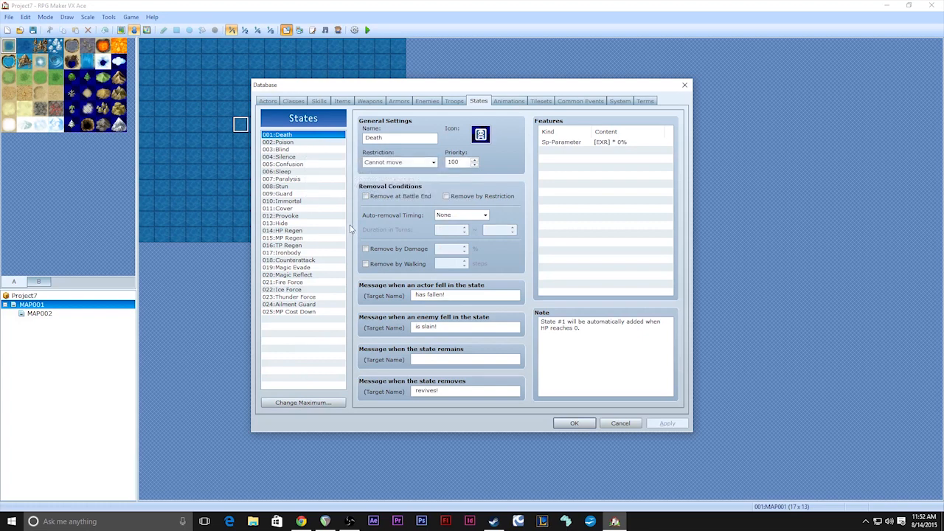
mouse_move(494, 180)
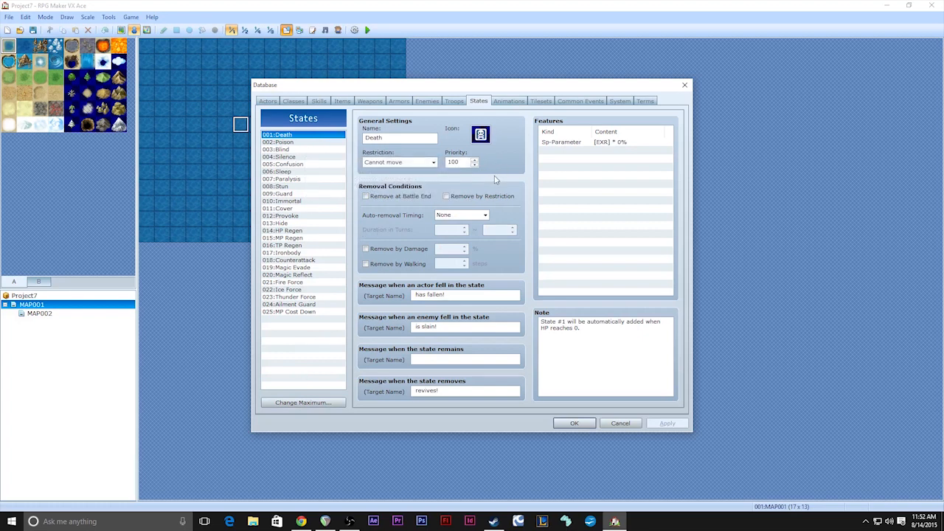
left_click(507, 100)
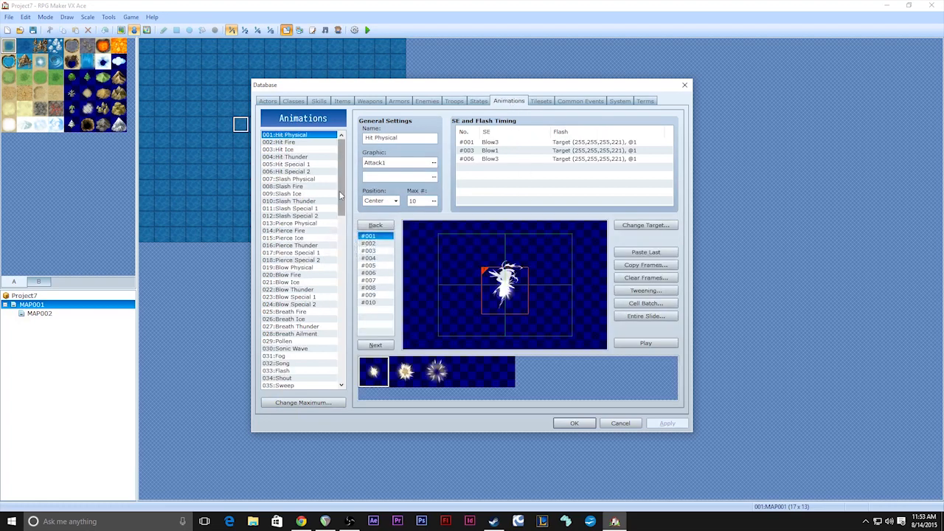
Select animation 100: Neutral All 2 and play its preview several times
scroll("down", 3)
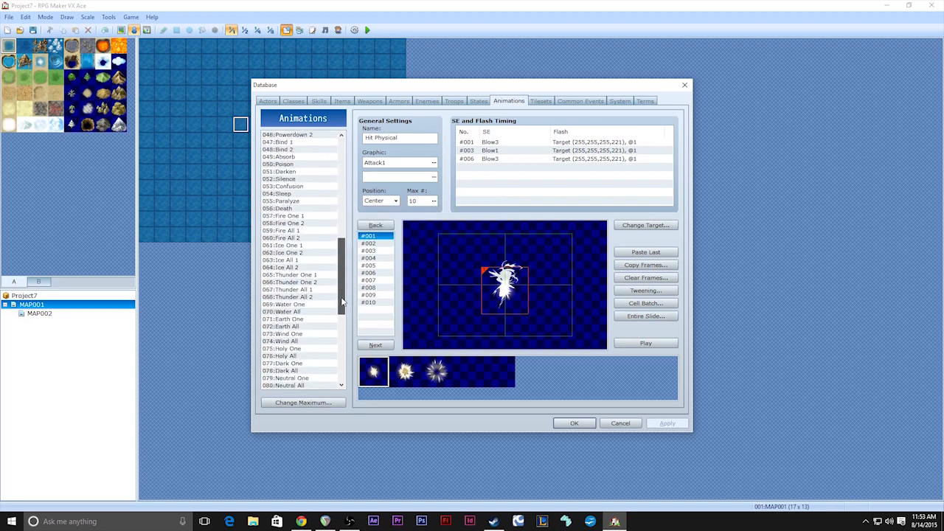
scroll("down", 3)
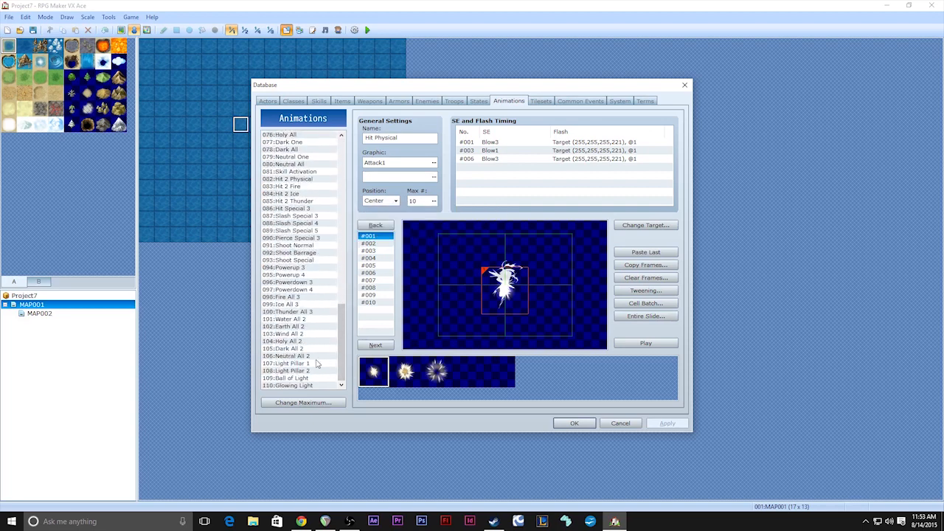
left_click(286, 356)
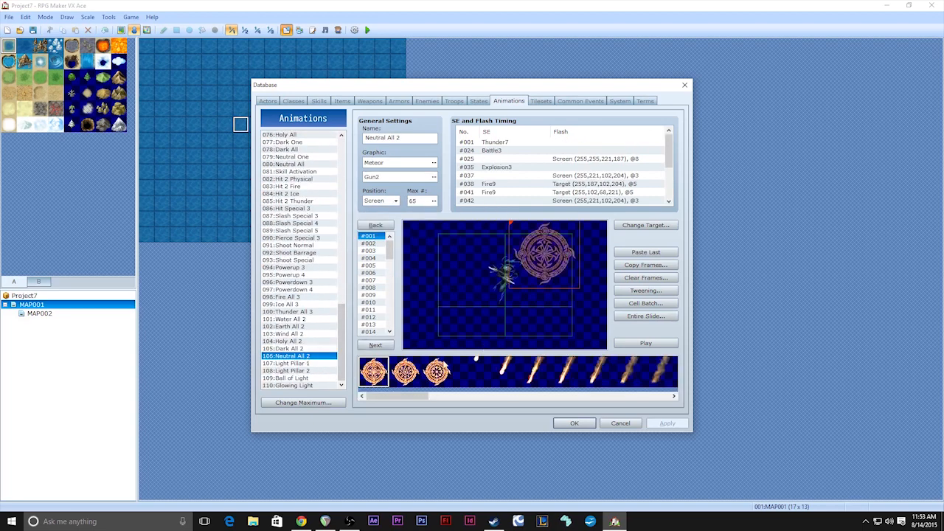
left_click(646, 342)
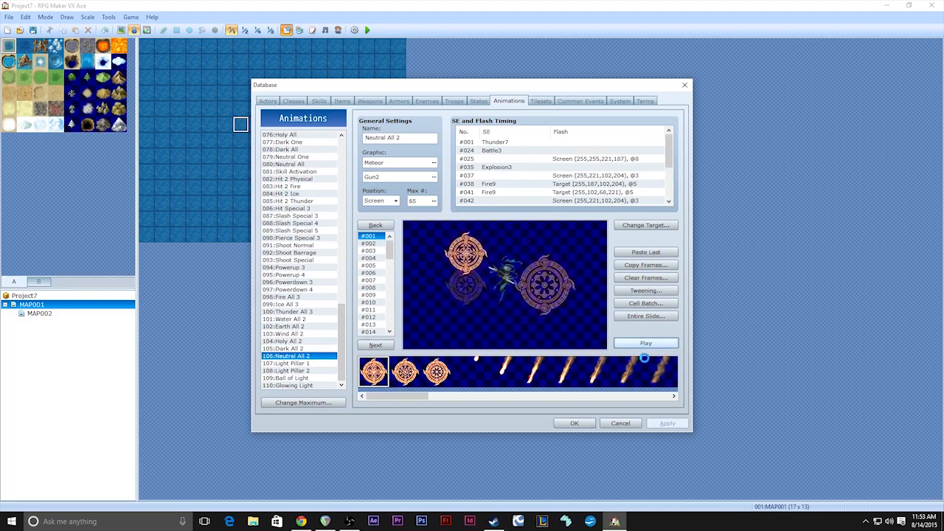
left_click(644, 342)
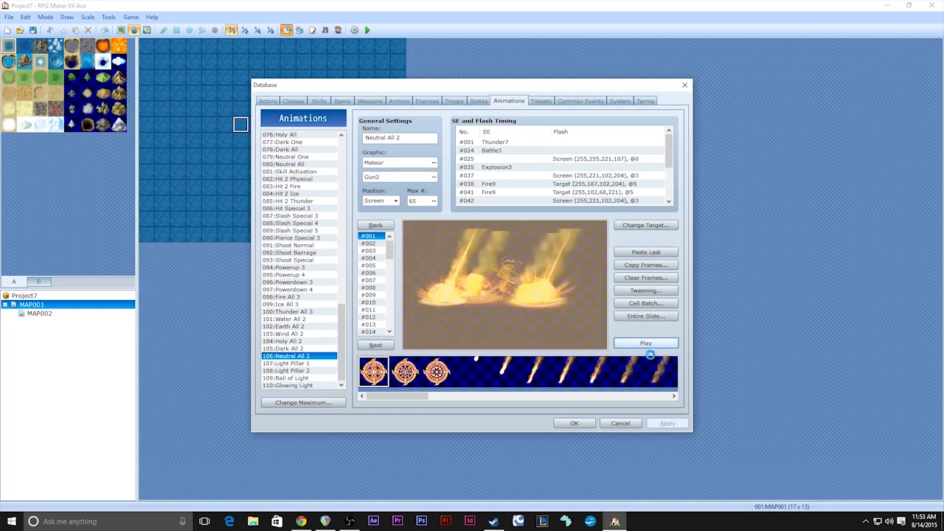
left_click(646, 342)
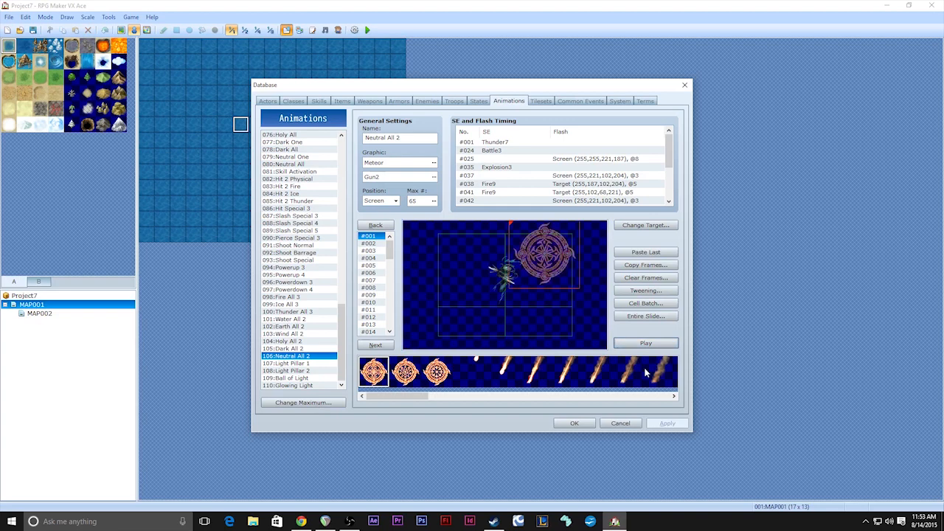
mouse_move(533, 106)
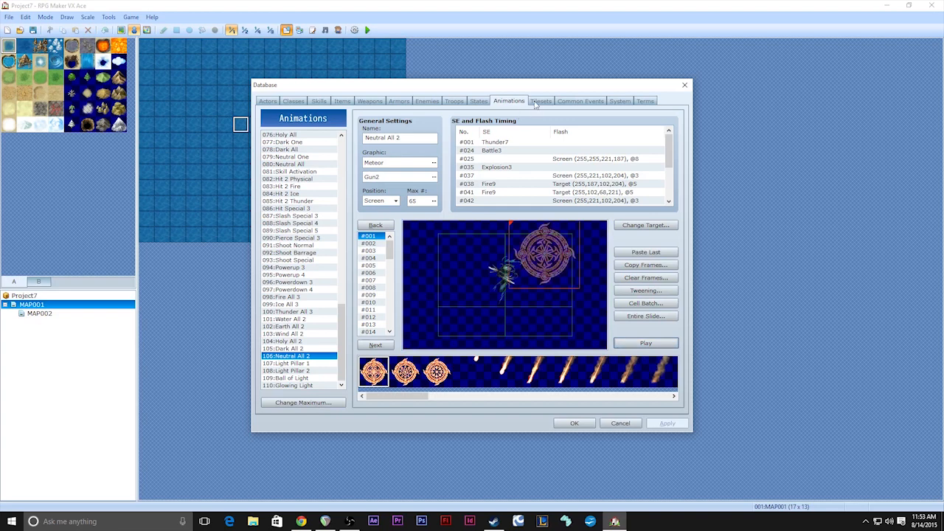
View the Interior tileset, return to Field and show its B page tile sheet
left_click(540, 100)
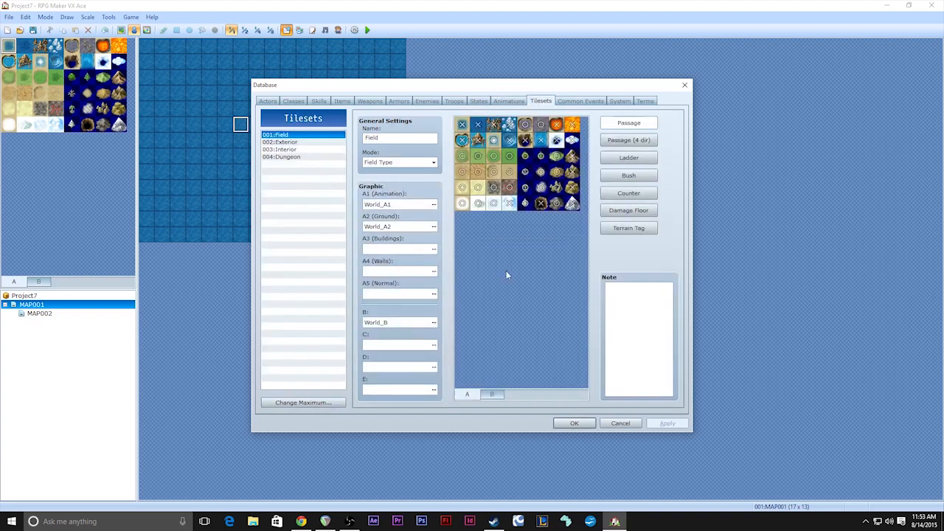
mouse_move(309, 233)
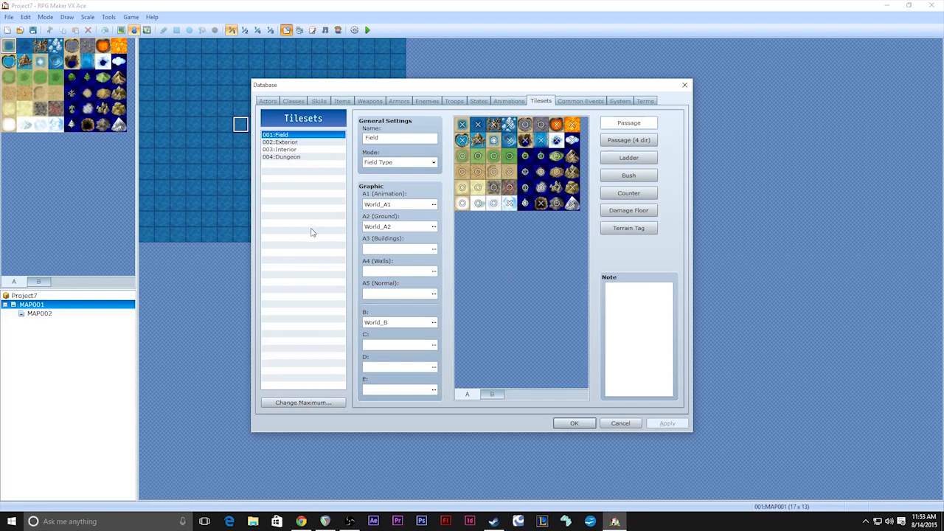
mouse_move(355, 251)
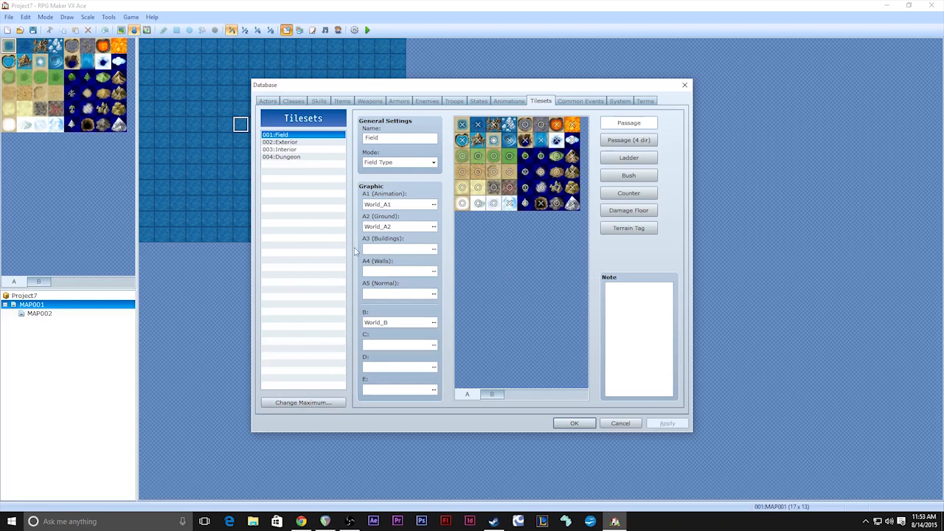
mouse_move(305, 221)
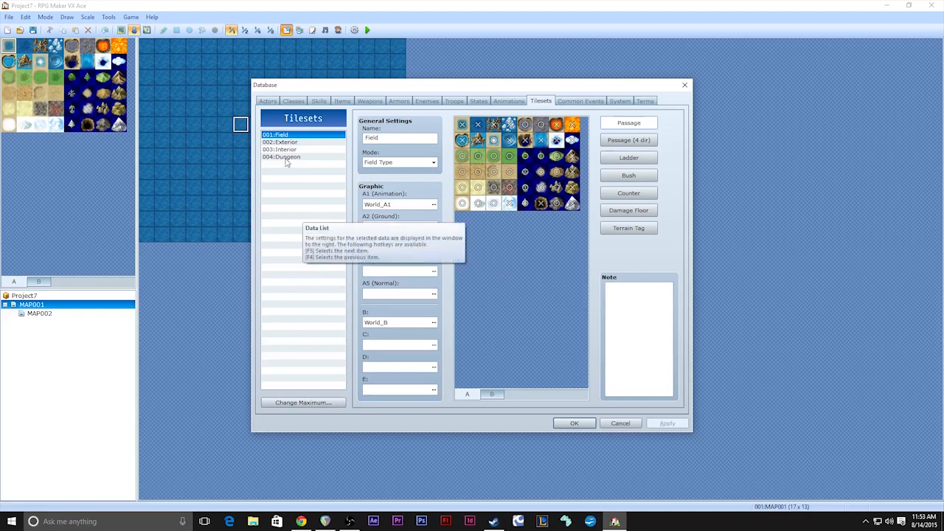
left_click(283, 149)
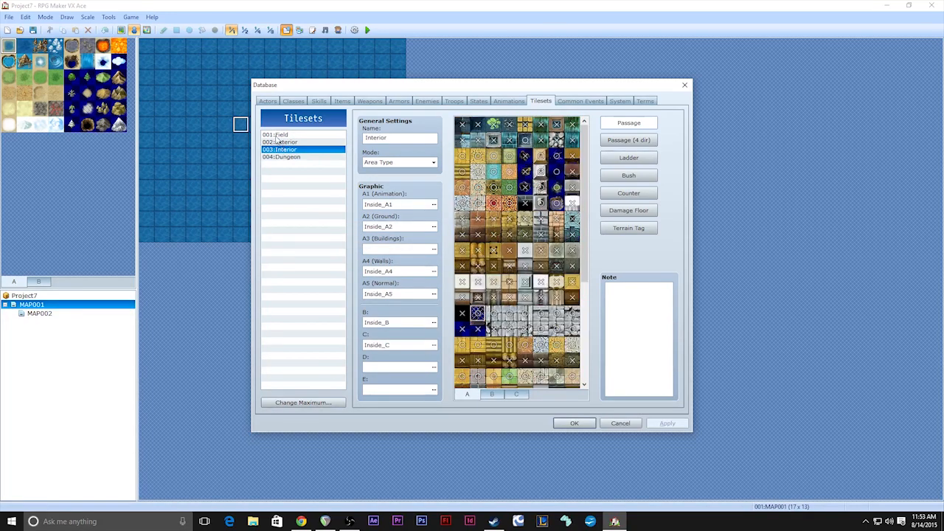
left_click(274, 134)
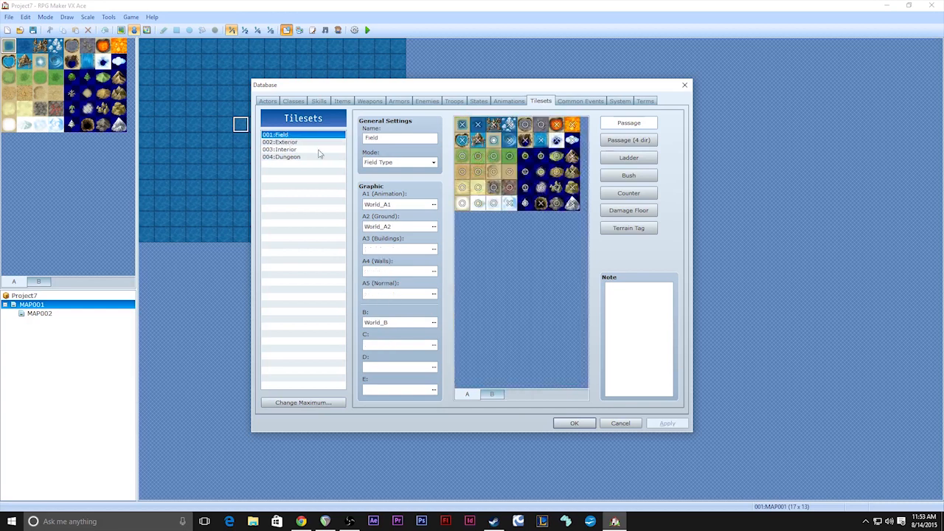
left_click(491, 394)
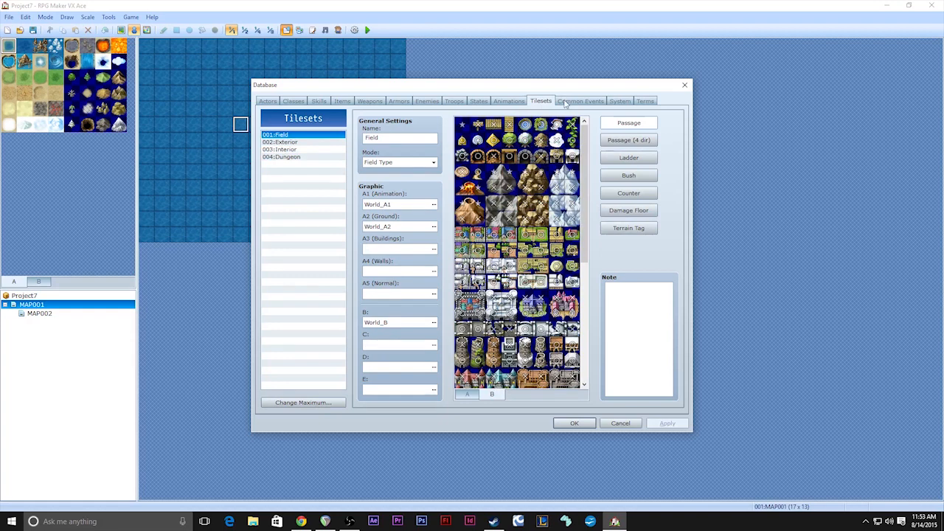
Show the empty Common Events list, then the System page with party, music and start settings
left_click(581, 101)
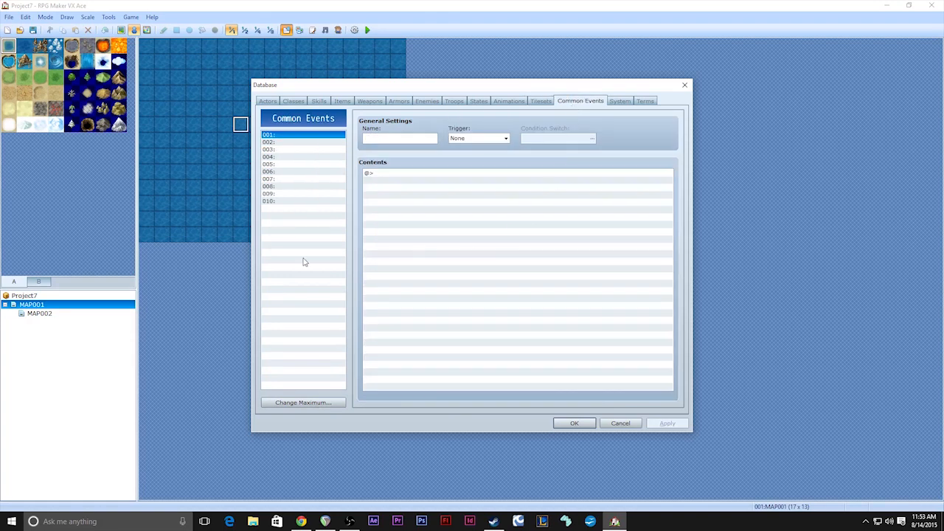
mouse_move(383, 269)
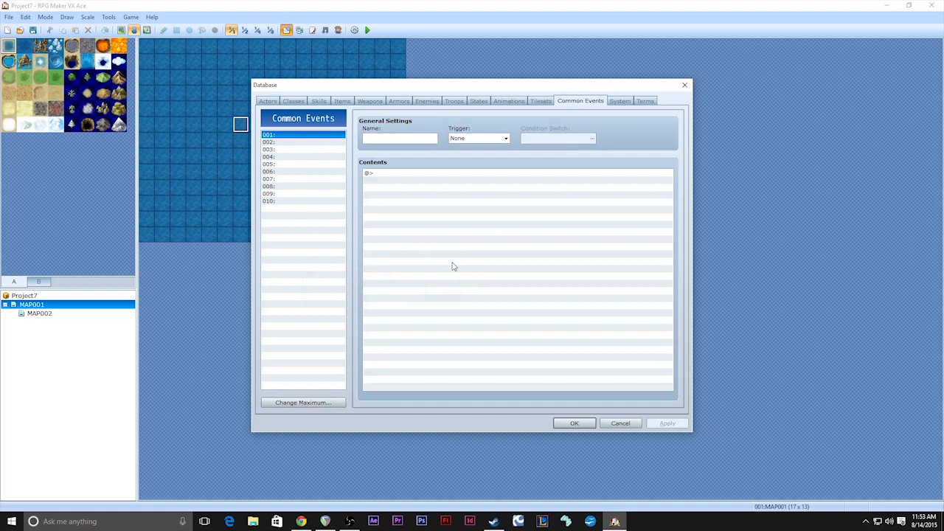
mouse_move(619, 140)
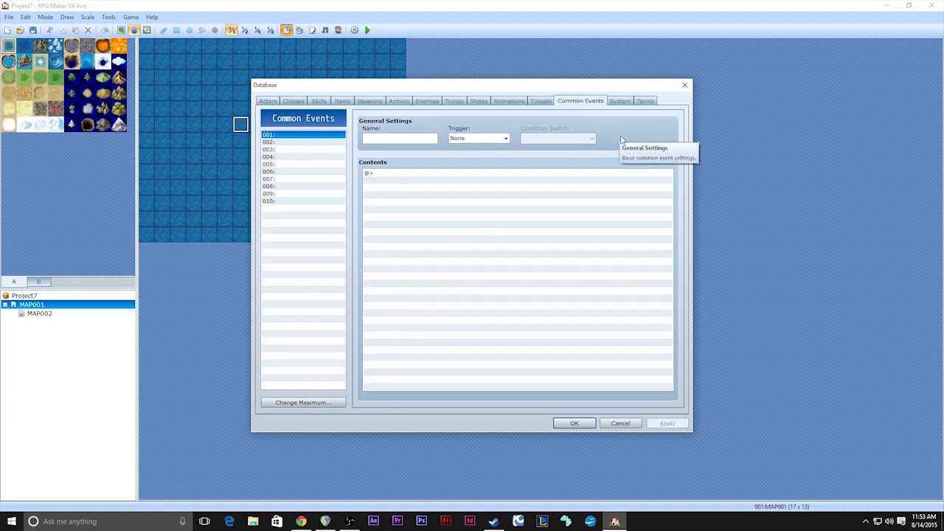
left_click(619, 100)
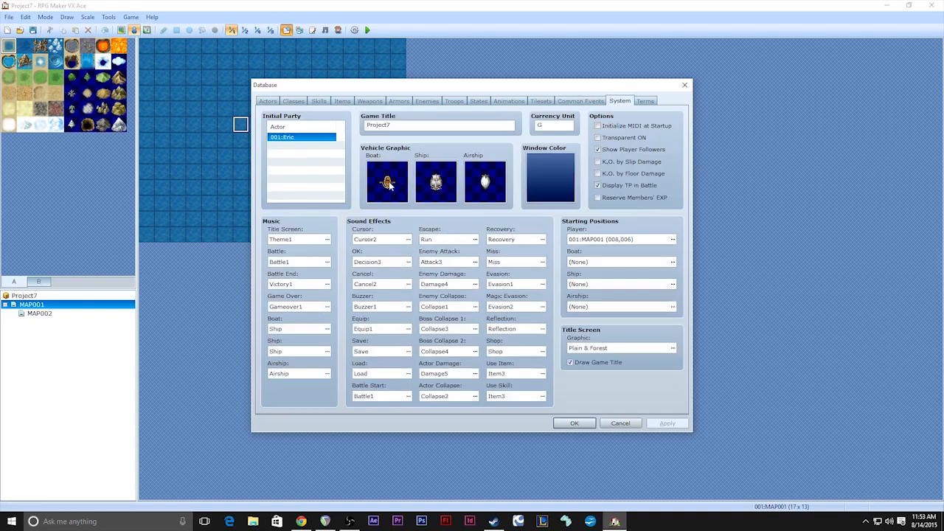
mouse_move(453, 199)
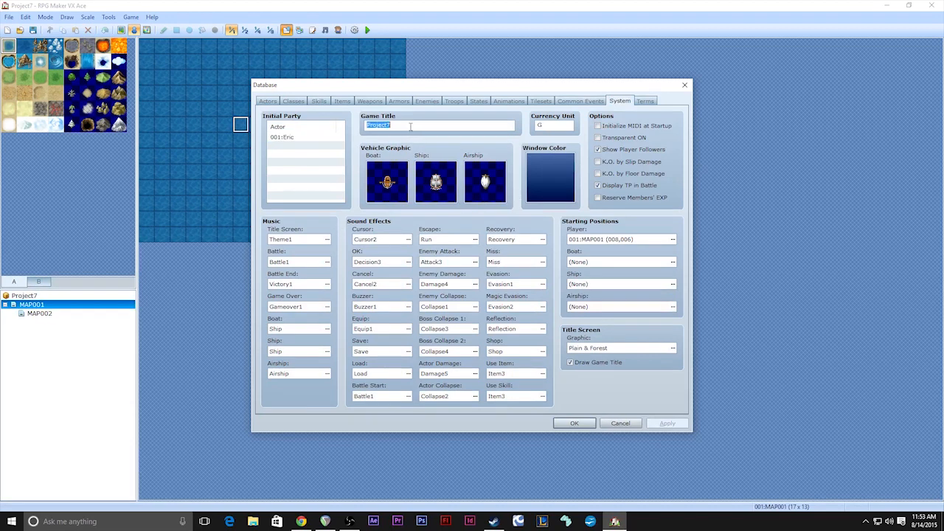
mouse_move(324, 142)
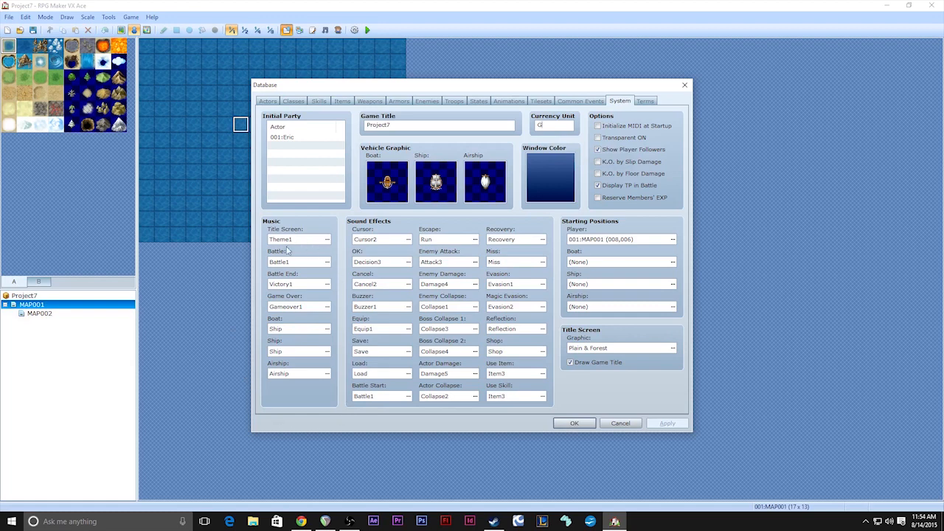
mouse_move(333, 395)
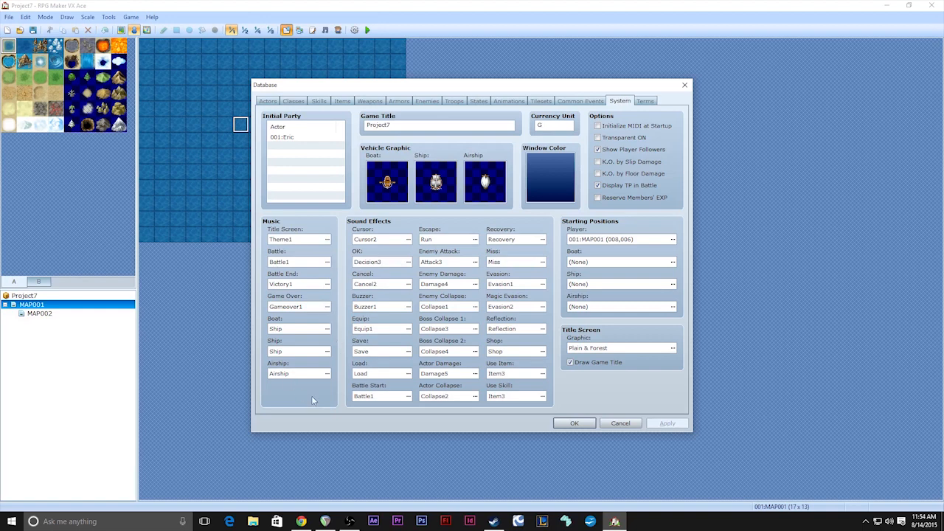
mouse_move(625, 378)
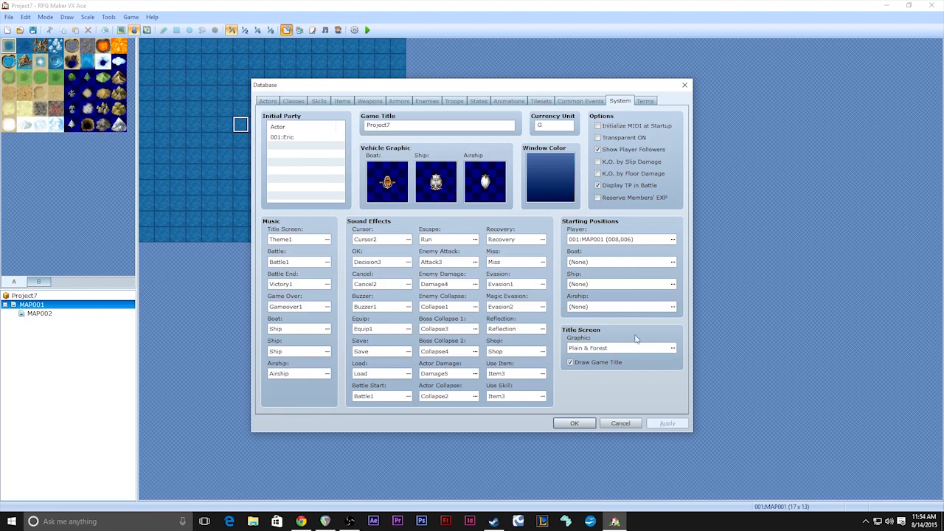
mouse_move(637, 339)
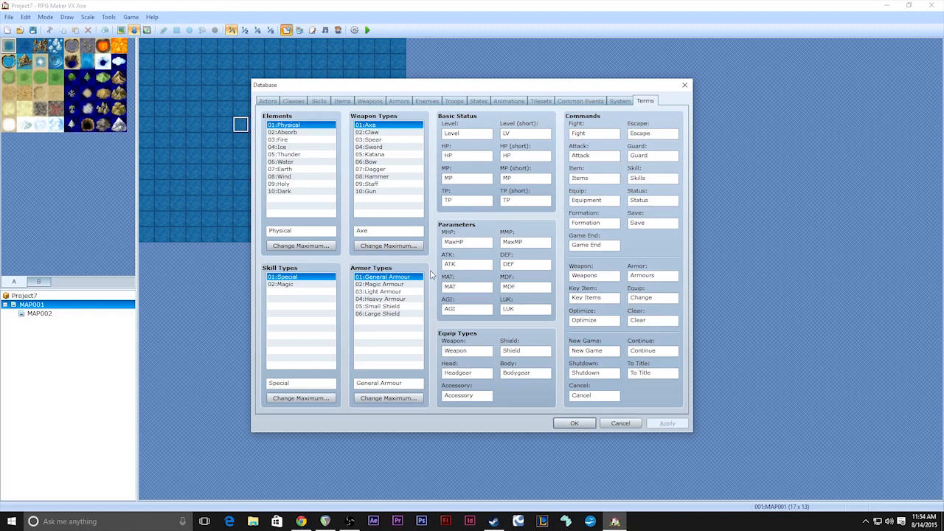
mouse_move(594, 436)
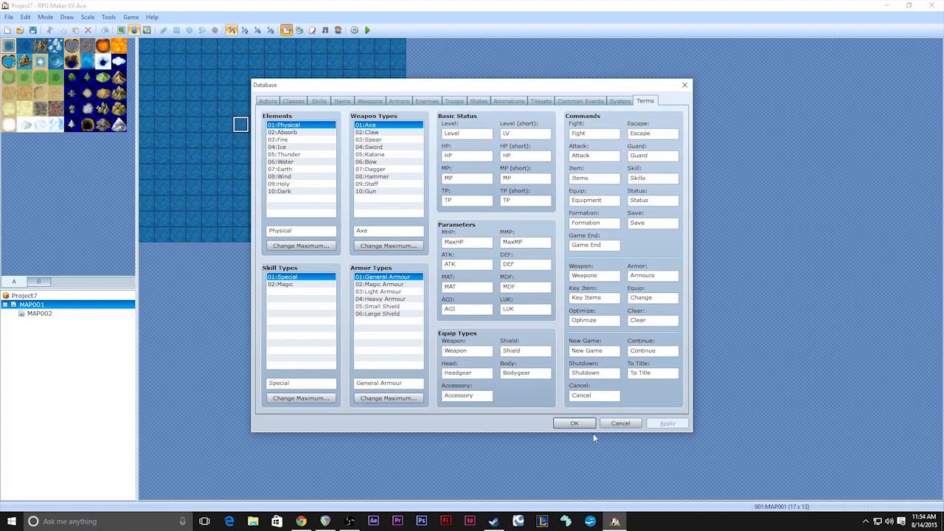
Confirm with OK to close the database and return to MAP001's ocean map
left_click(575, 422)
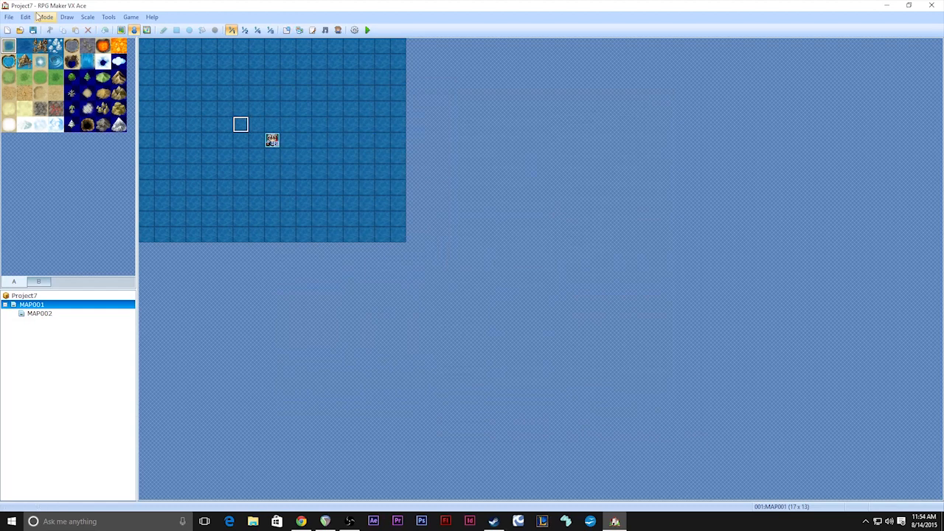
mouse_move(530, 142)
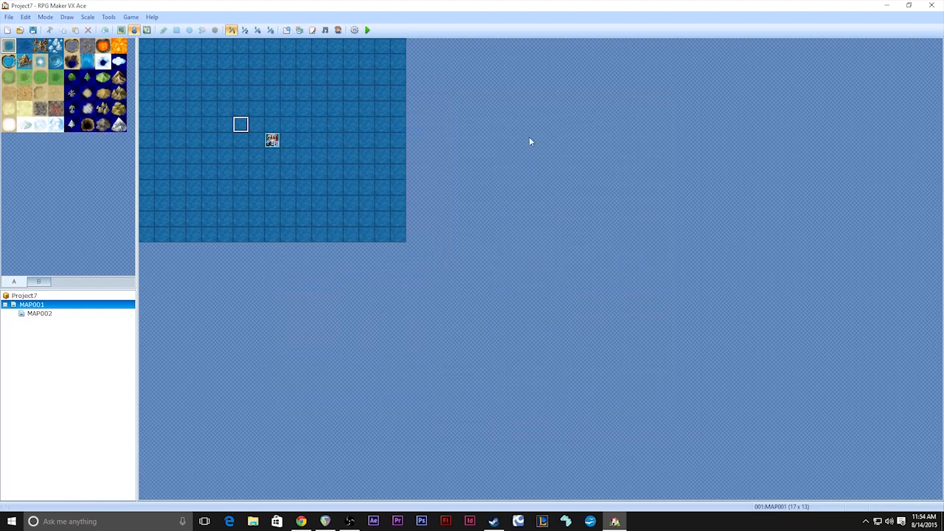